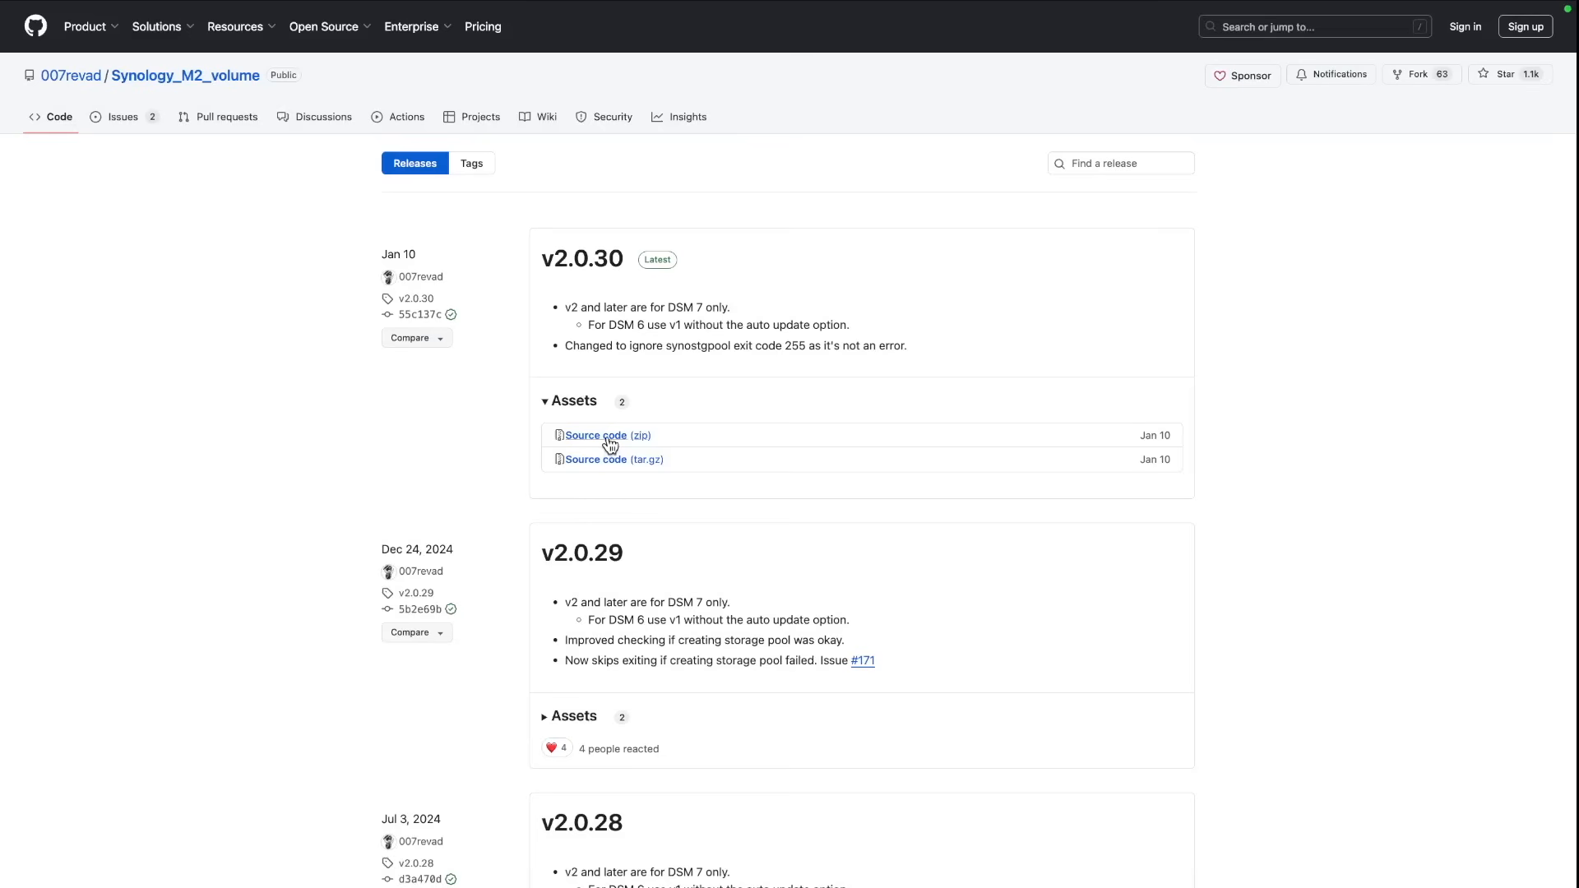
Step: Download the Synology_M2_volume v2.0.30 source code as a zip from GitHub
left_click(606, 435)
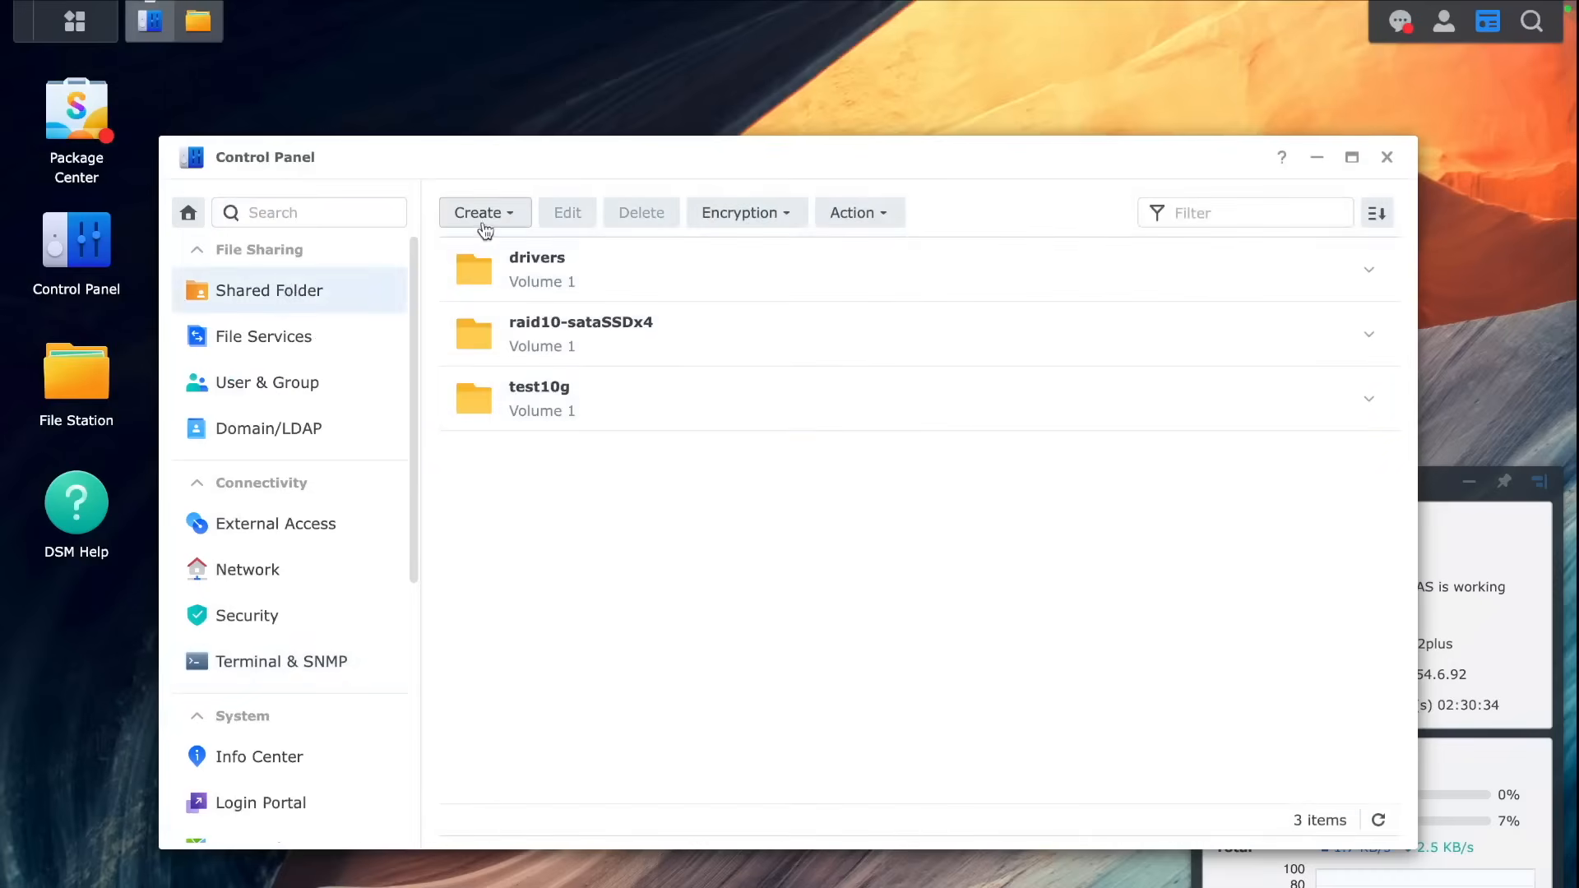
Step: Create an unencrypted 'scripts' shared folder with read/write for admin and ed, no guest access
left_click(483, 212)
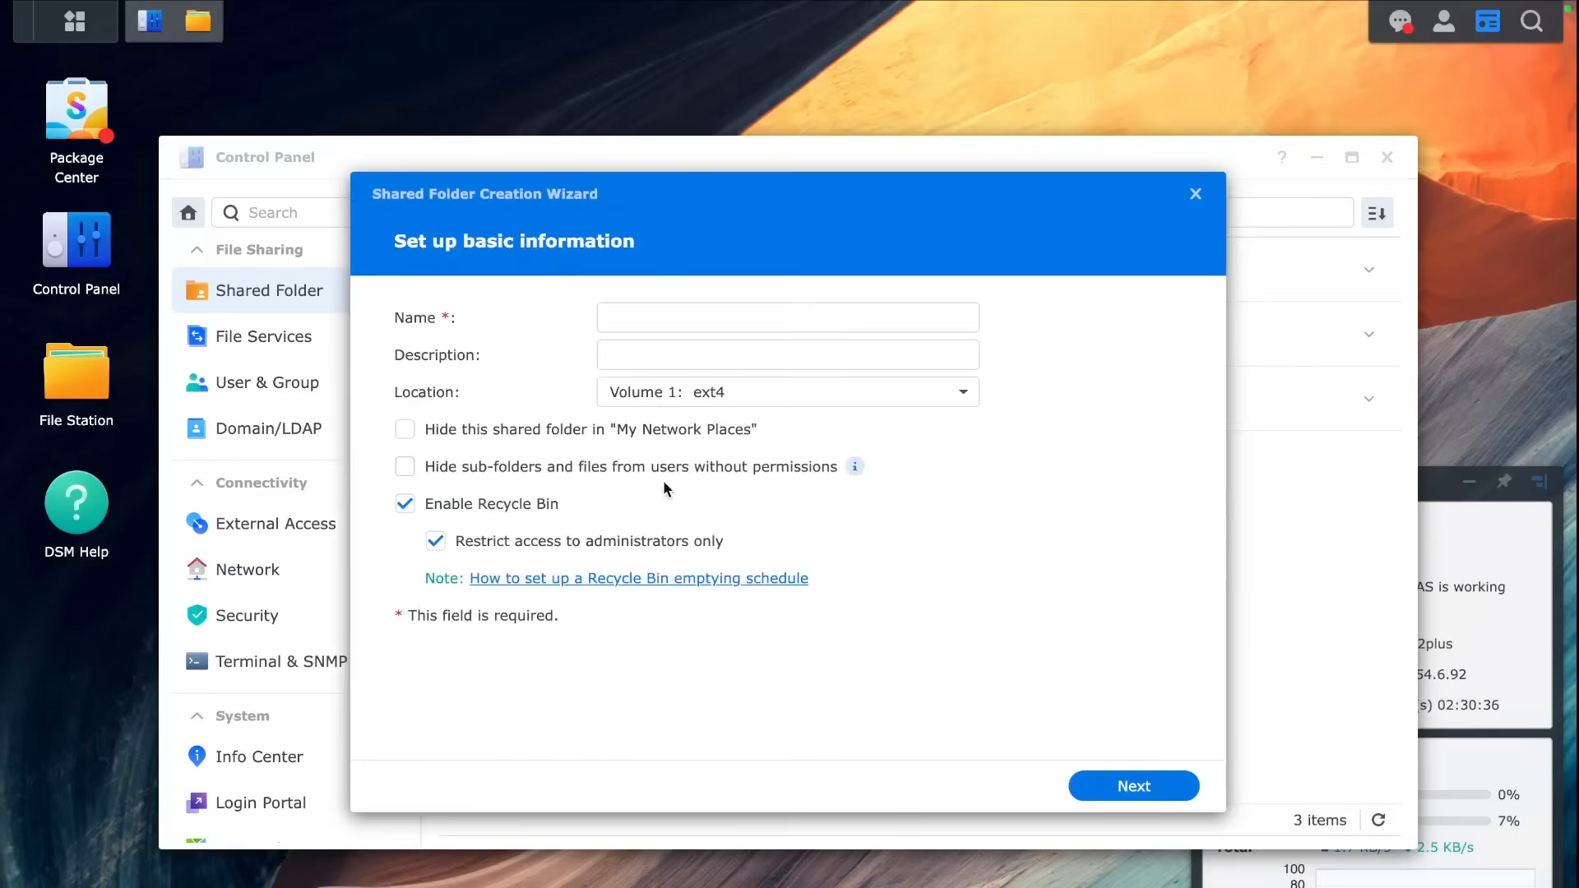
type("scripts")
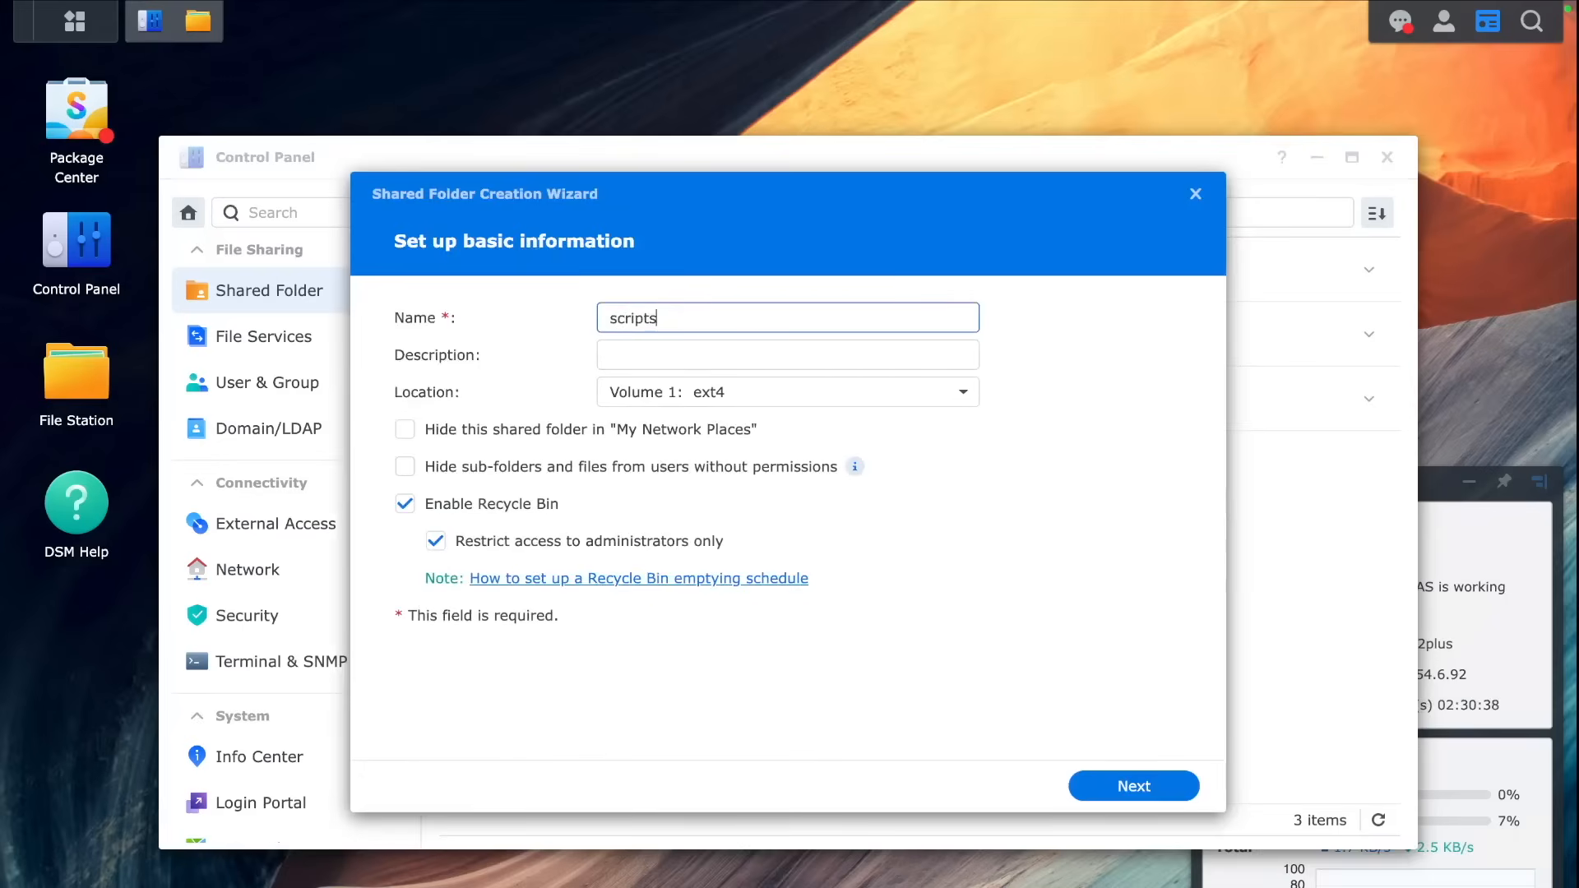
left_click(1132, 786)
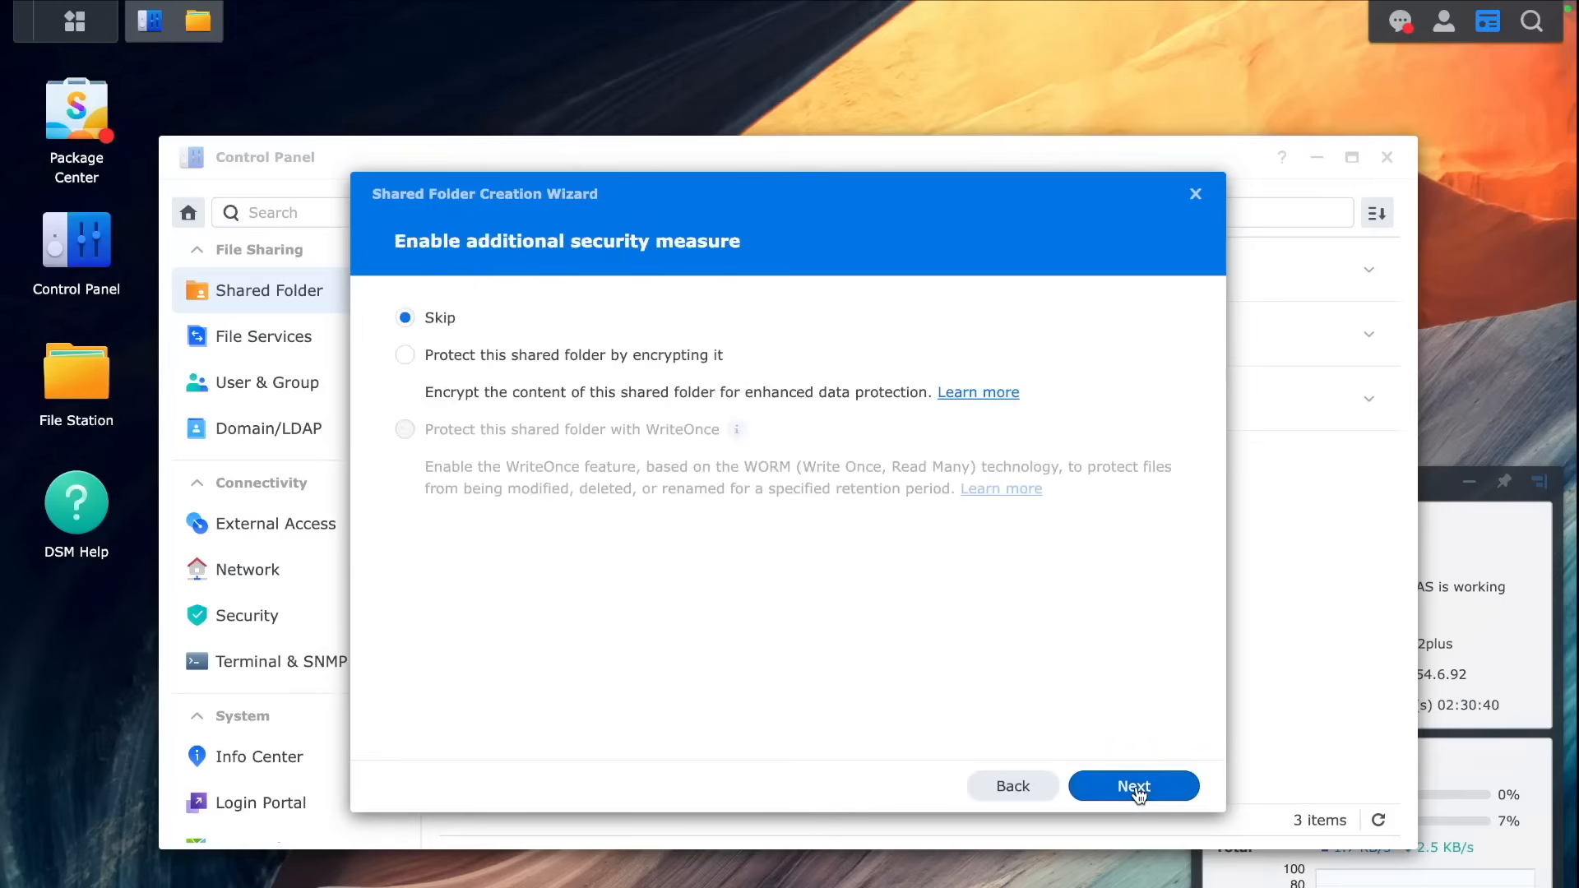
left_click(1133, 785)
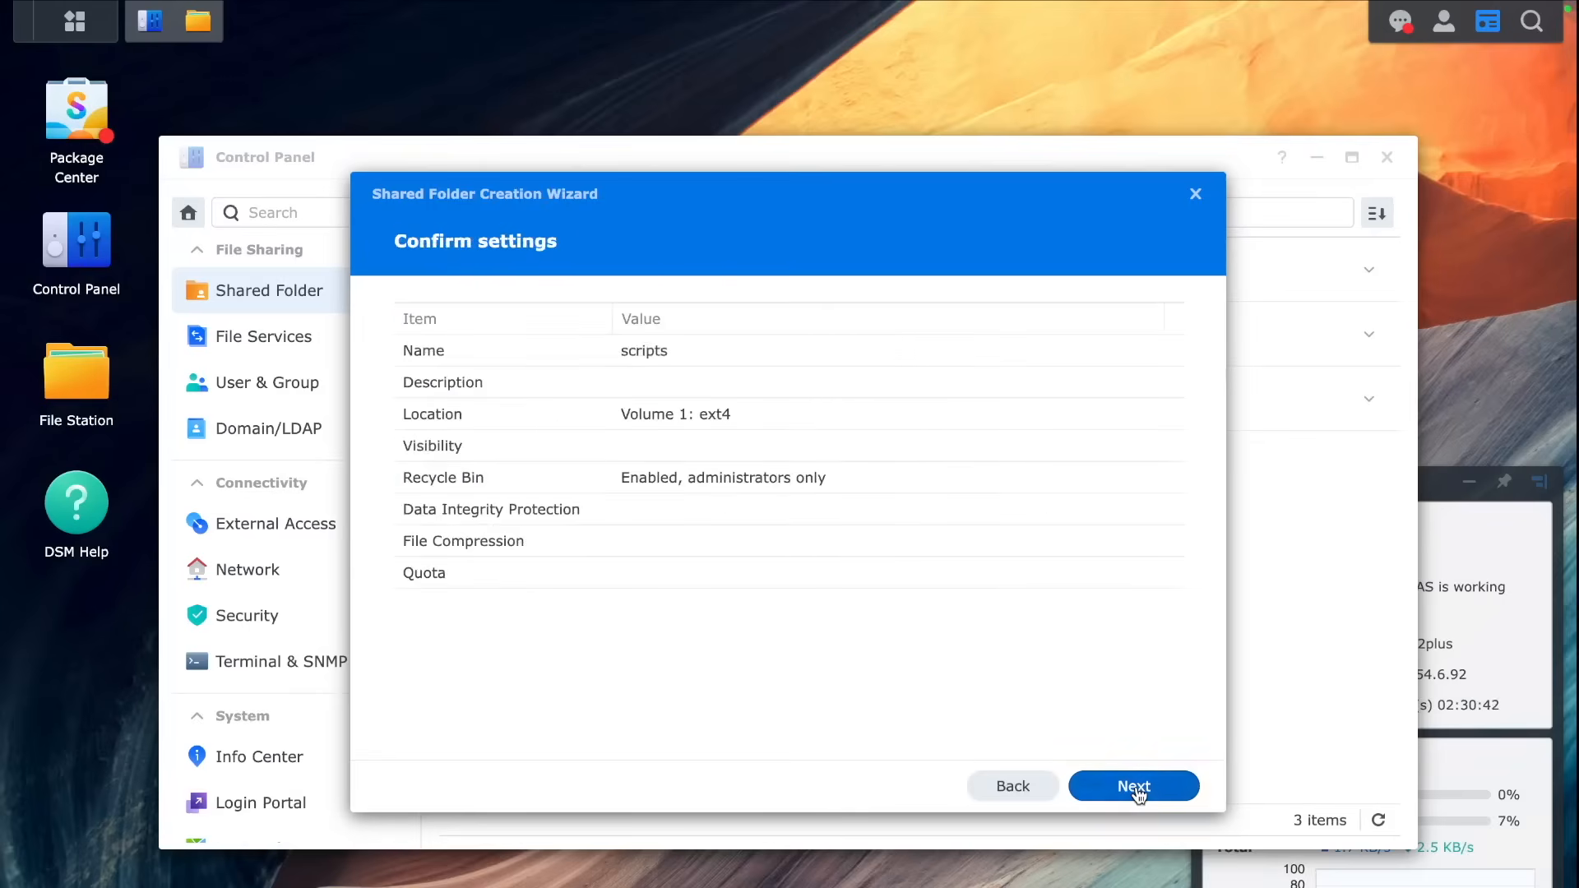
left_click(1131, 786)
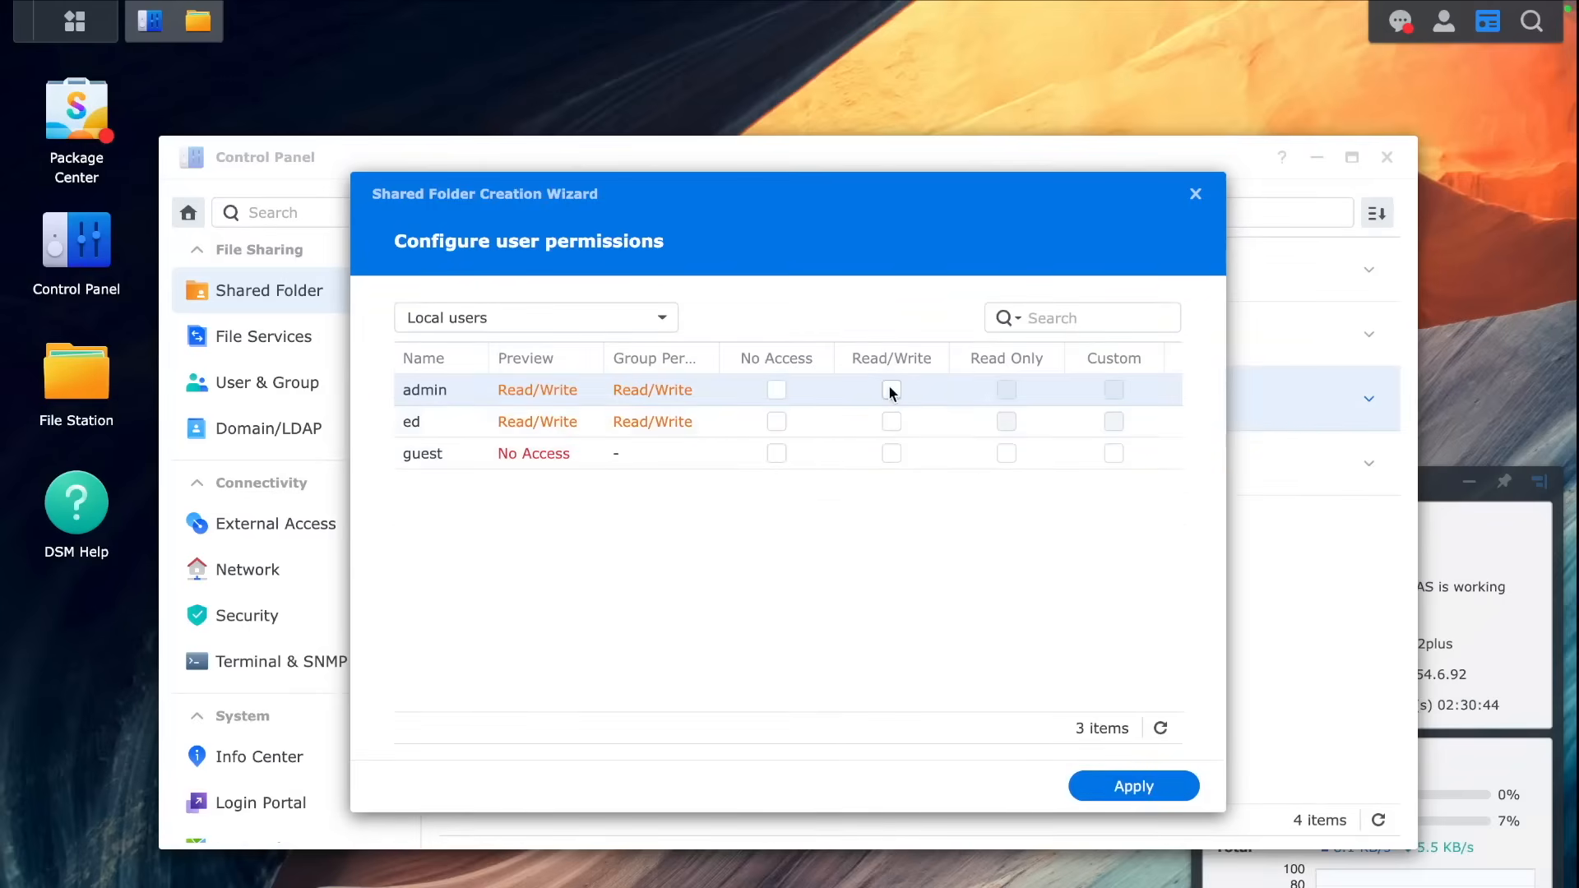
left_click(890, 390)
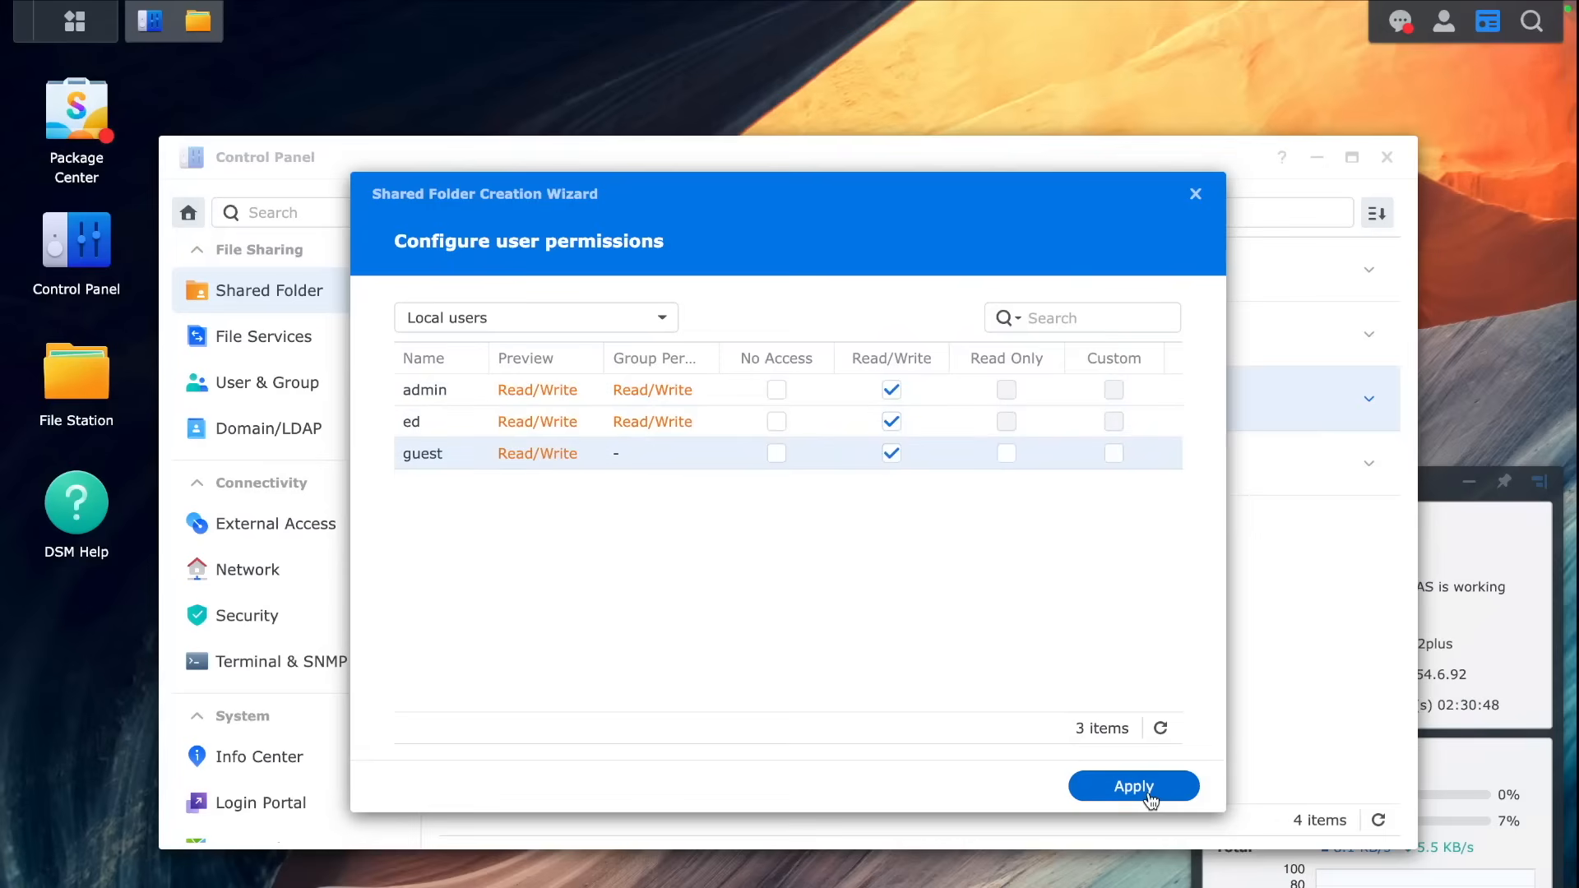
left_click(890, 453)
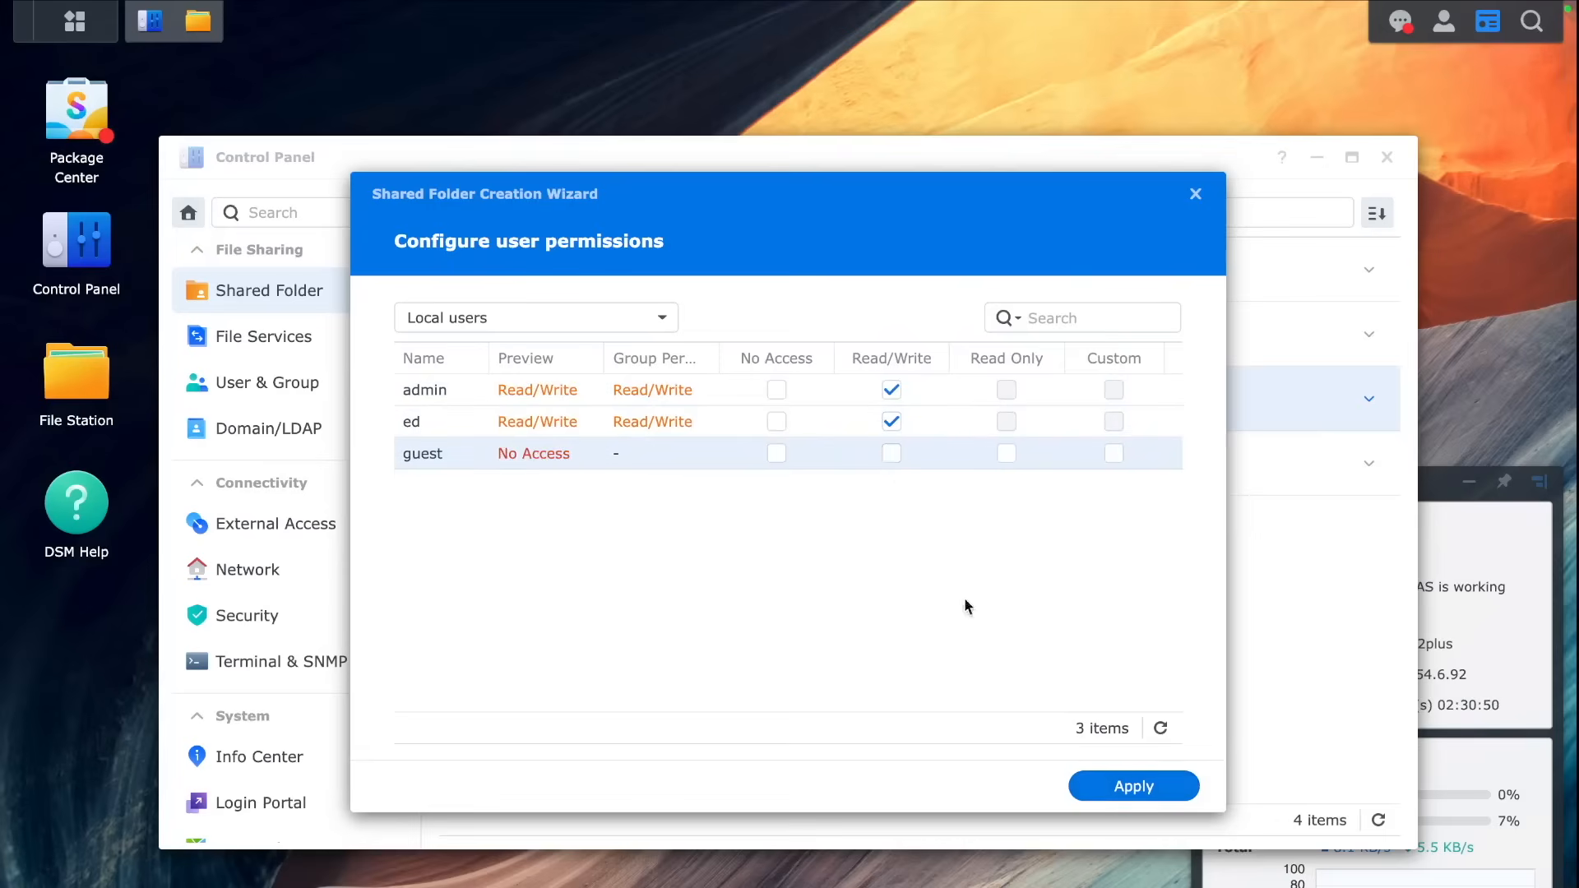
left_click(1132, 785)
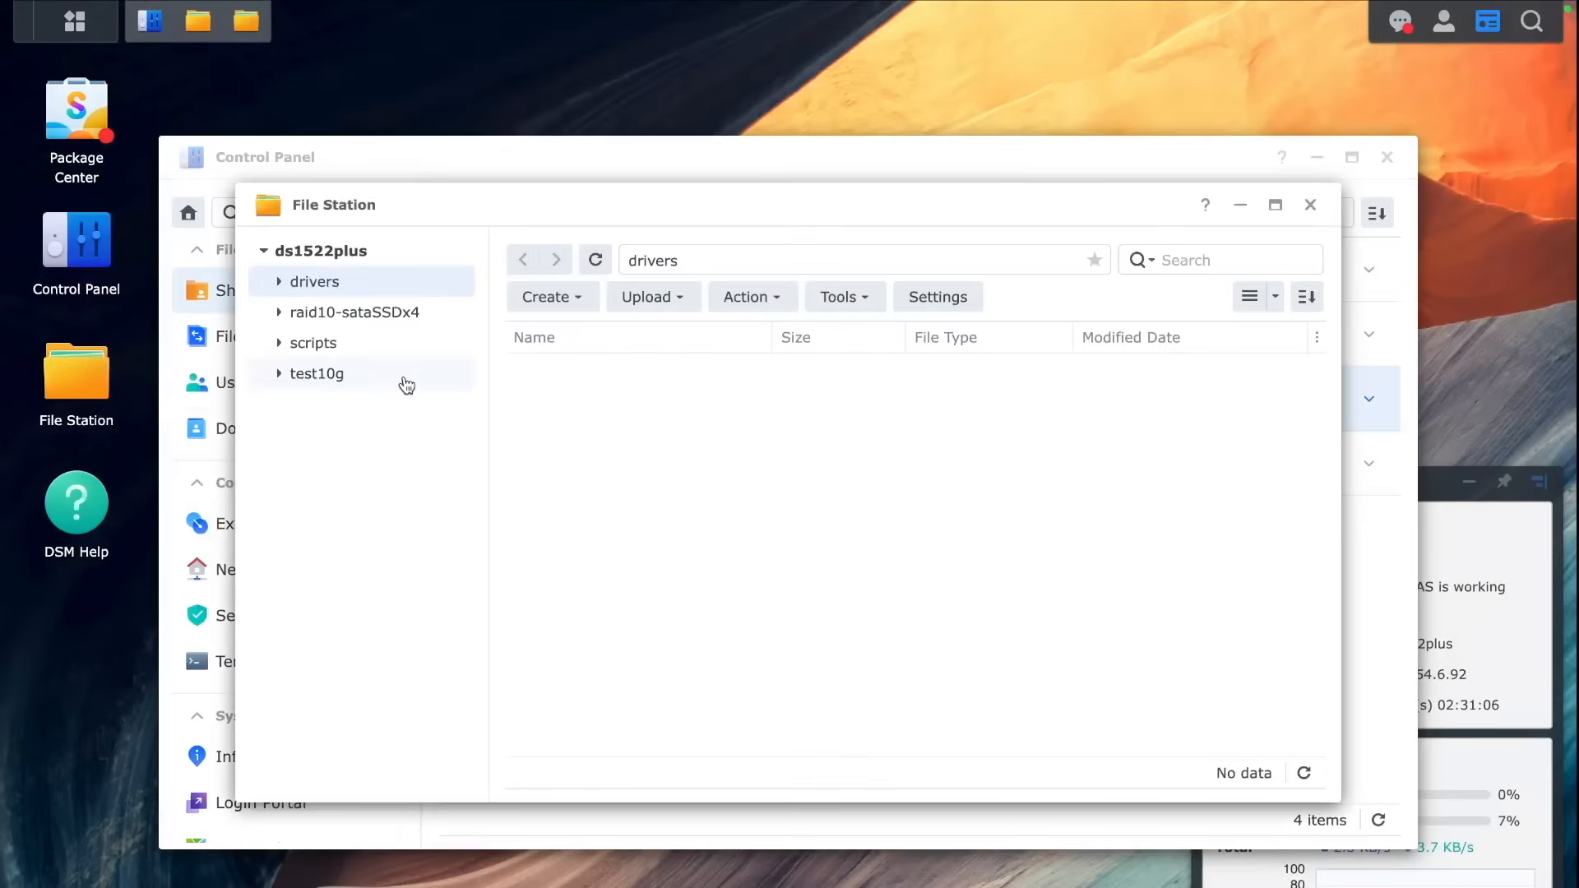
Step: Upload Synology_M2_volume-2.0.30.zip into the scripts folder and extract it
left_click(314, 342)
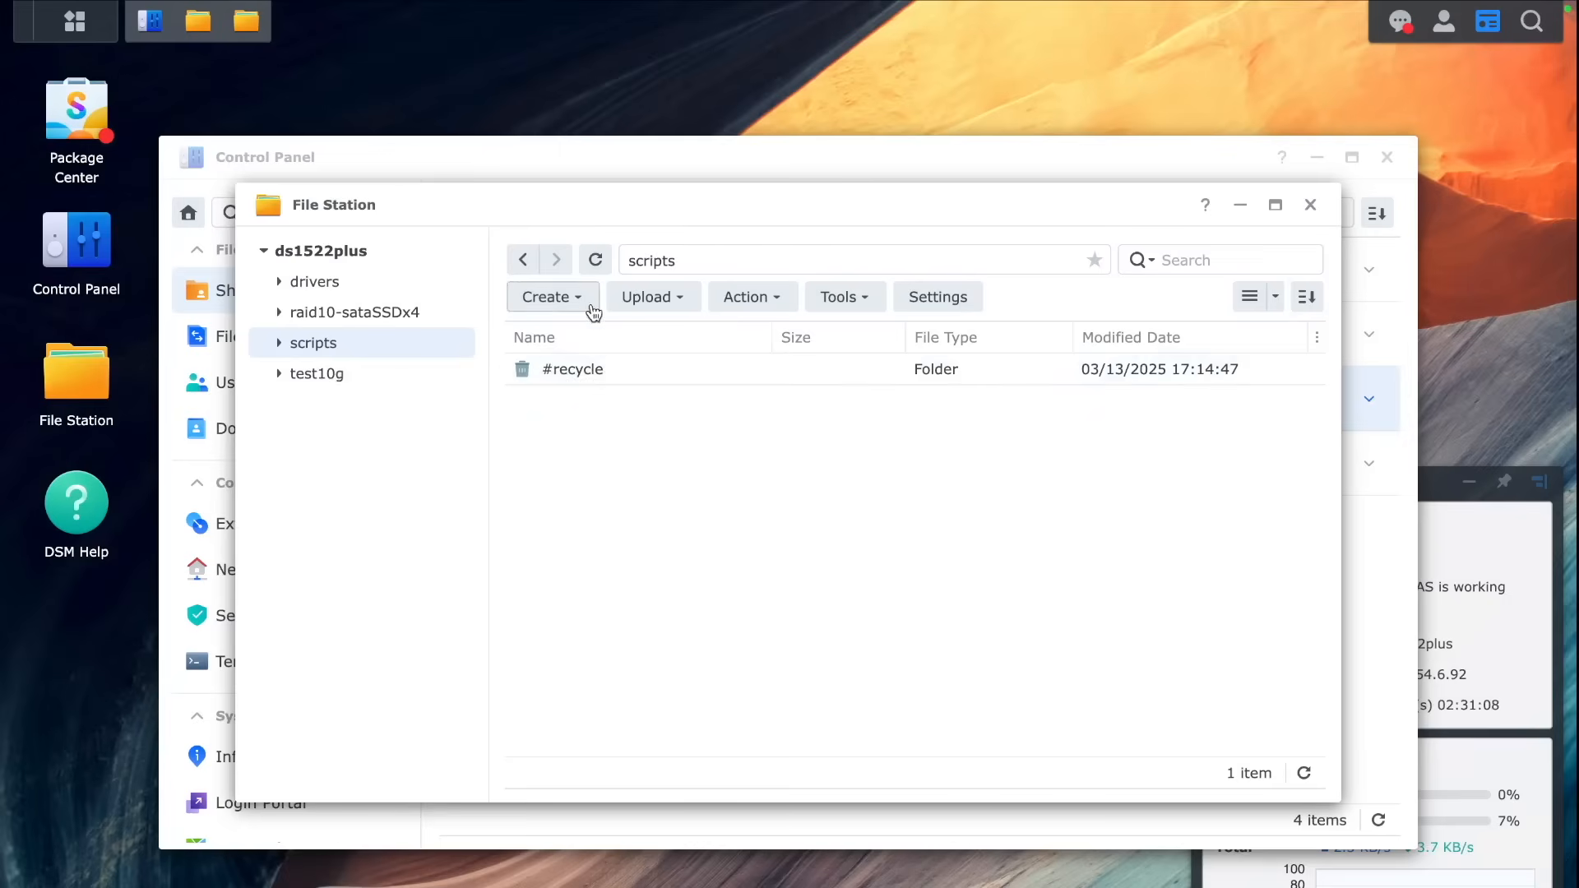
left_click(534, 337)
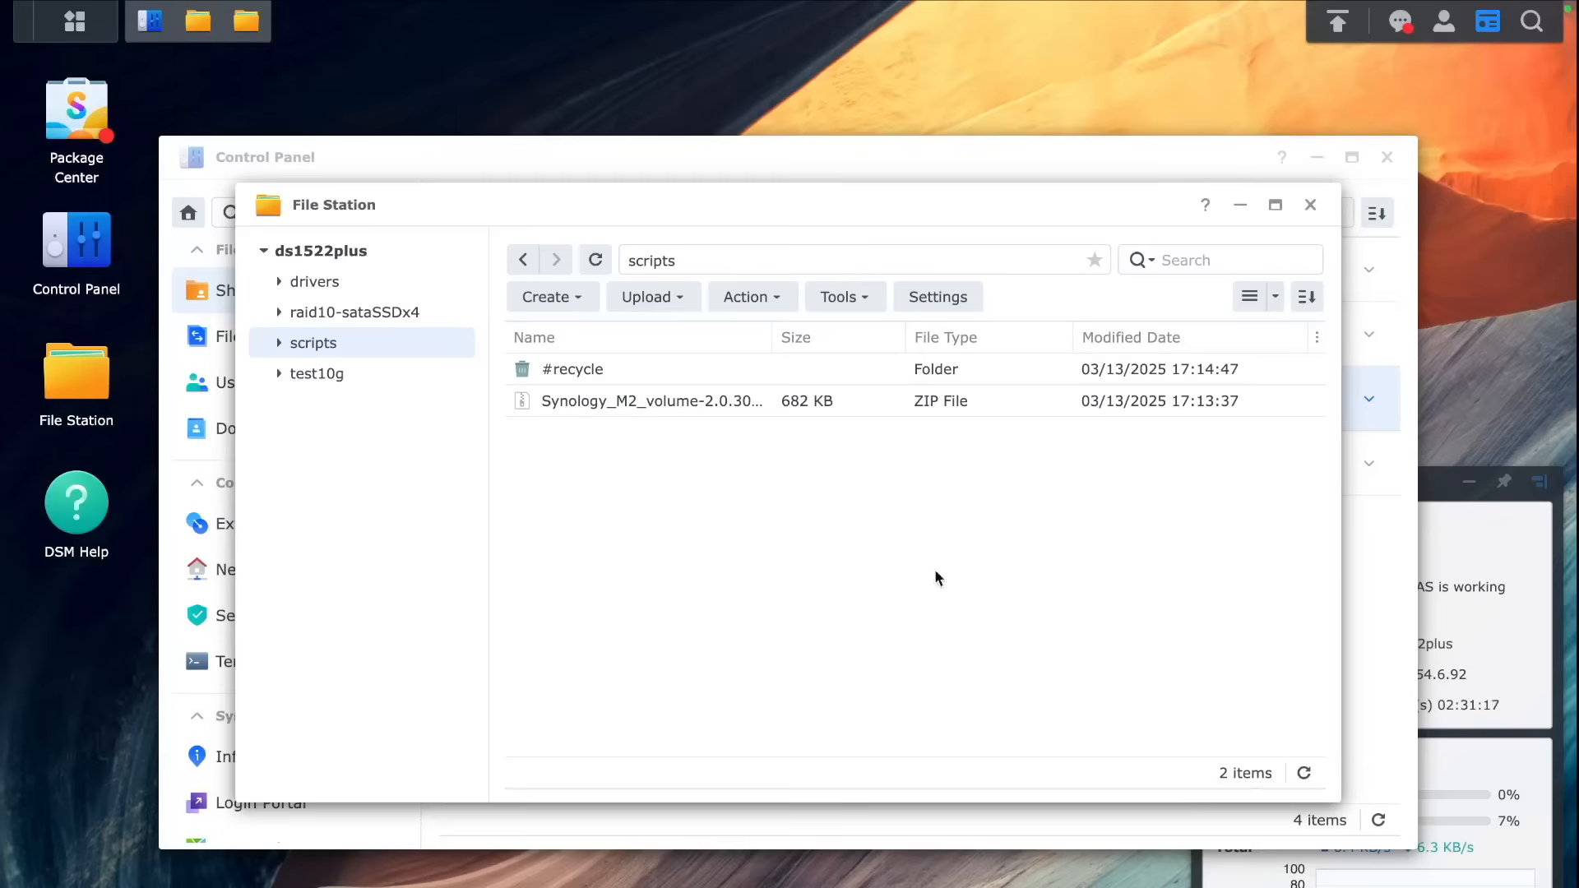
right_click(651, 400)
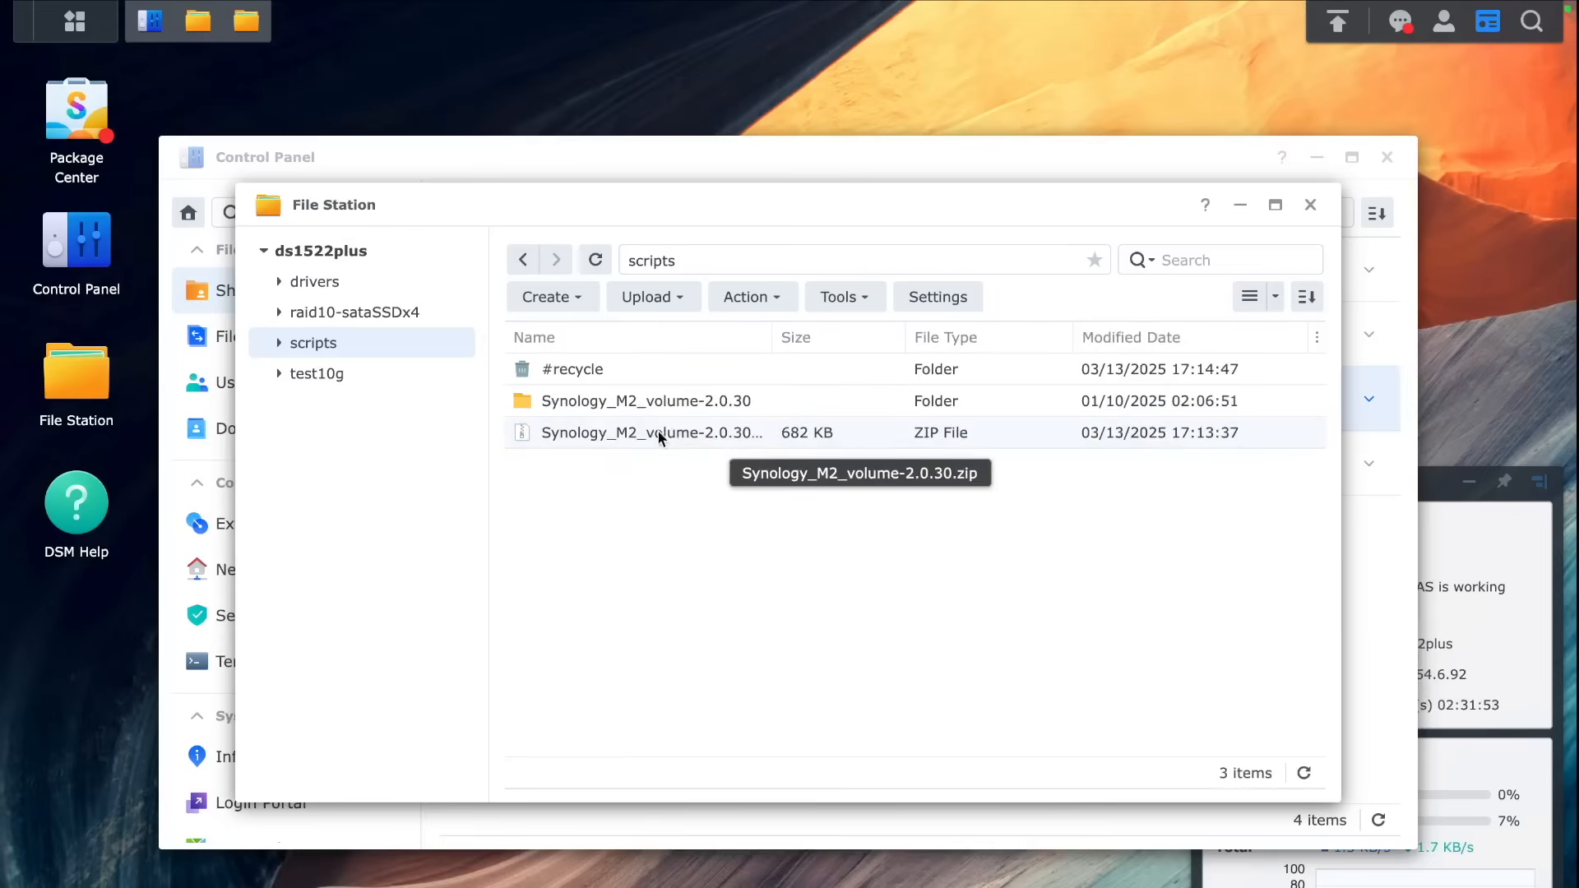
Step: Find 'ssh' in Control Panel search and open the Terminal & SNMP settings
left_click(1310, 205)
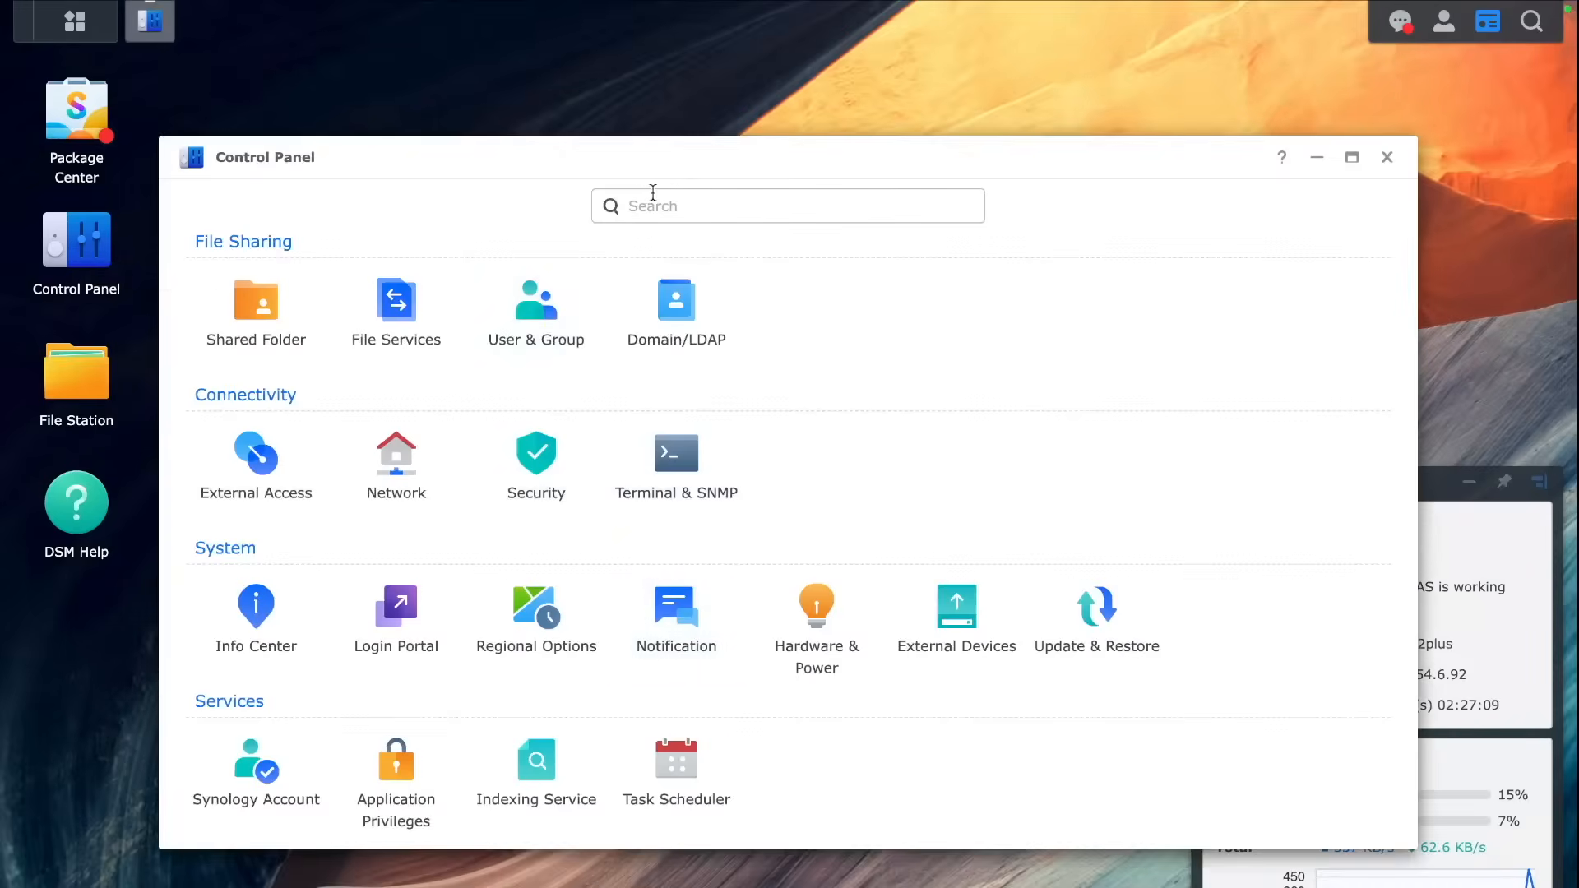
type("ssh")
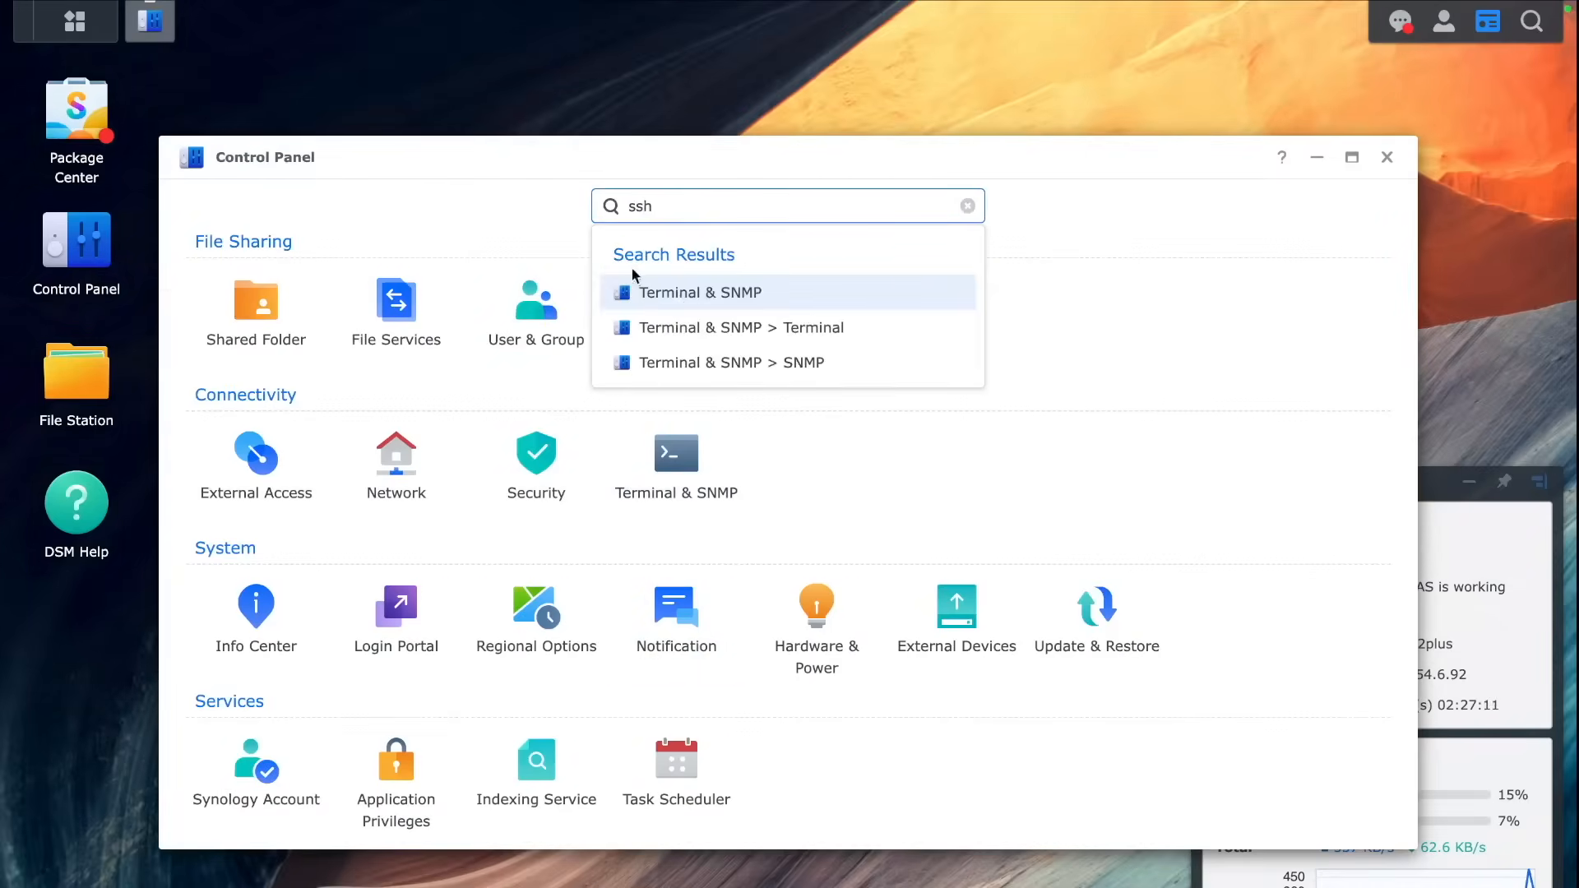
left_click(701, 292)
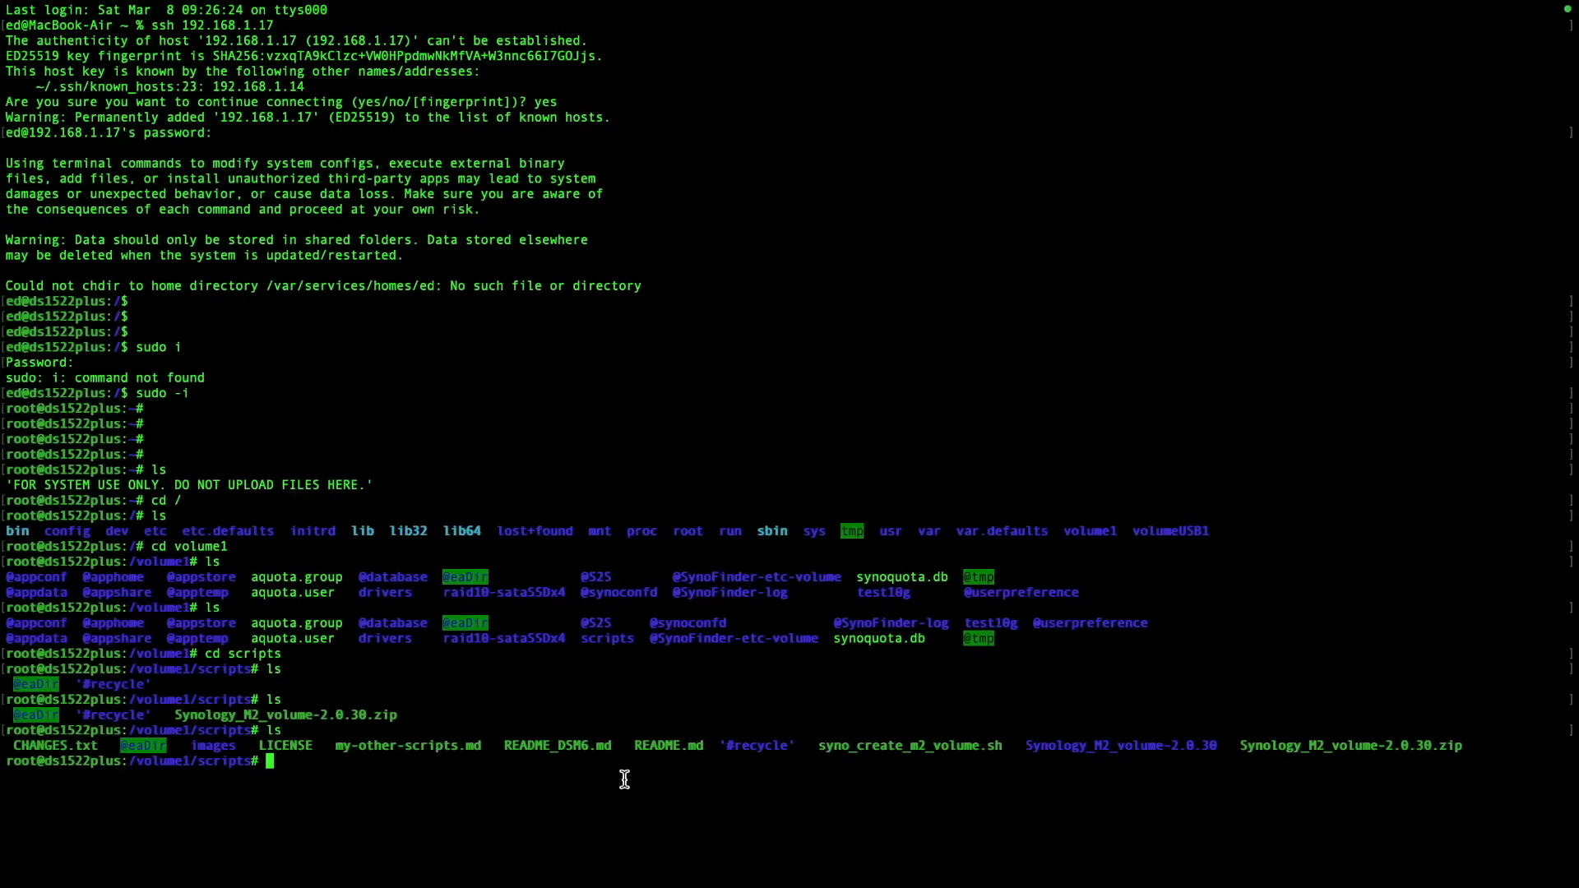
mouse_move(602, 800)
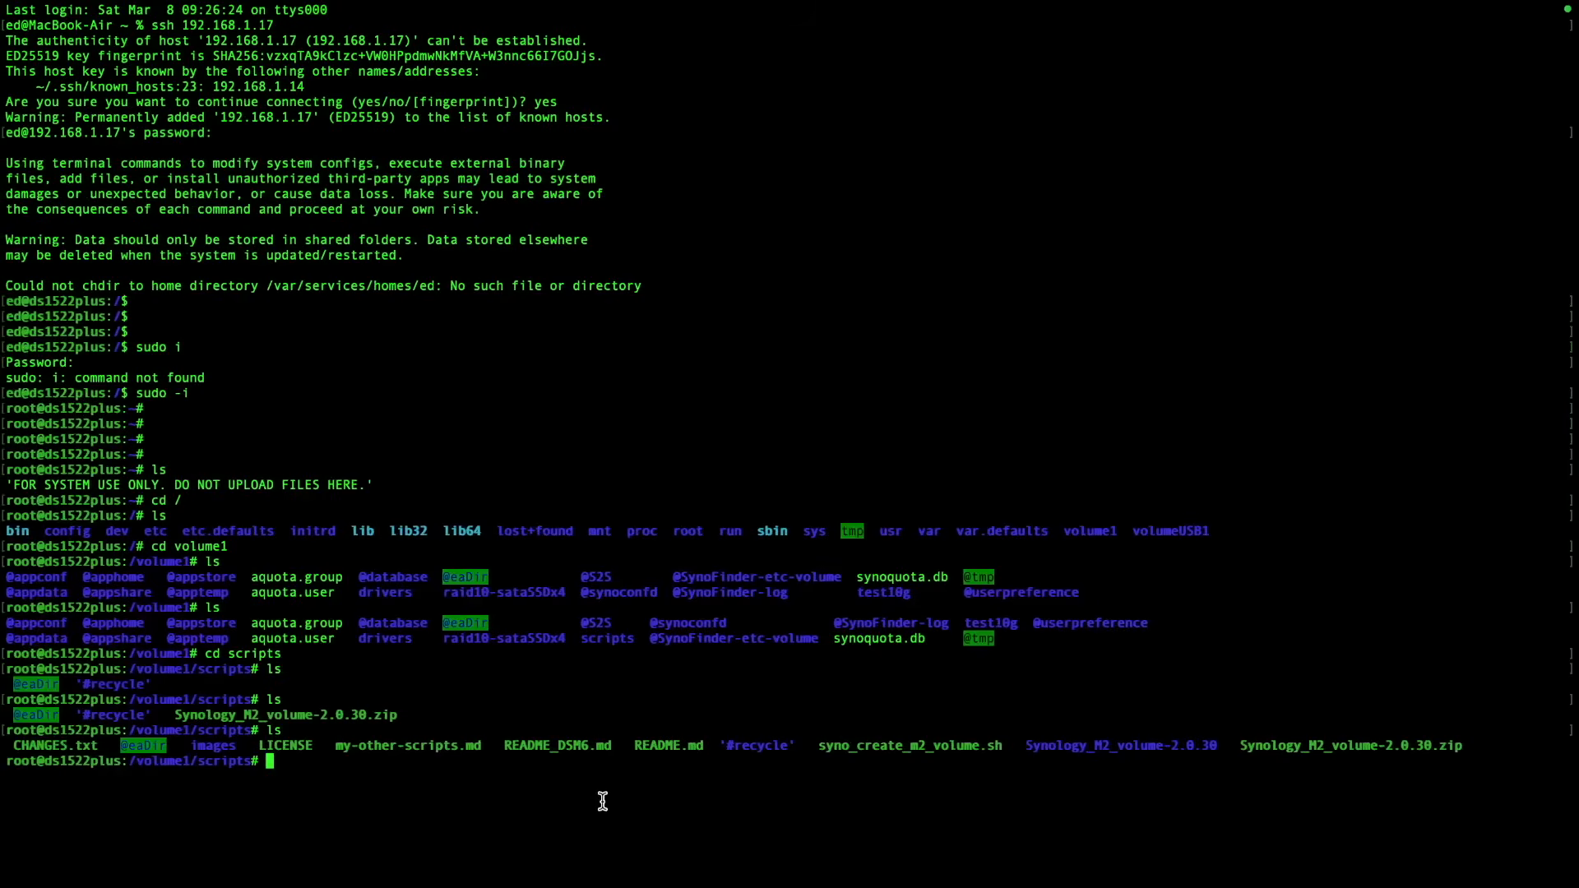
Step: Run syno_create_m2_volume.sh and choose option 2 (Basic) and option 2 (Single Volume)
type("sudo -s /volume1/scripts/syno_create_m2_volume.sh")
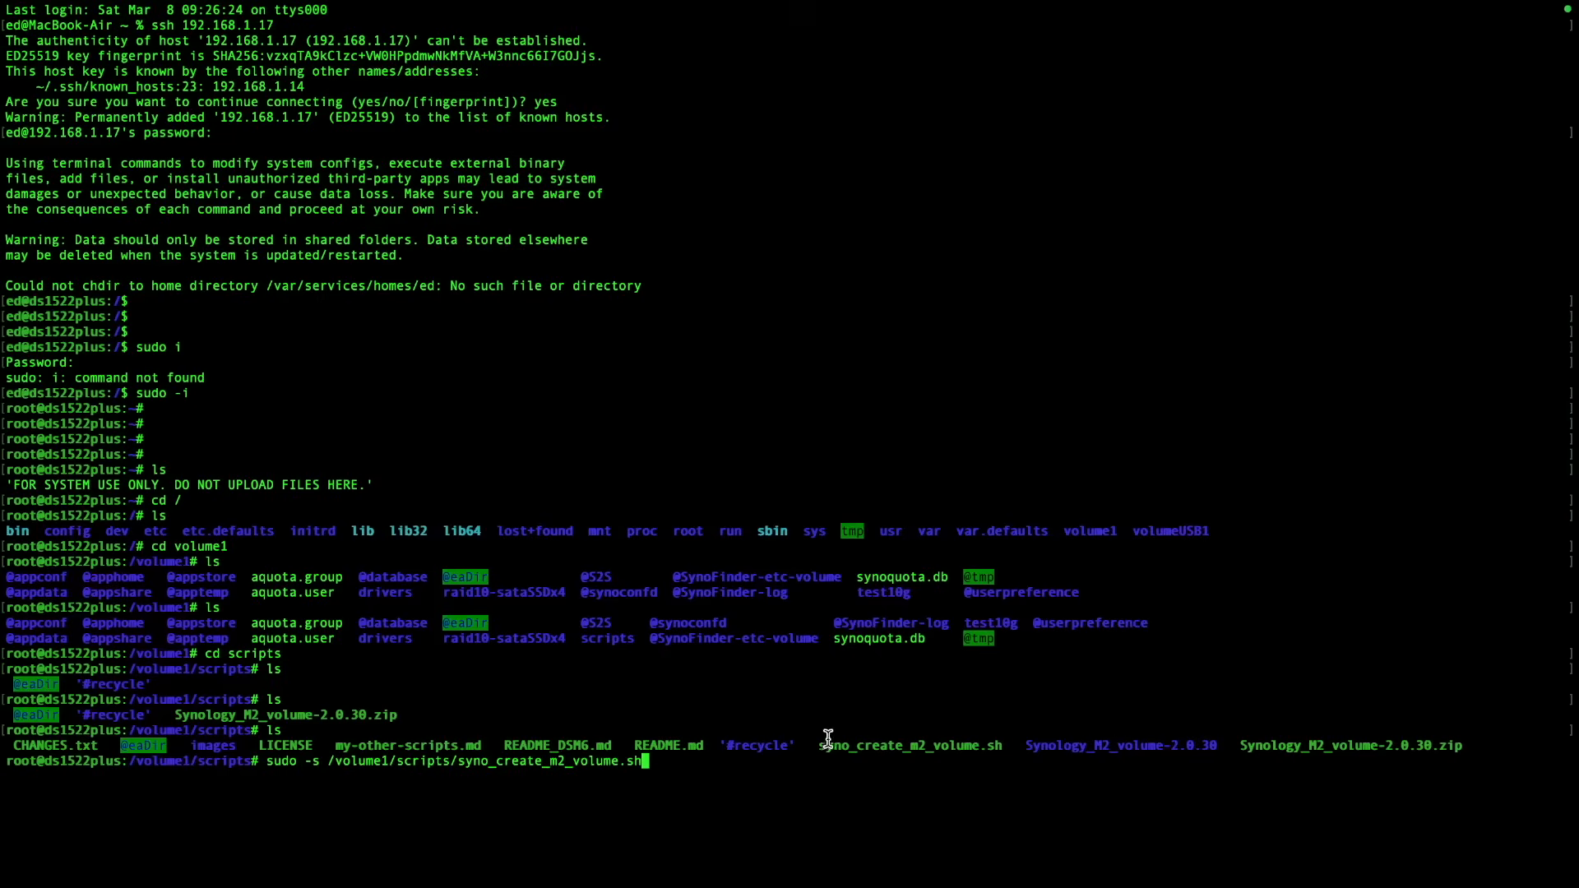
double_click(906, 745)
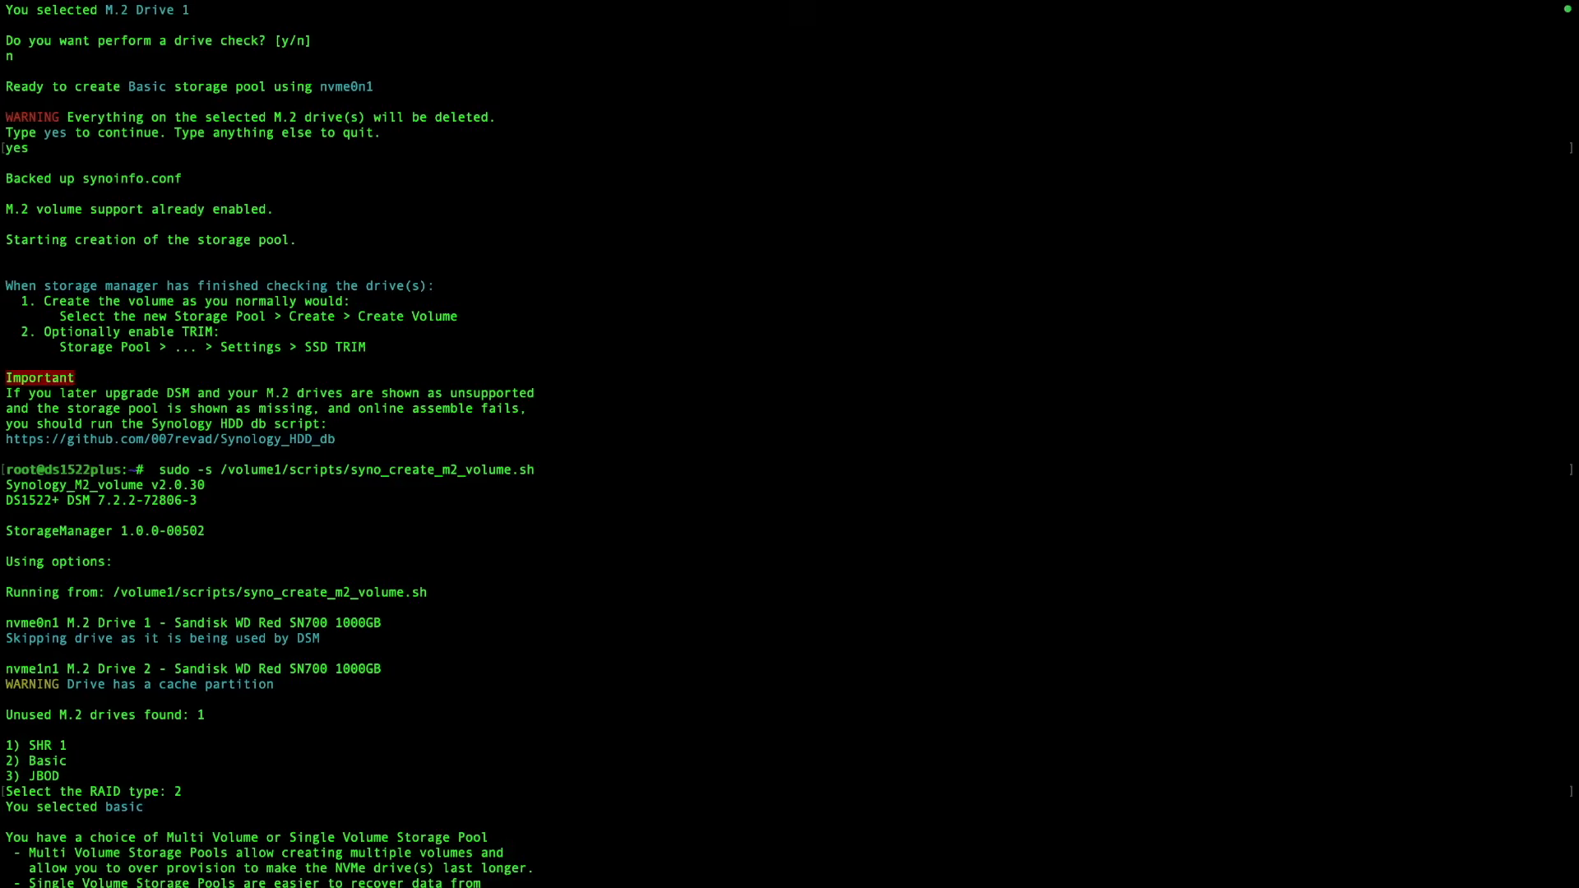
scroll("down", 3)
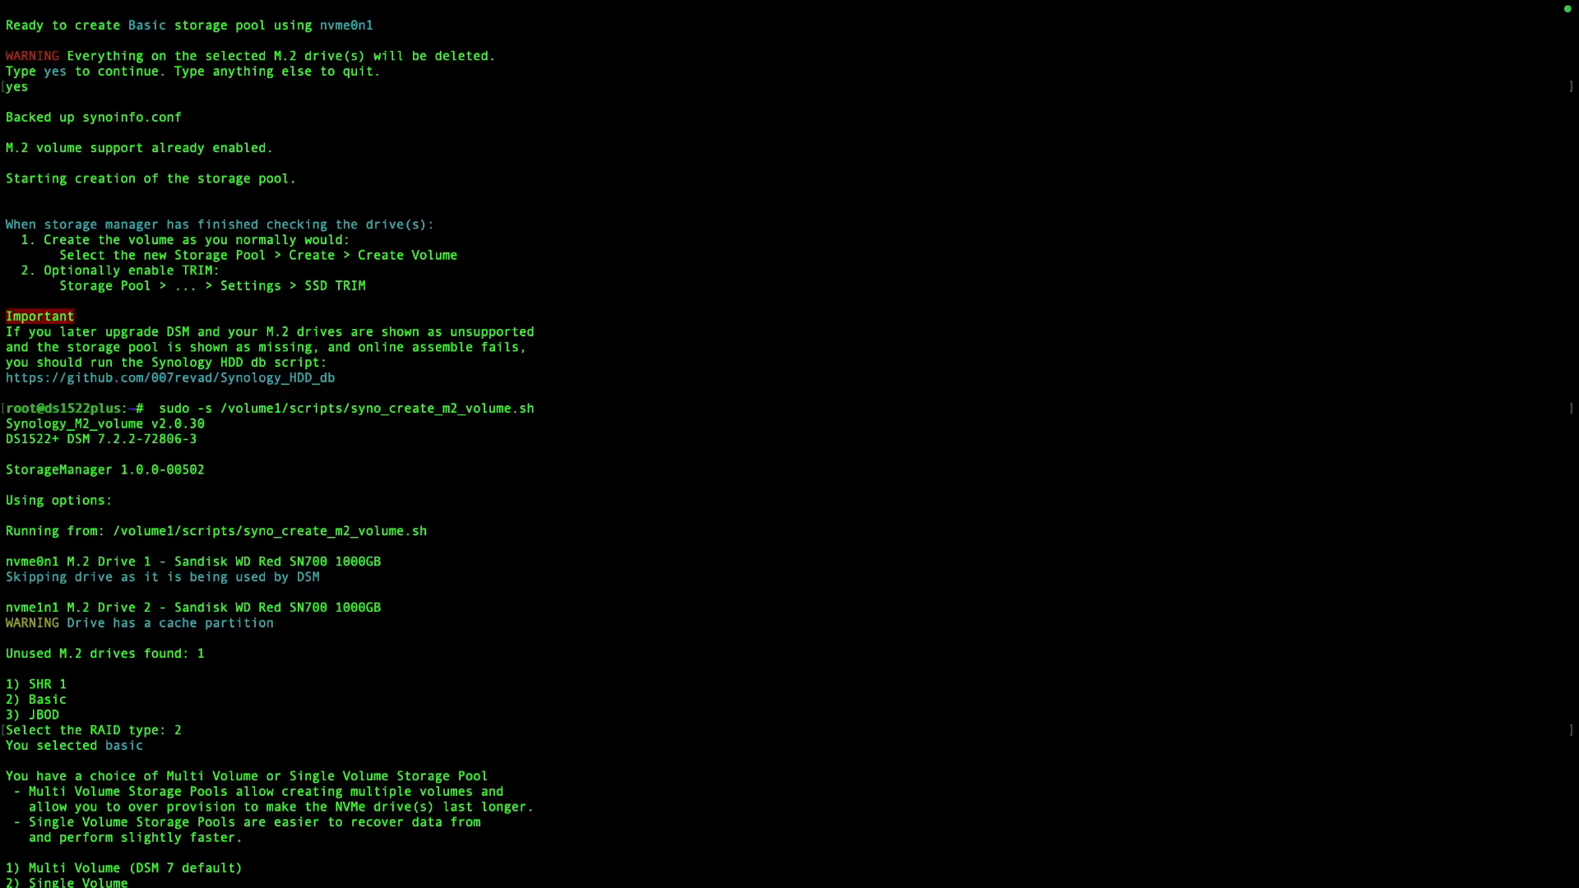
type("2")
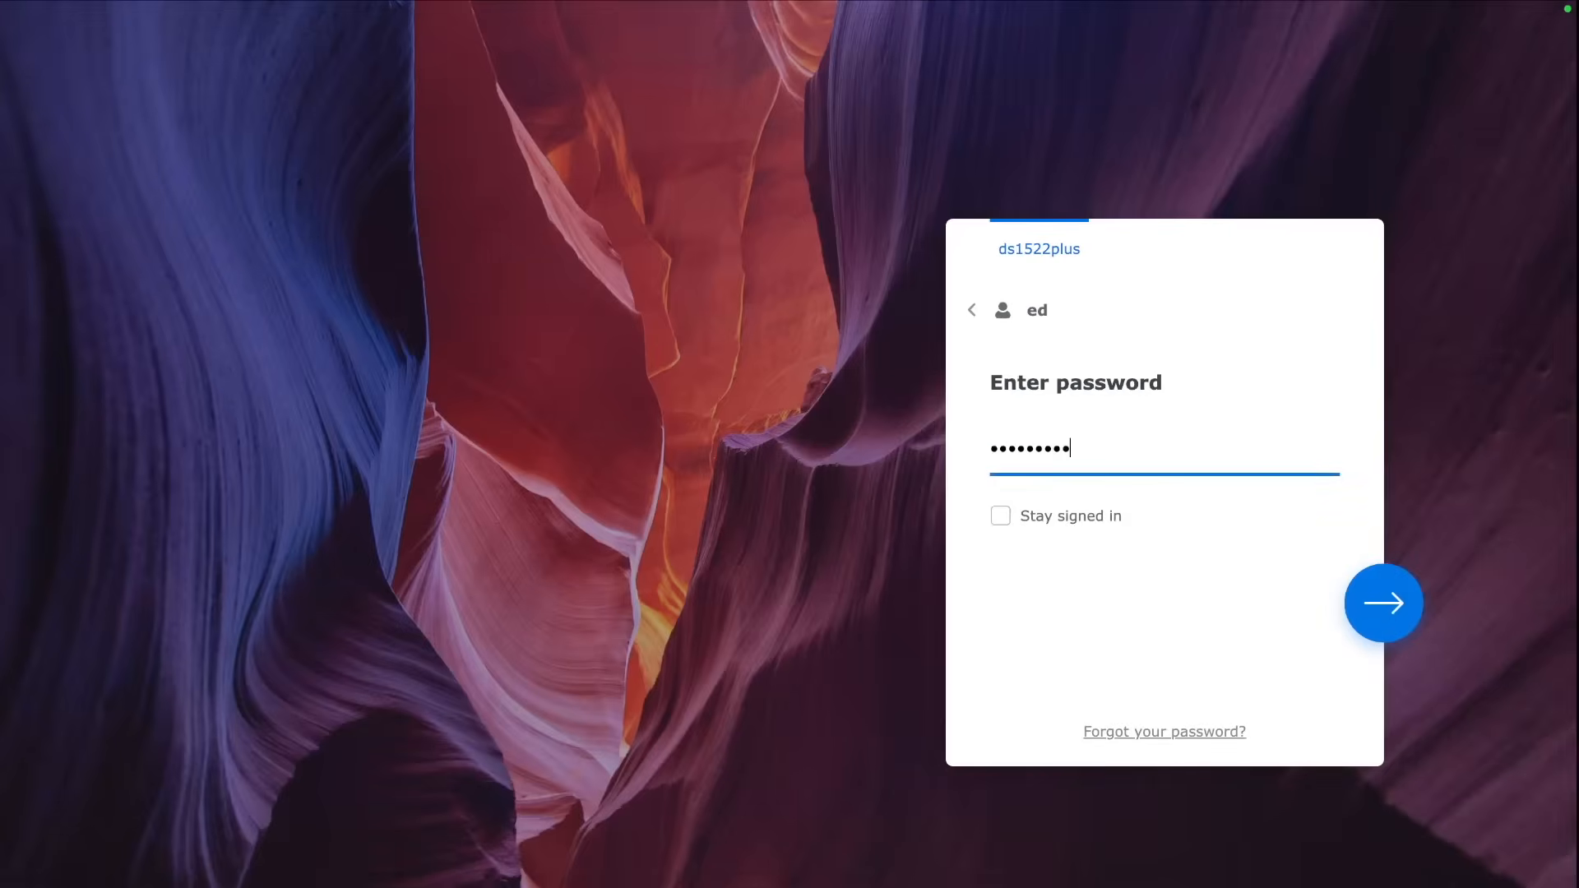
Step: Submit the password on the DSM login page to sign in to ds1522plus
left_click(1381, 602)
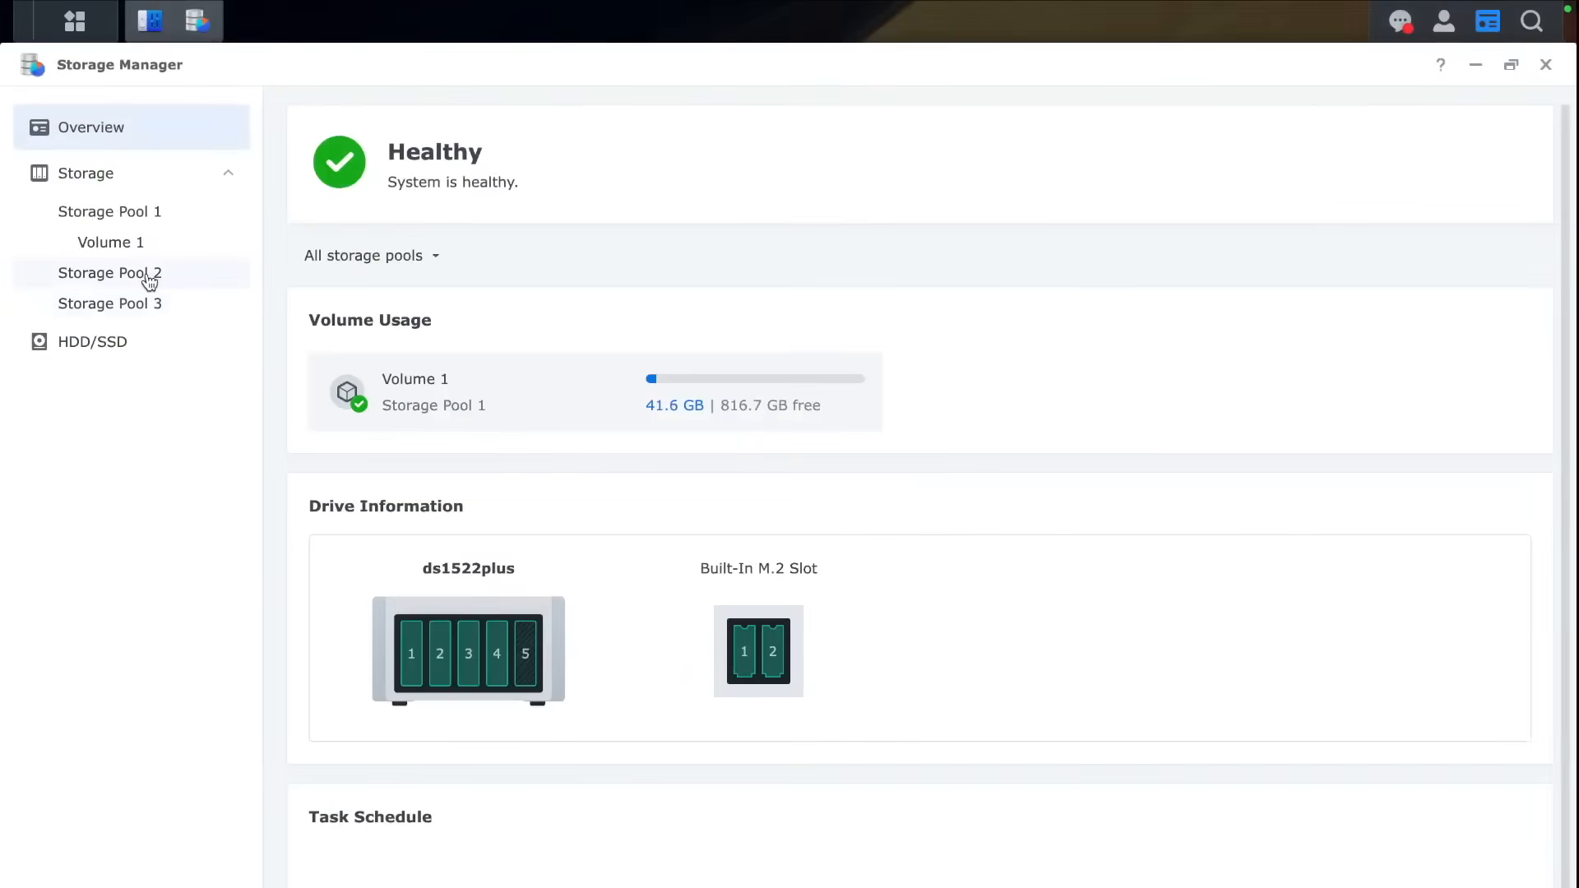
Step: Check Storage Pools 2 and 3, expanding Pool 2's Basic 921.3 GB M.2 Drive 1 details
left_click(86, 174)
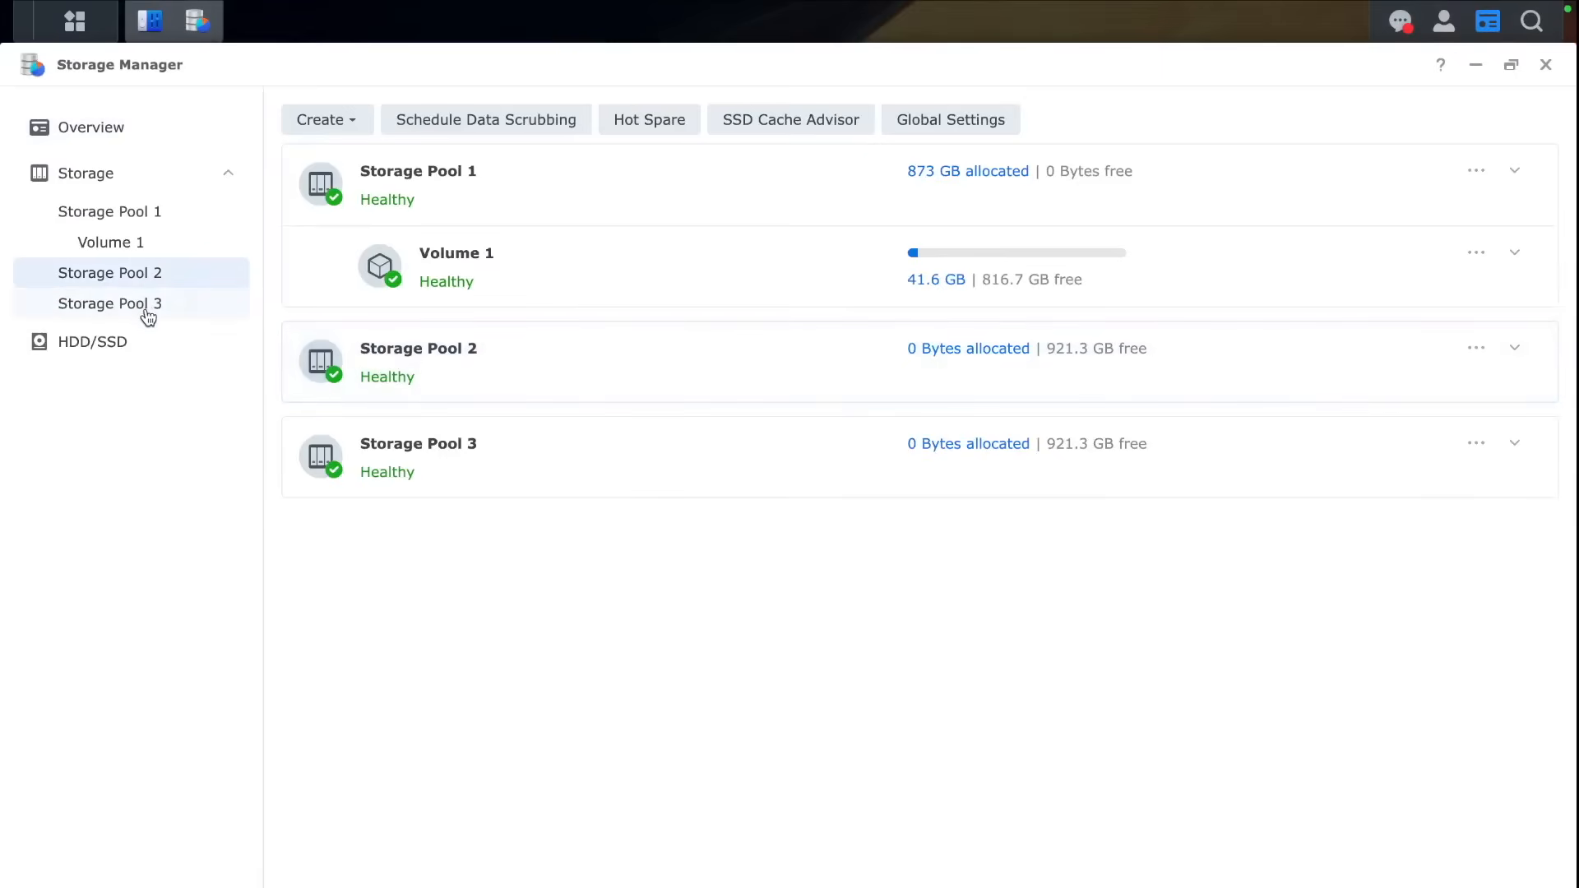
left_click(109, 304)
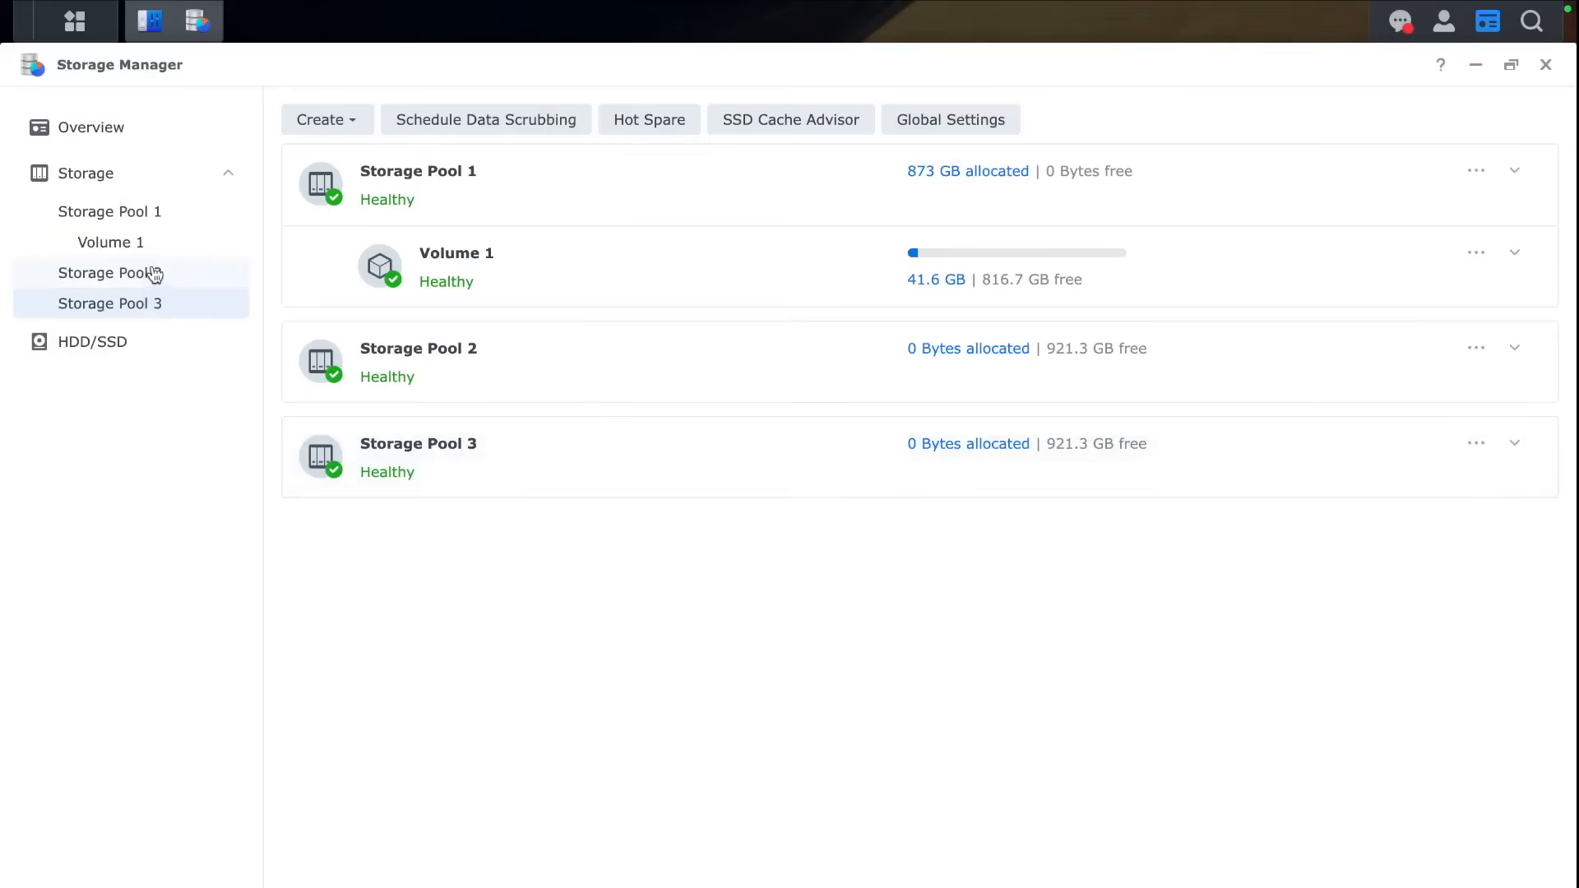
left_click(110, 273)
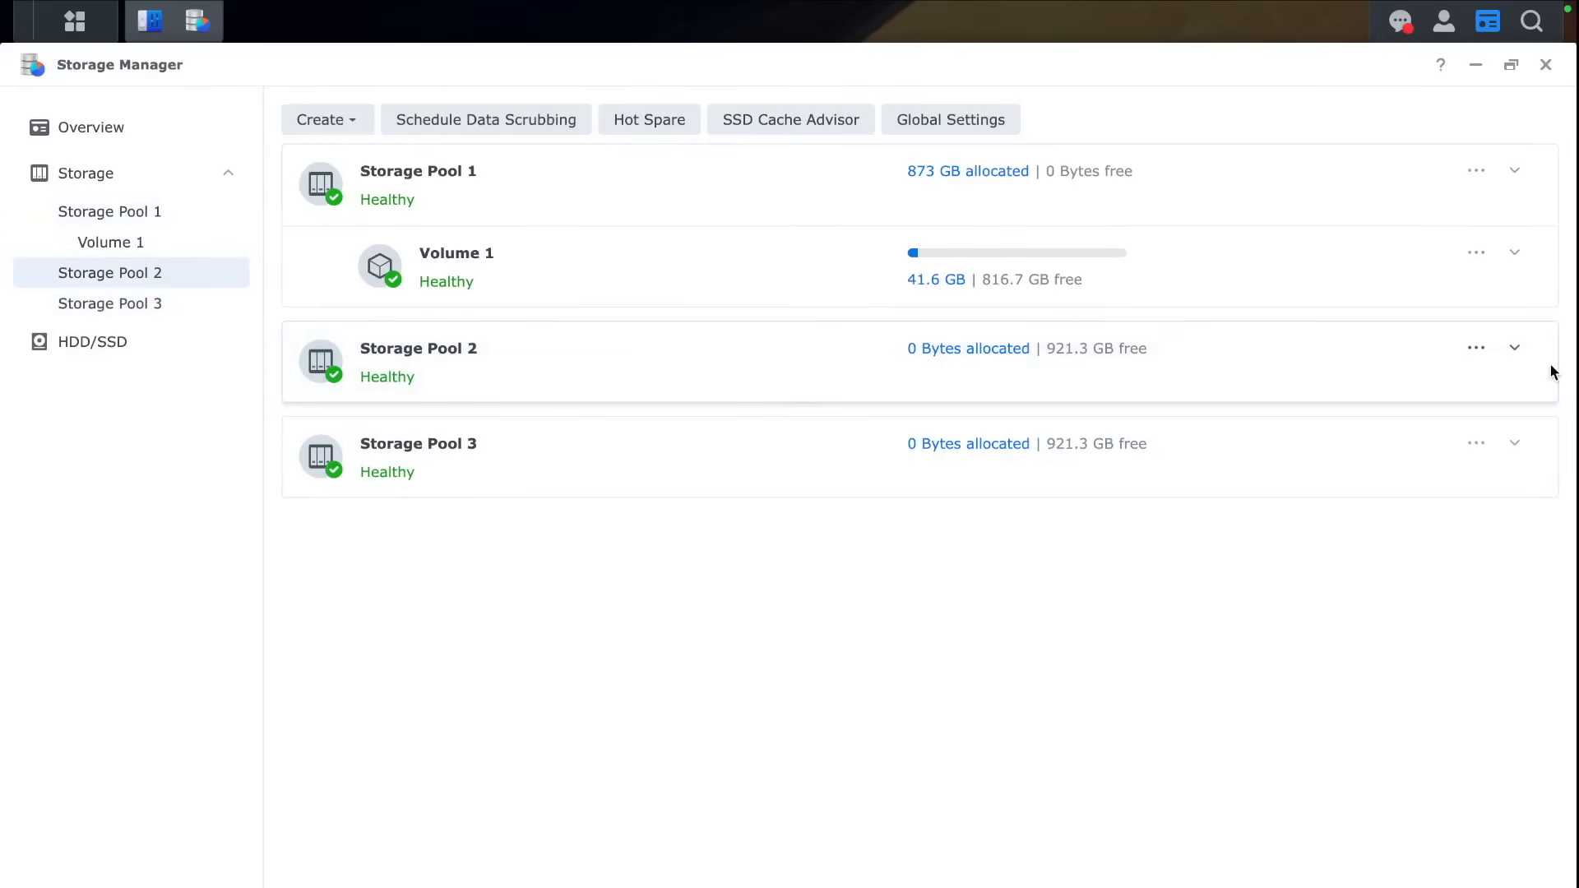
left_click(1476, 347)
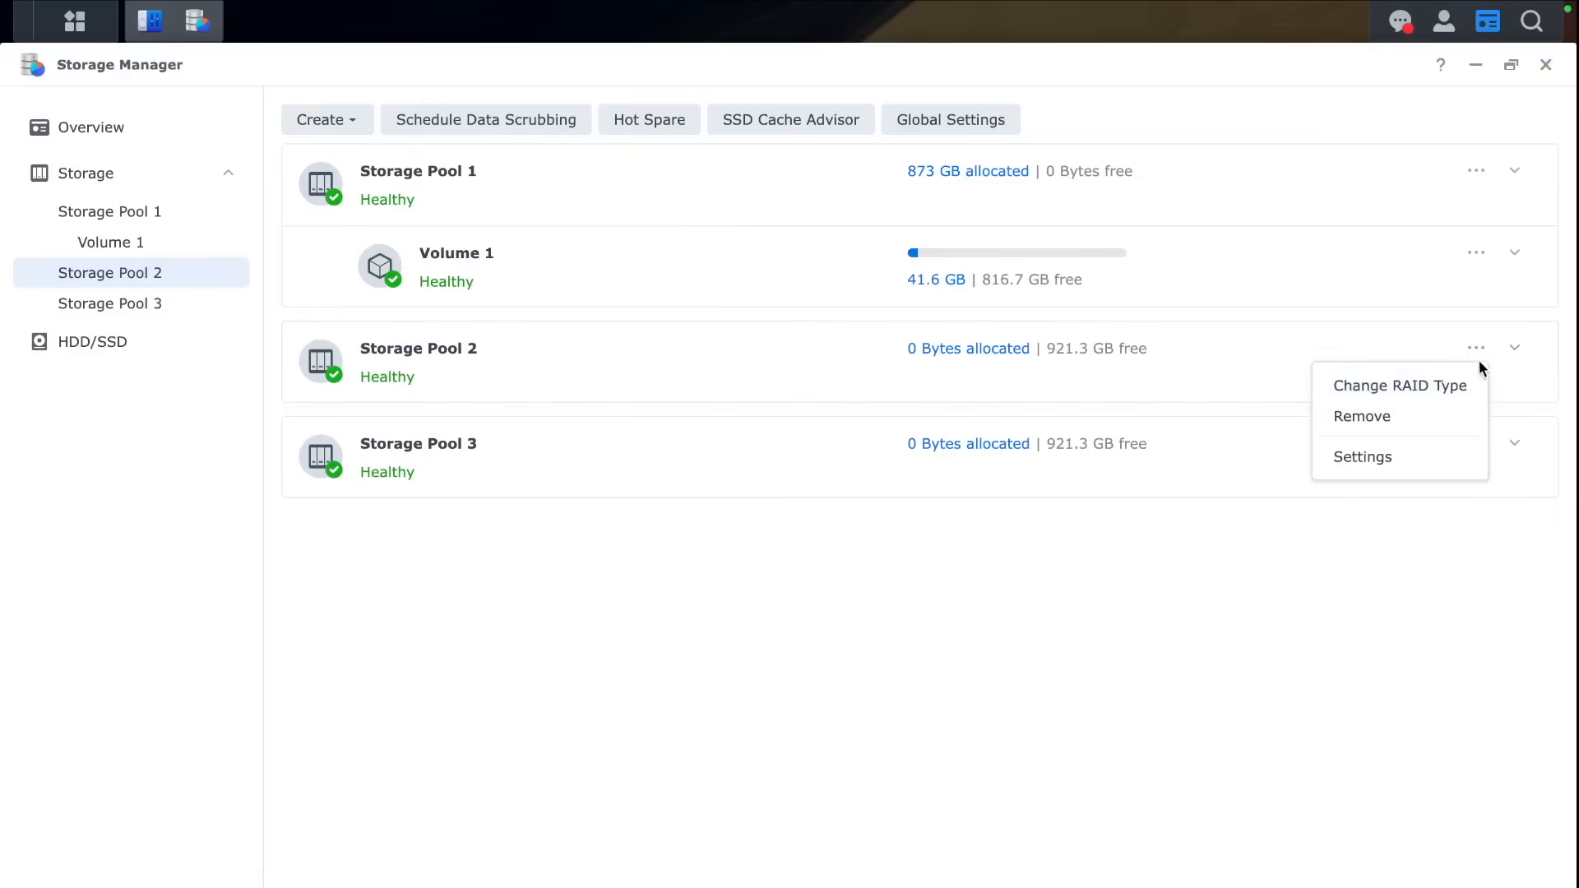
left_click(1515, 348)
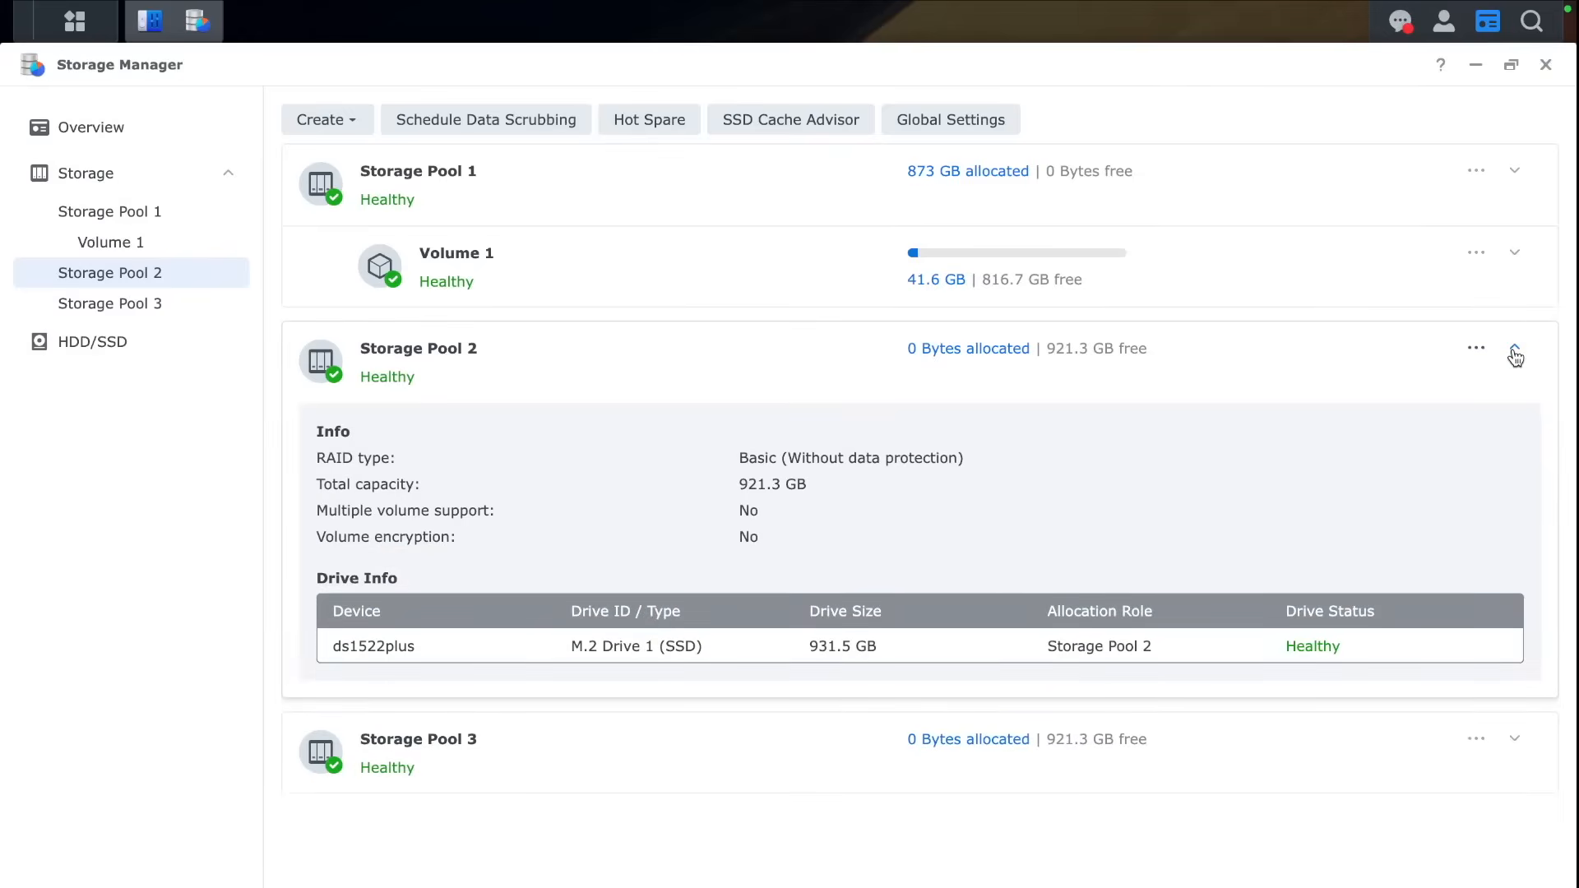
left_click(322, 118)
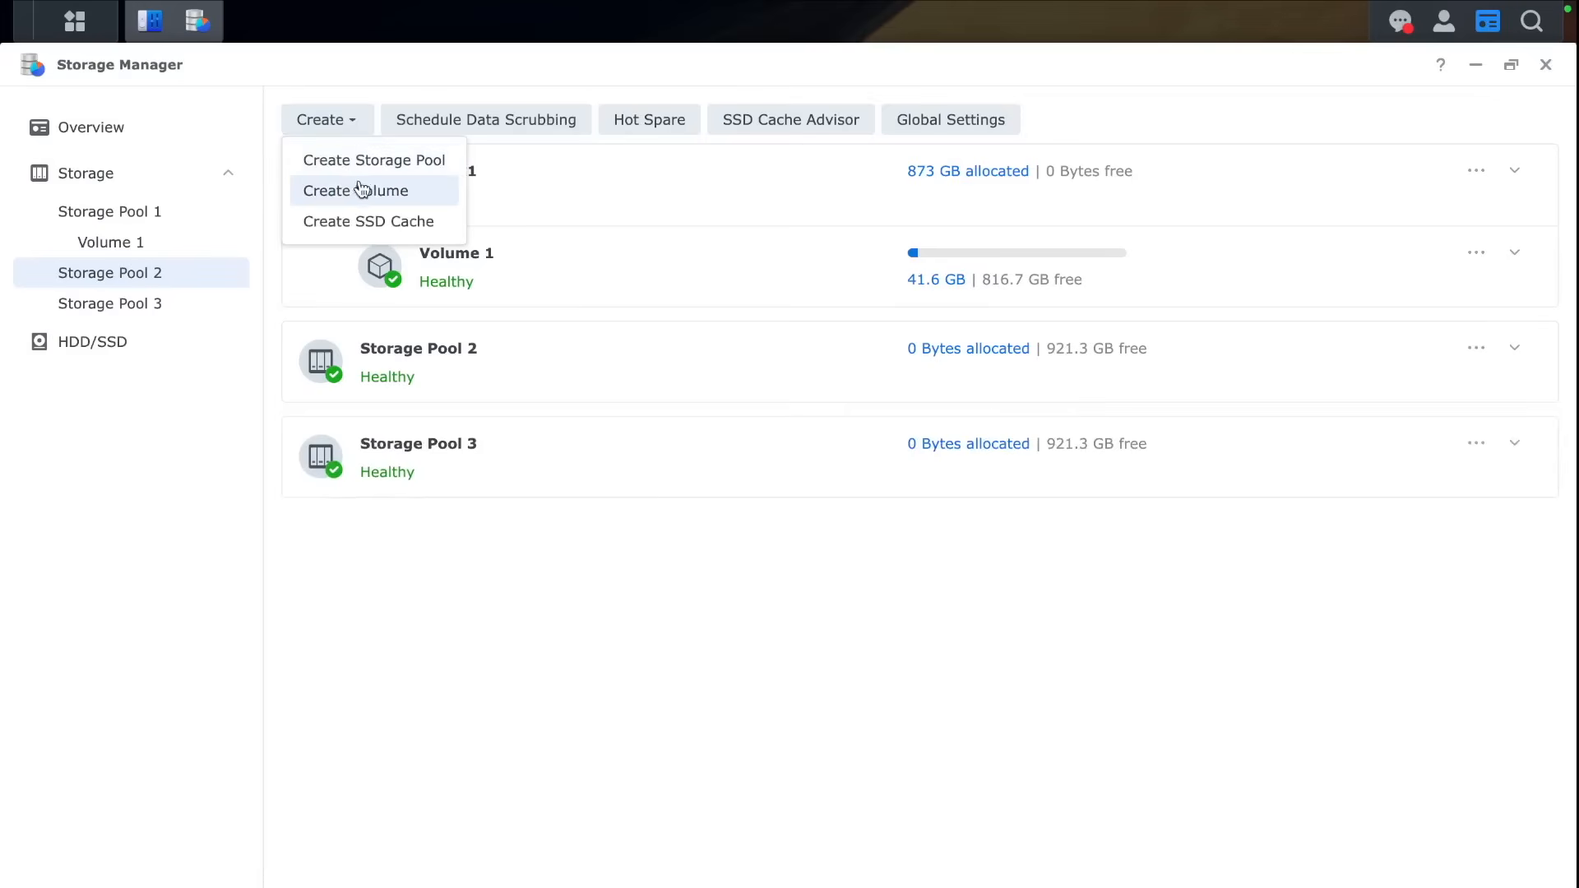
Step: Create an ext4 volume on Storage Pool 2 with description nvm1
left_click(355, 190)
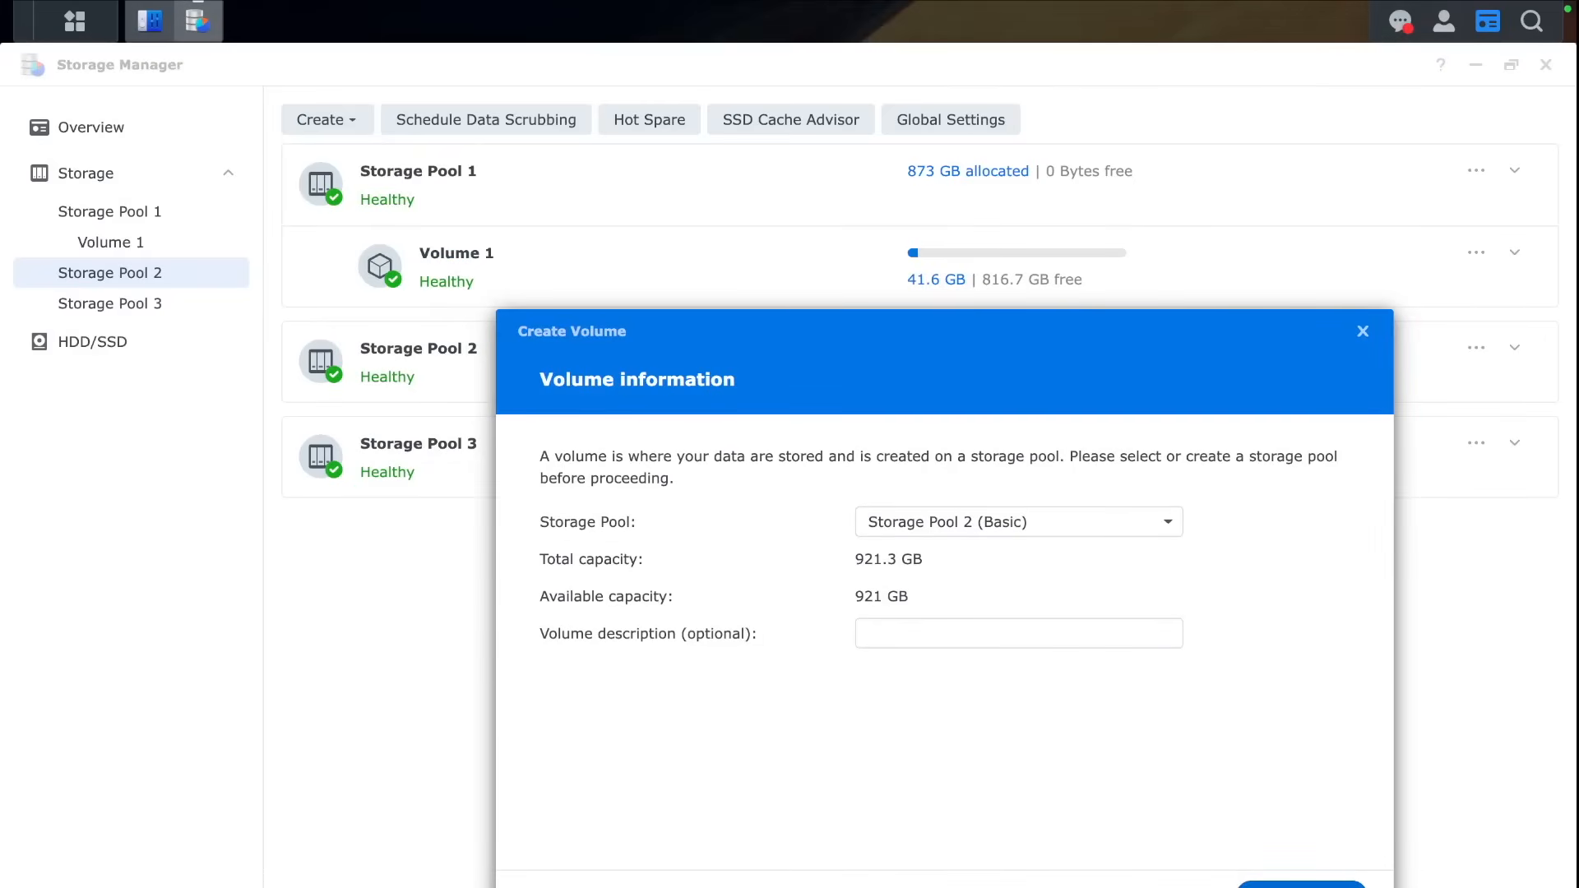
type("nv")
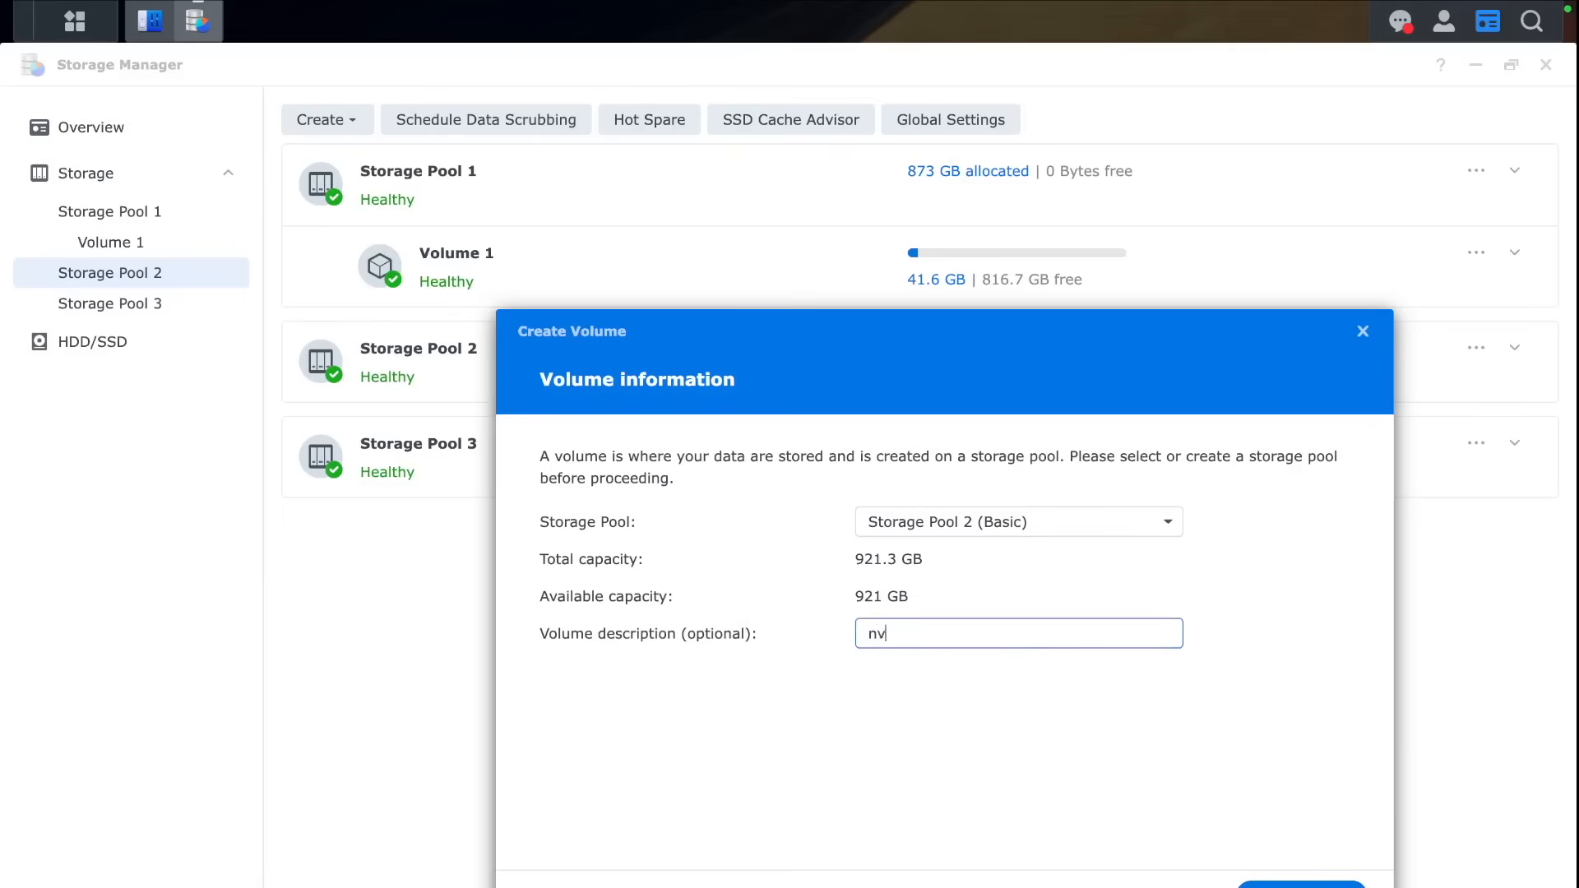
left_click(1300, 884)
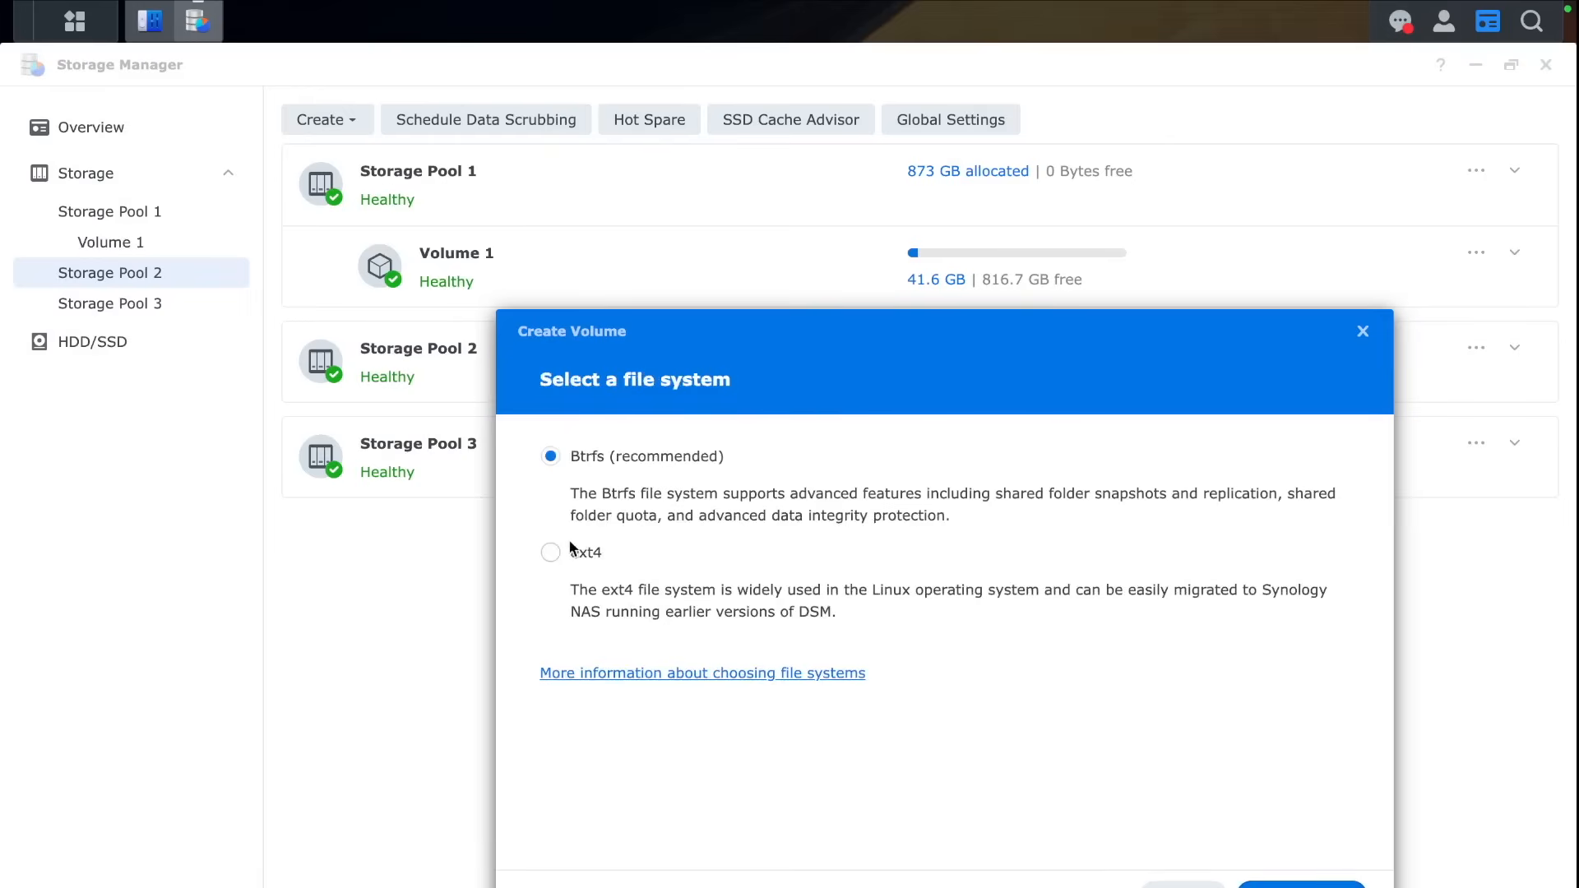
left_click(1299, 884)
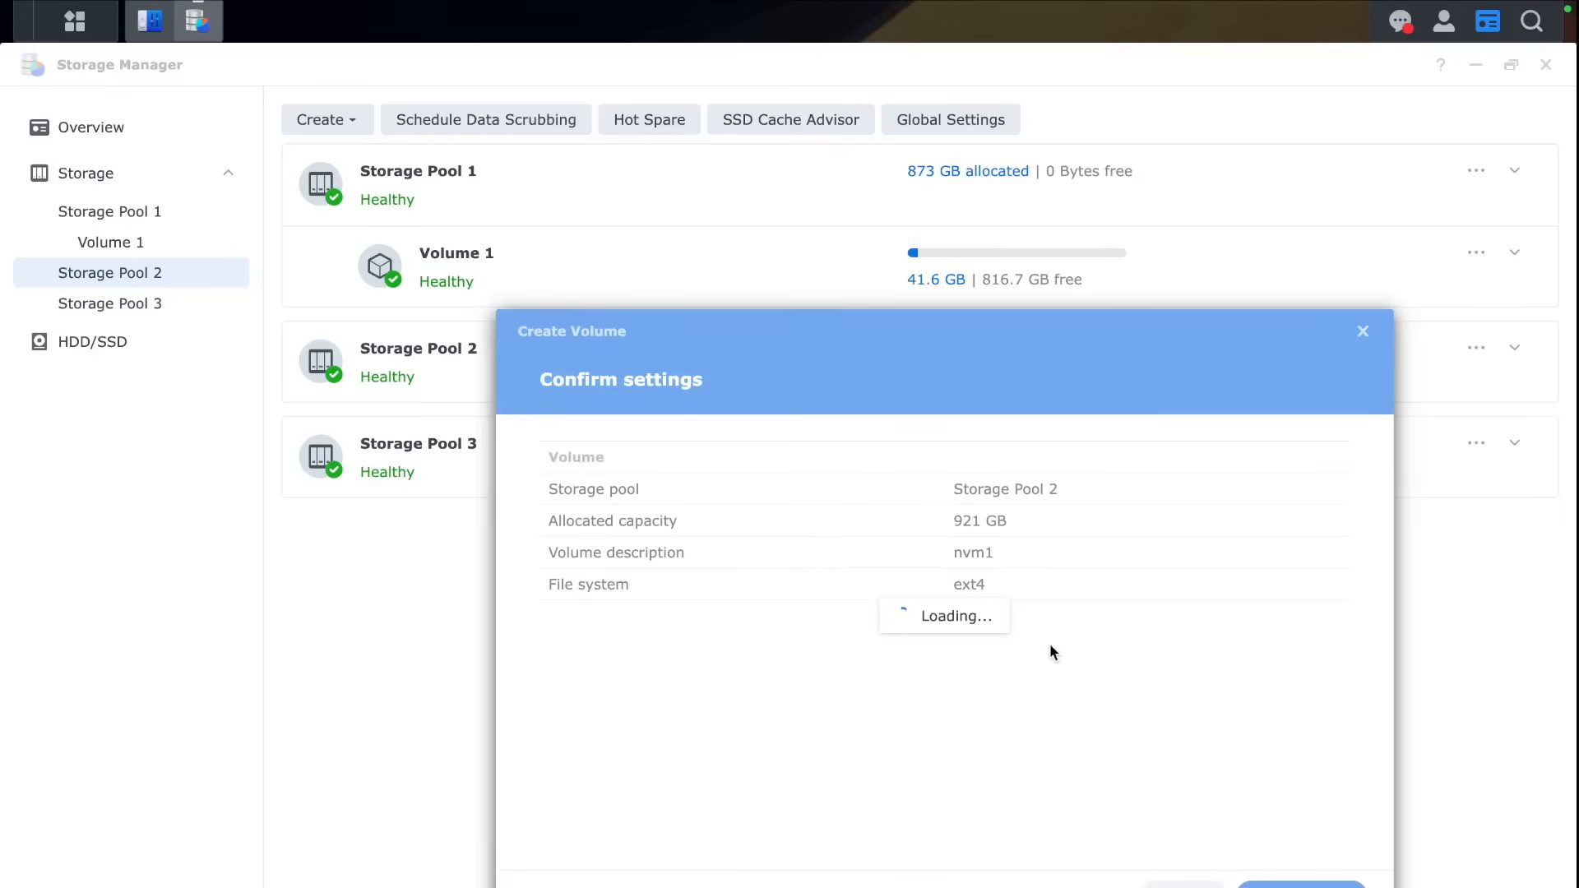
left_click(1299, 884)
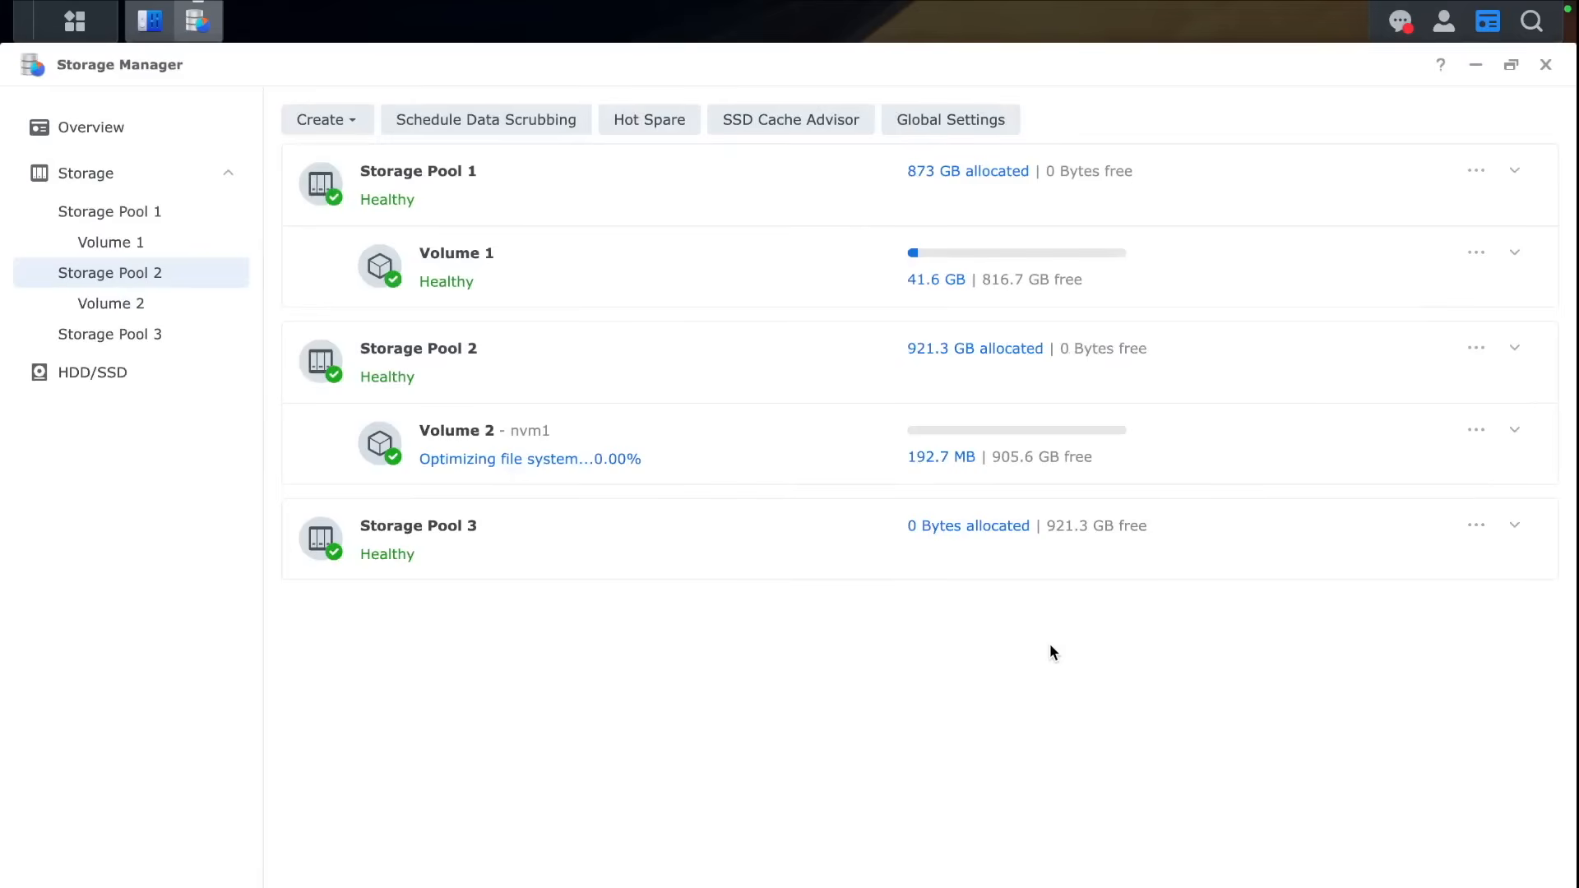
Step: Create Volume 3 on Storage Pool 3 with description nvme2 and ext4 file system
left_click(1513, 525)
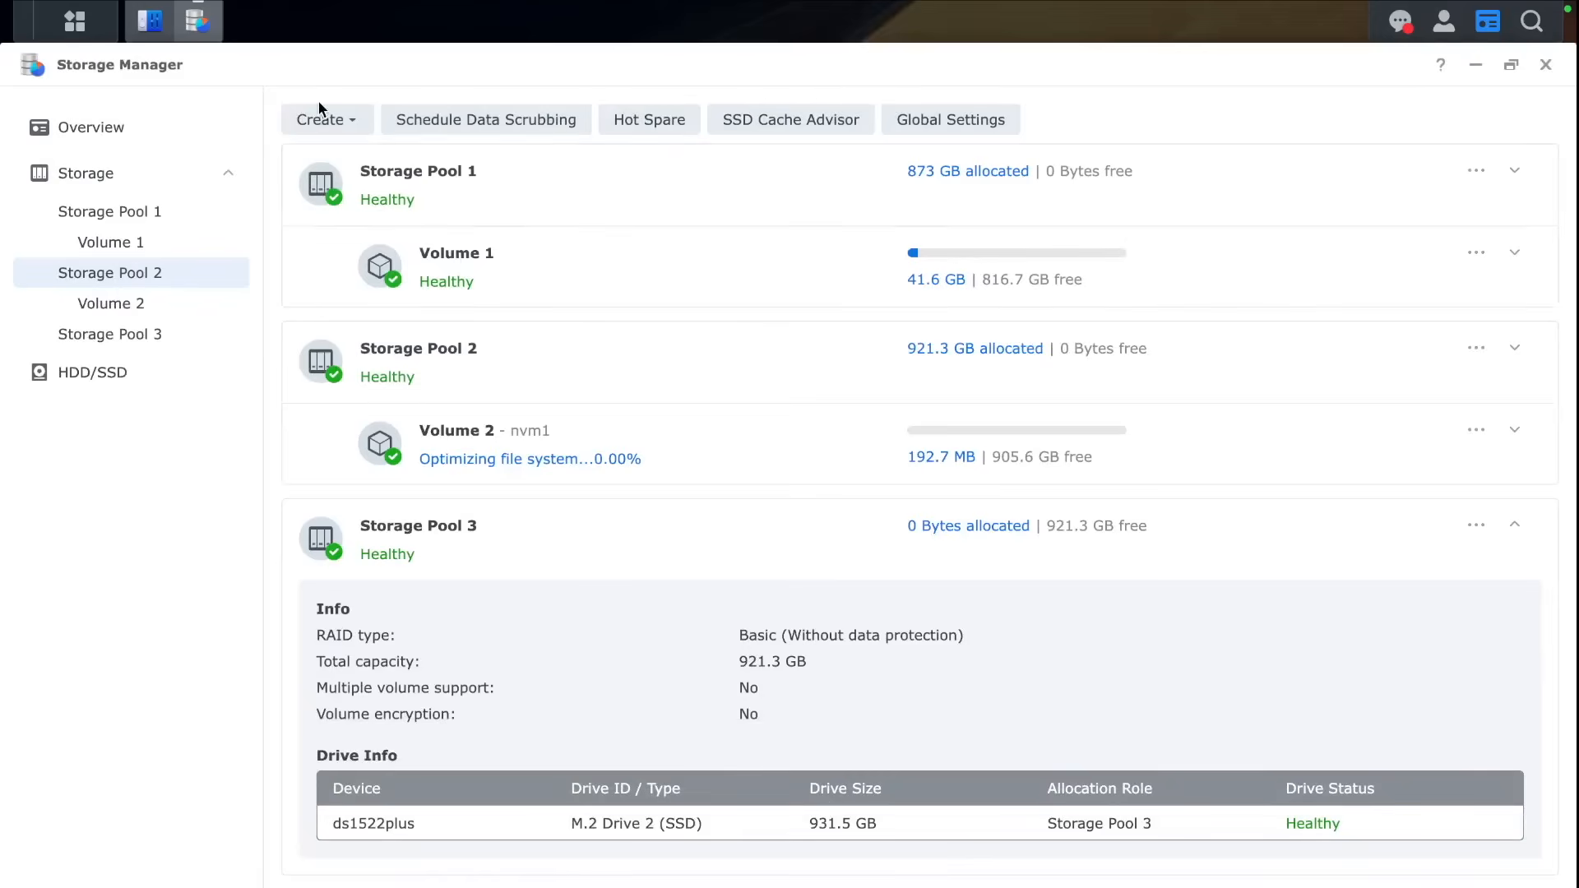
left_click(320, 118)
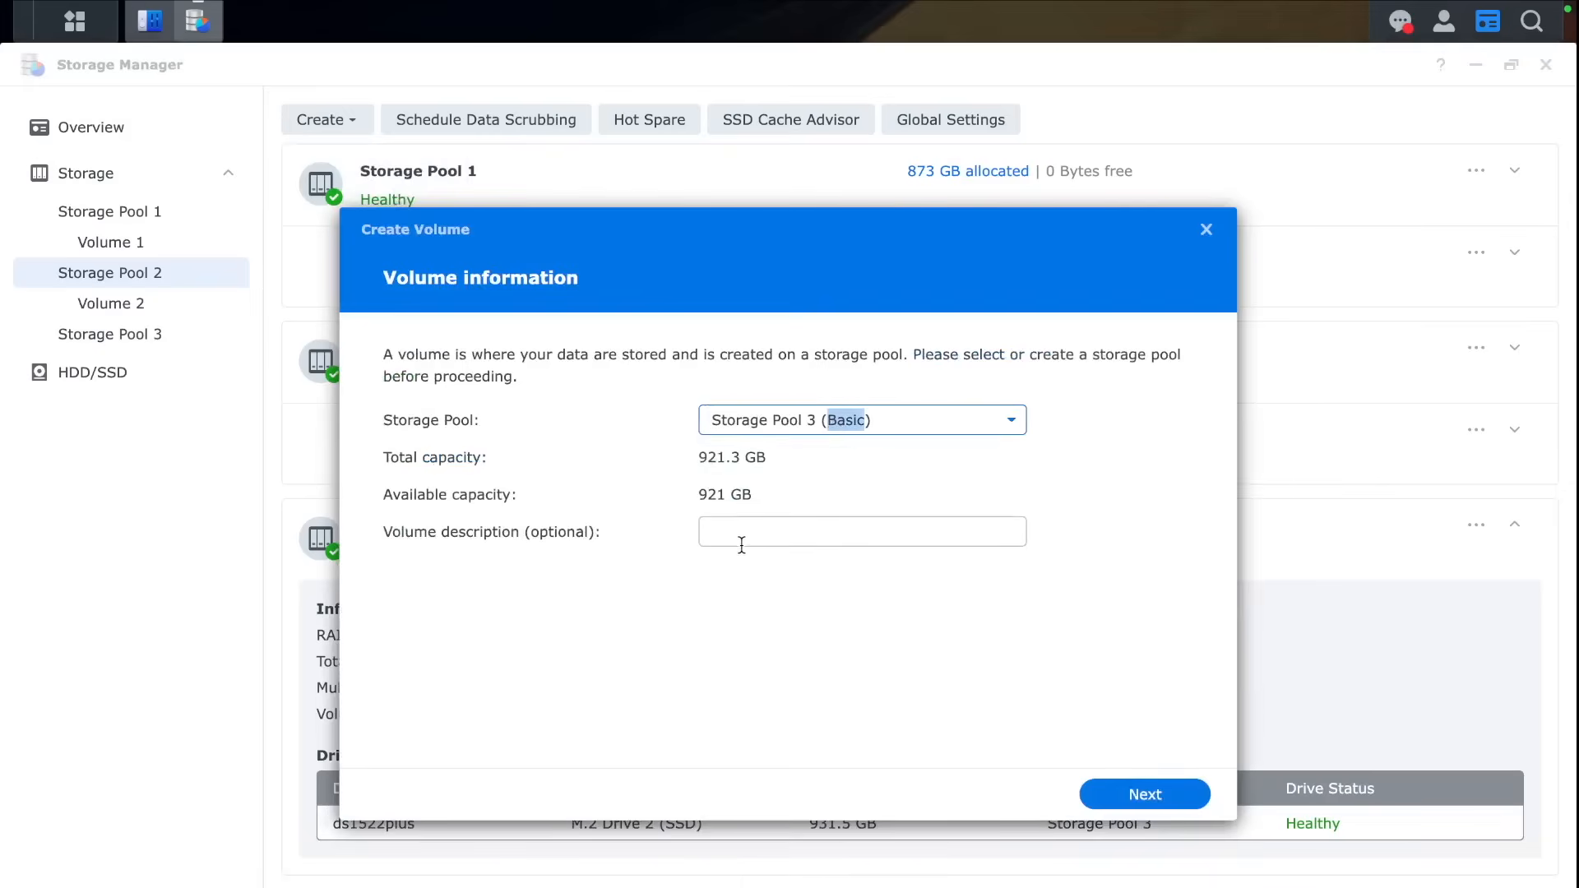
type("nvme2")
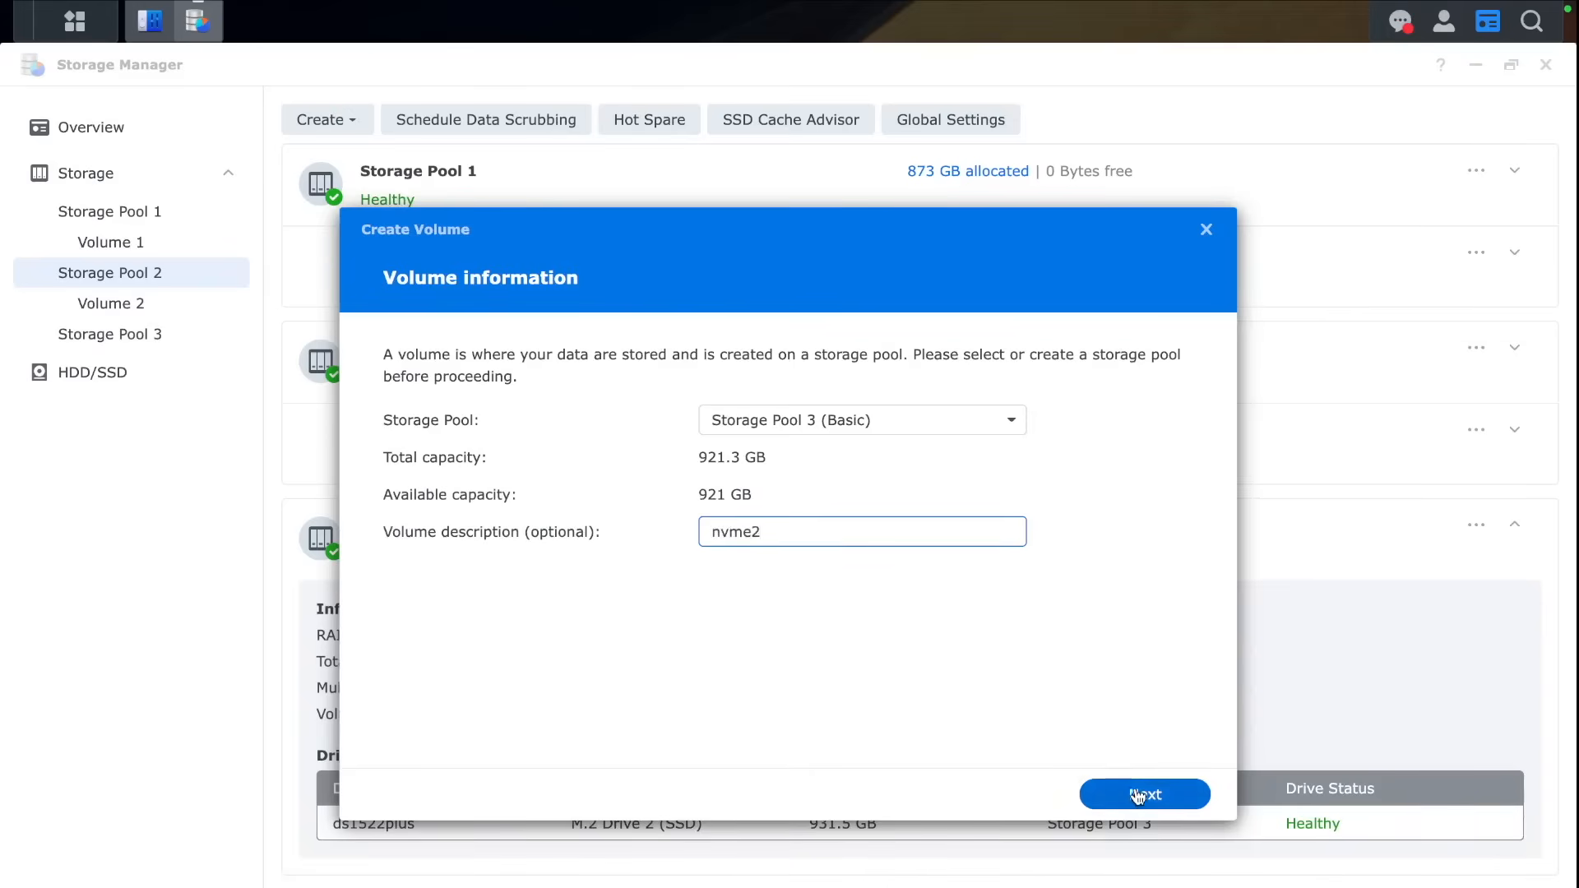
left_click(1144, 794)
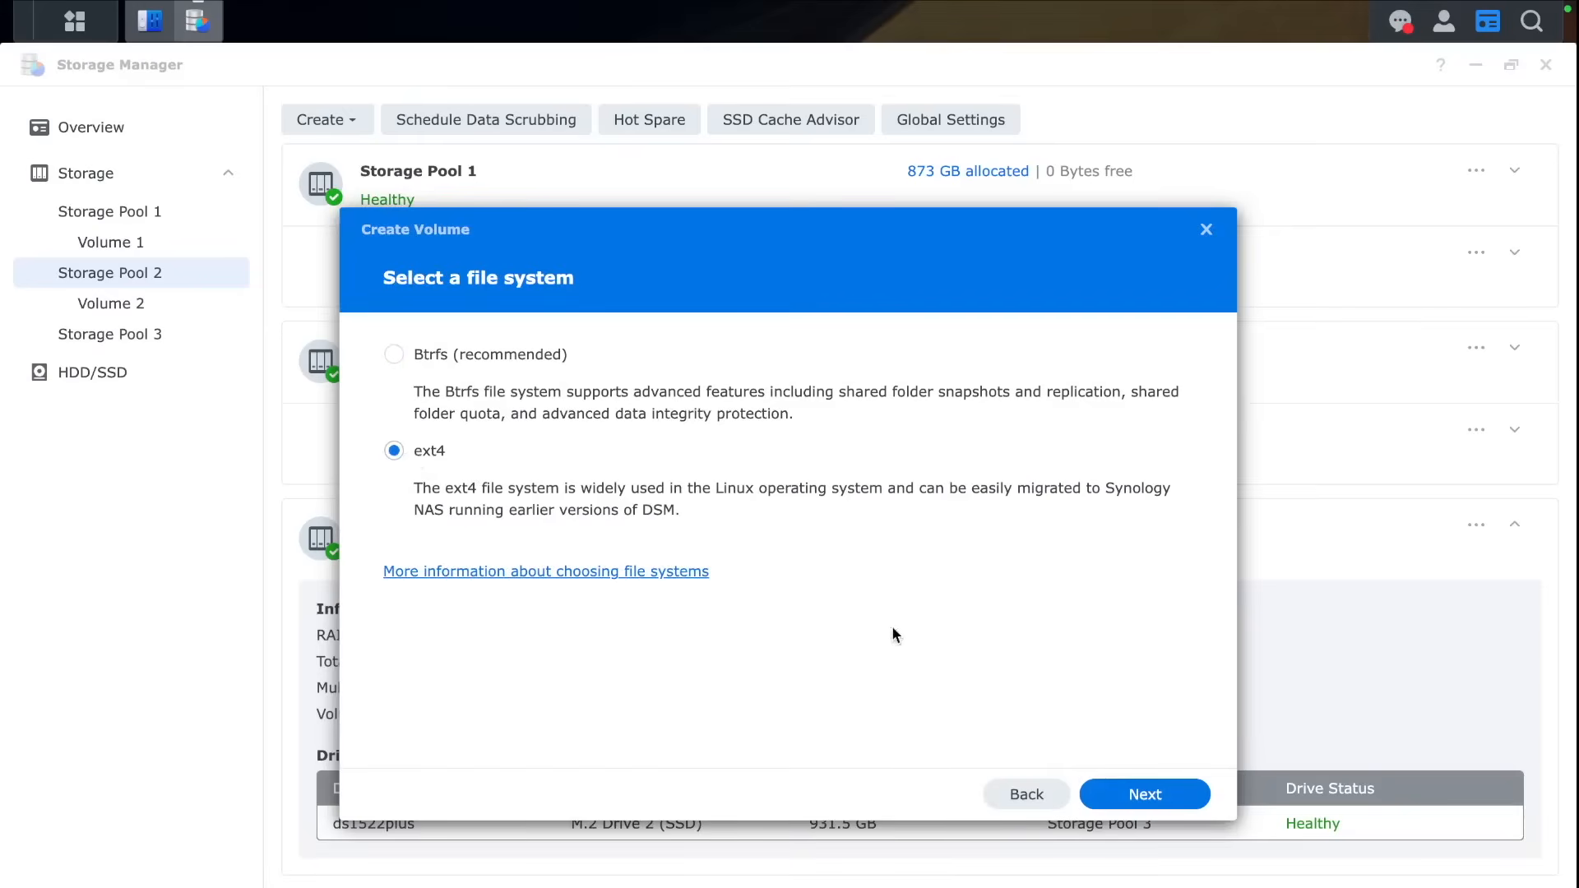
left_click(1144, 793)
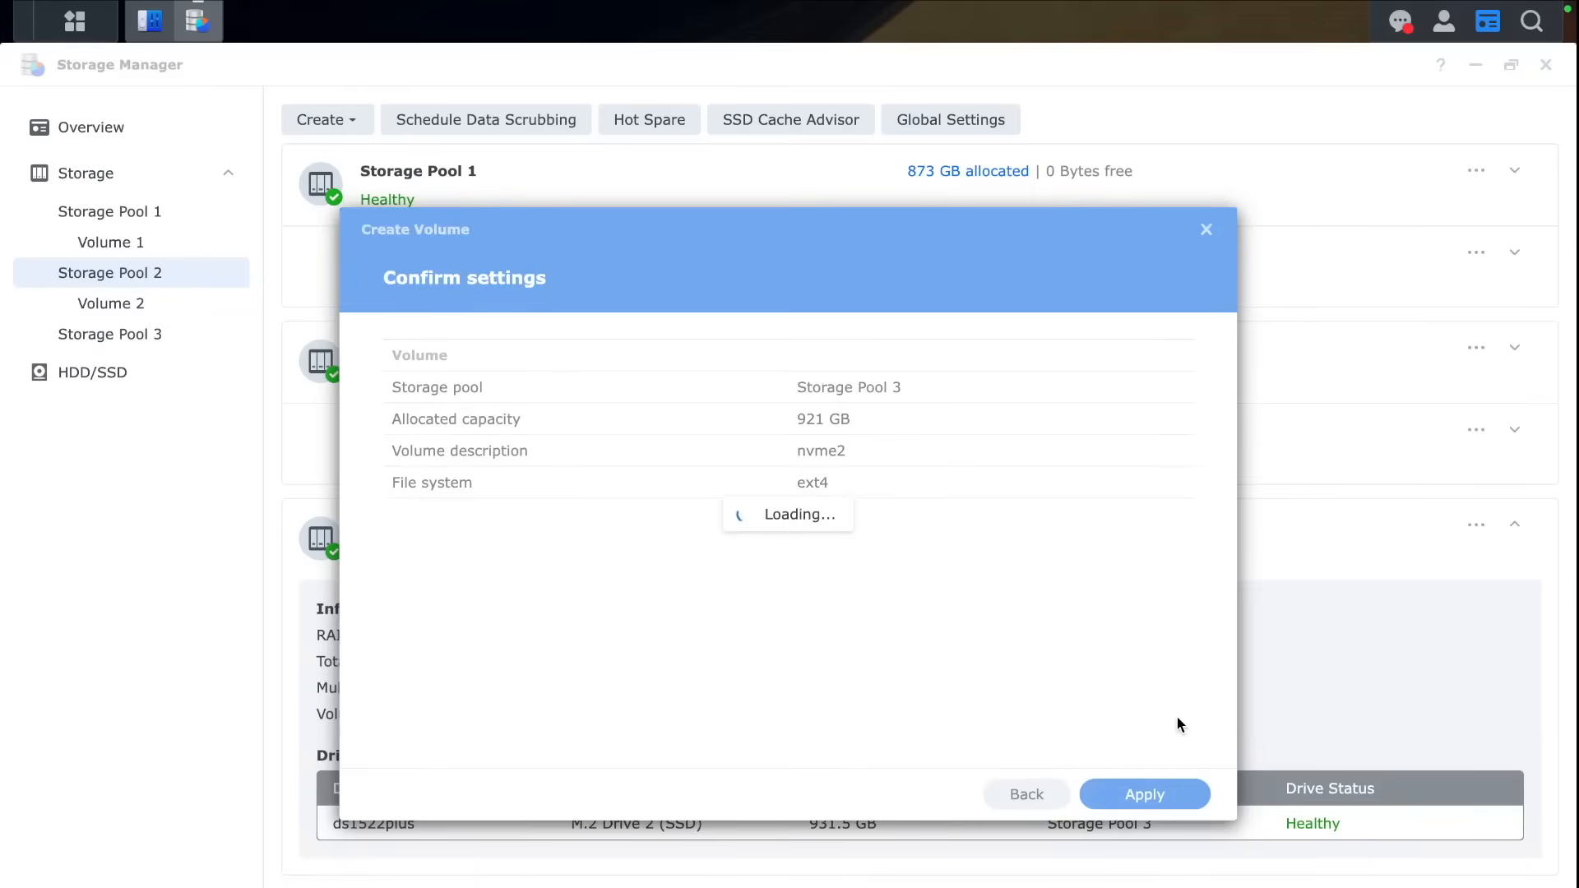
left_click(1144, 794)
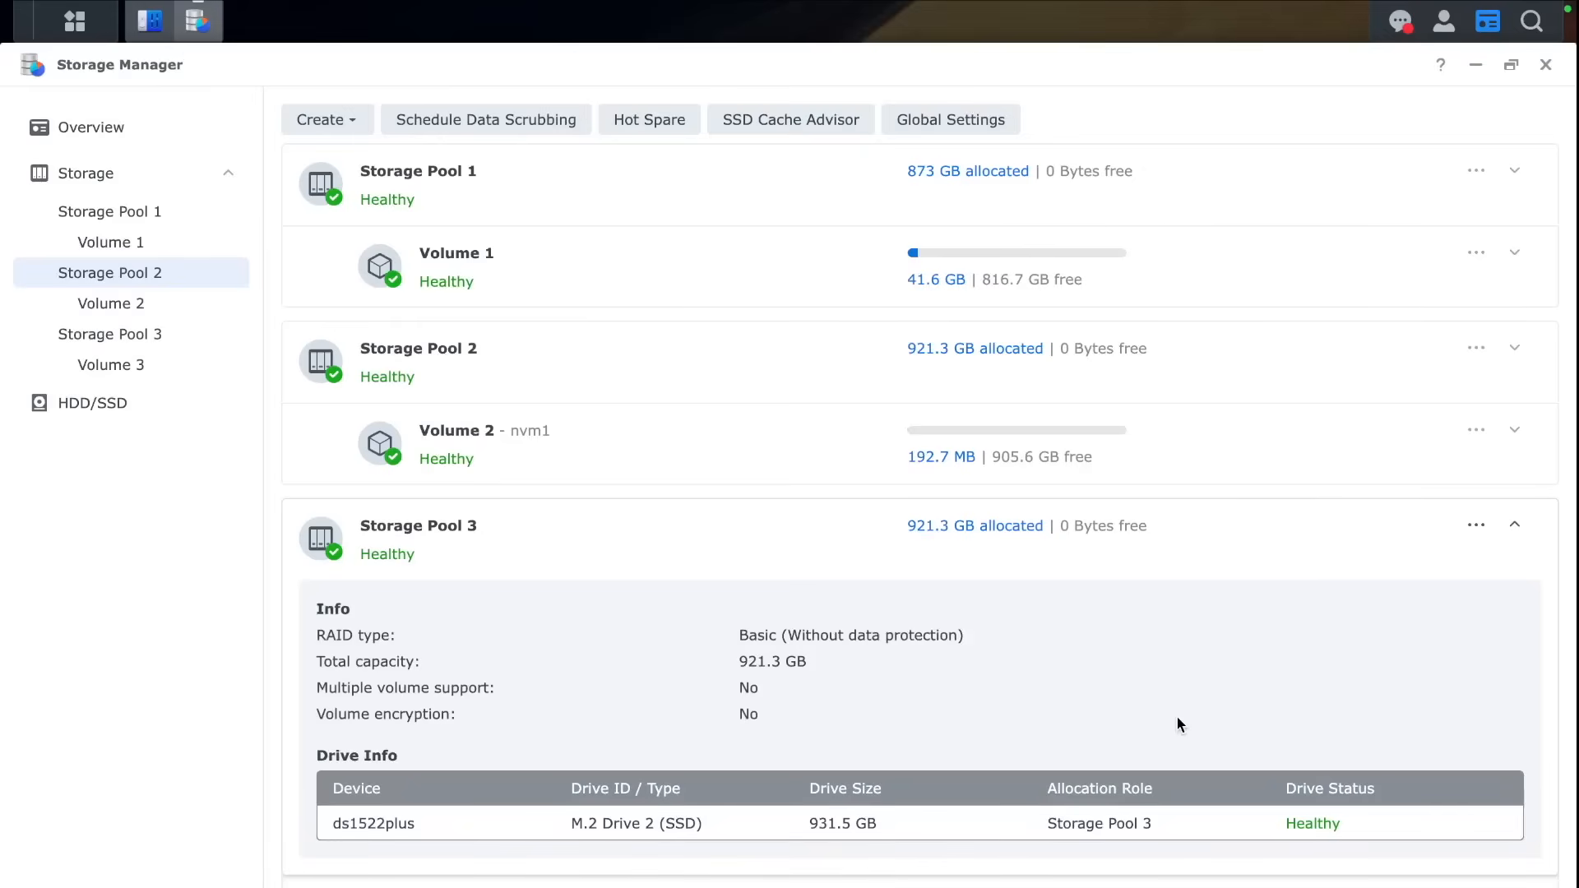
mouse_move(877, 622)
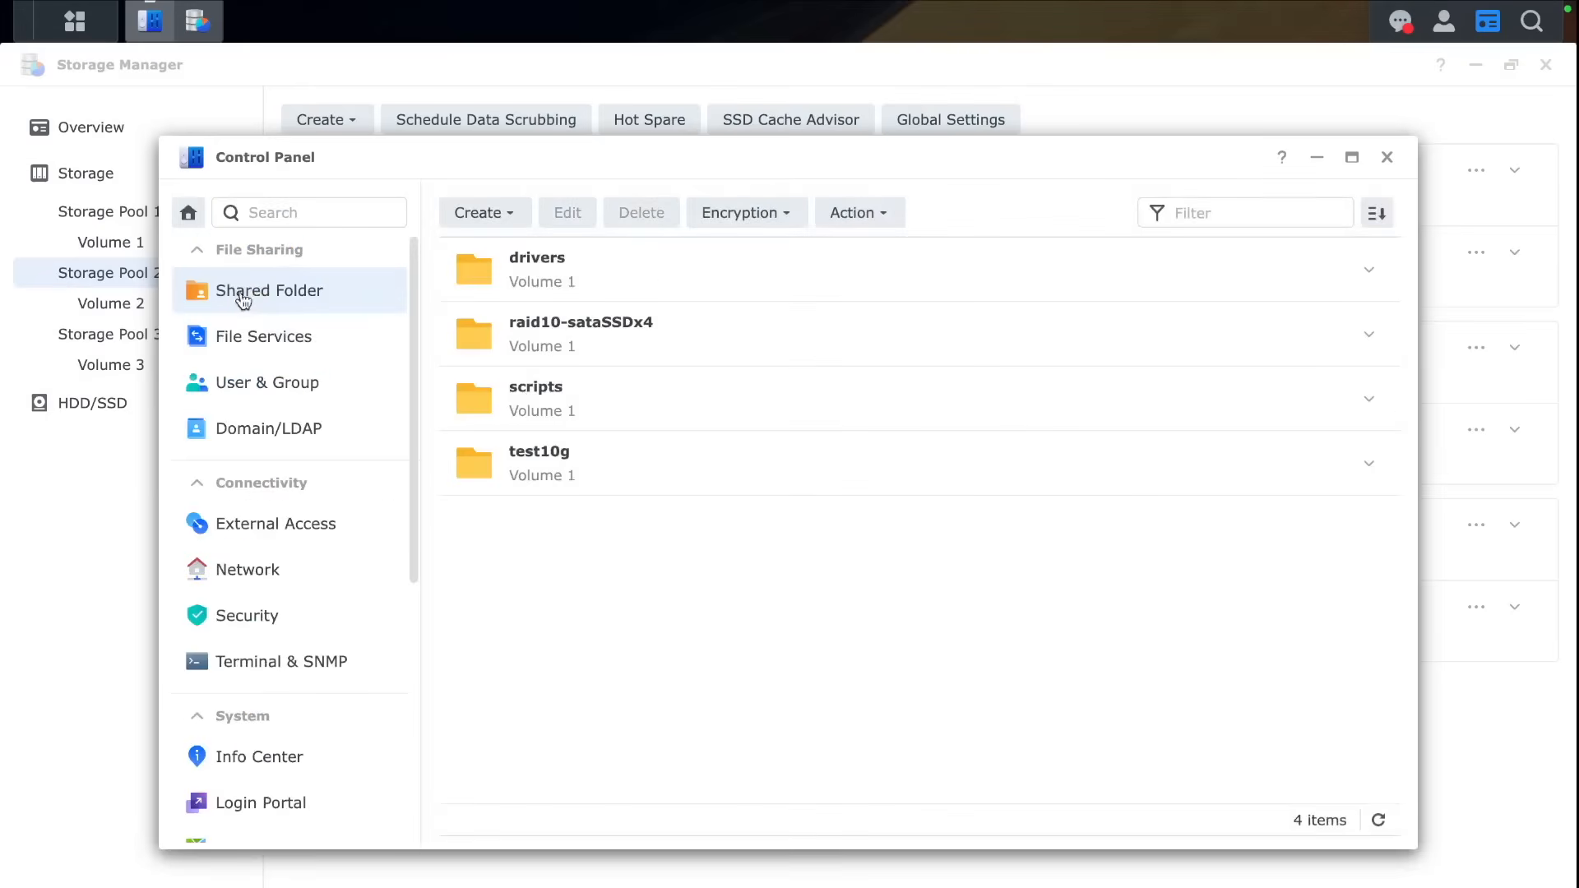
Step: Create the nvm1 shared folder on Volume 2 with admin read/write access
left_click(484, 212)
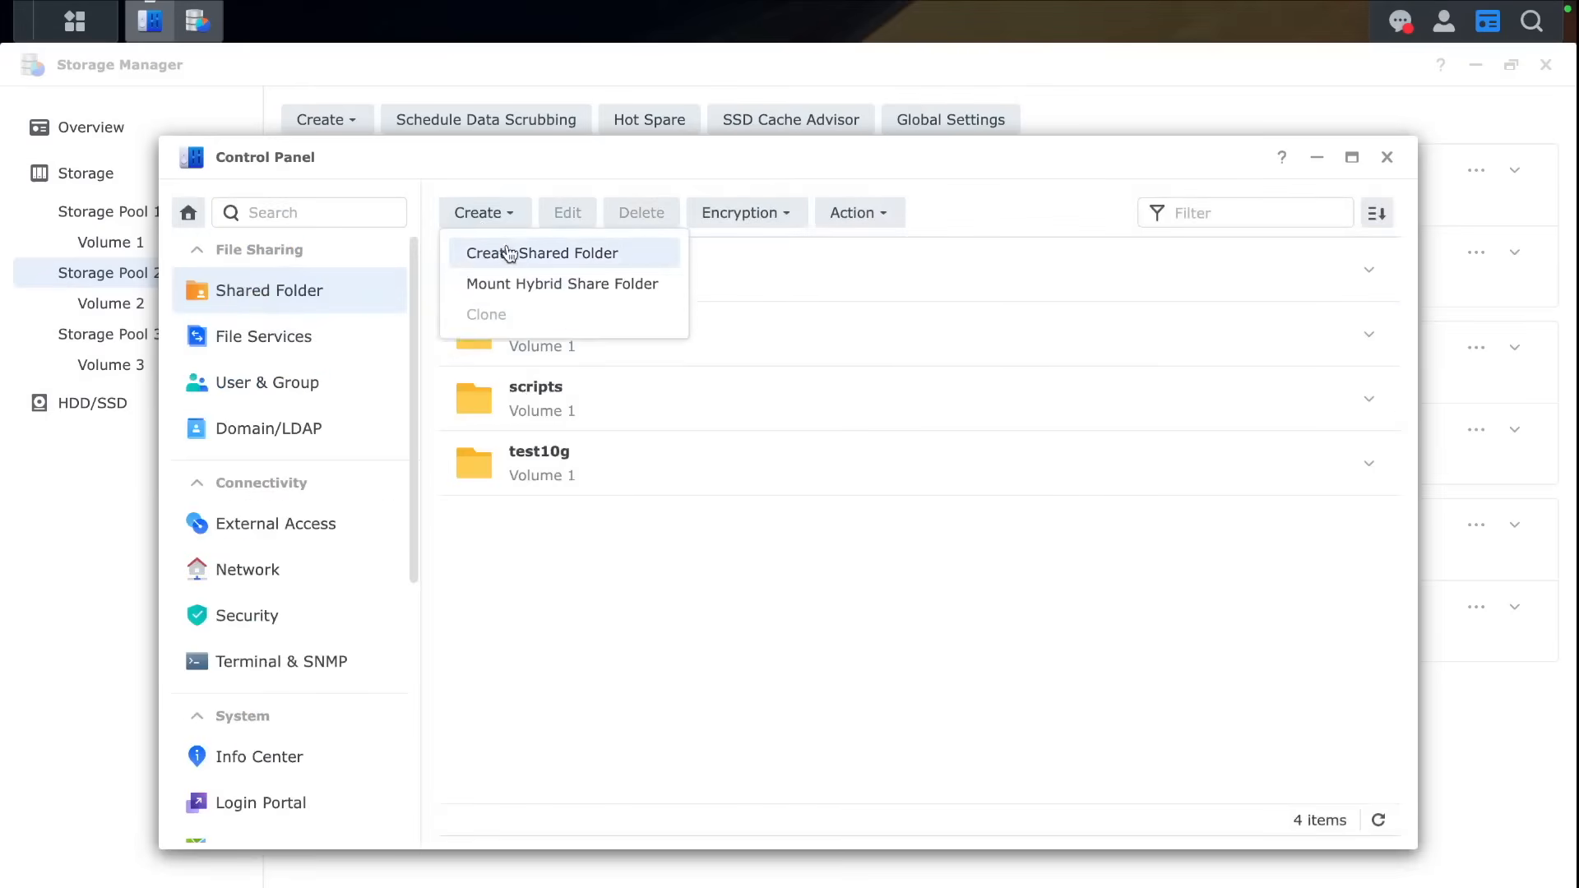
left_click(543, 252)
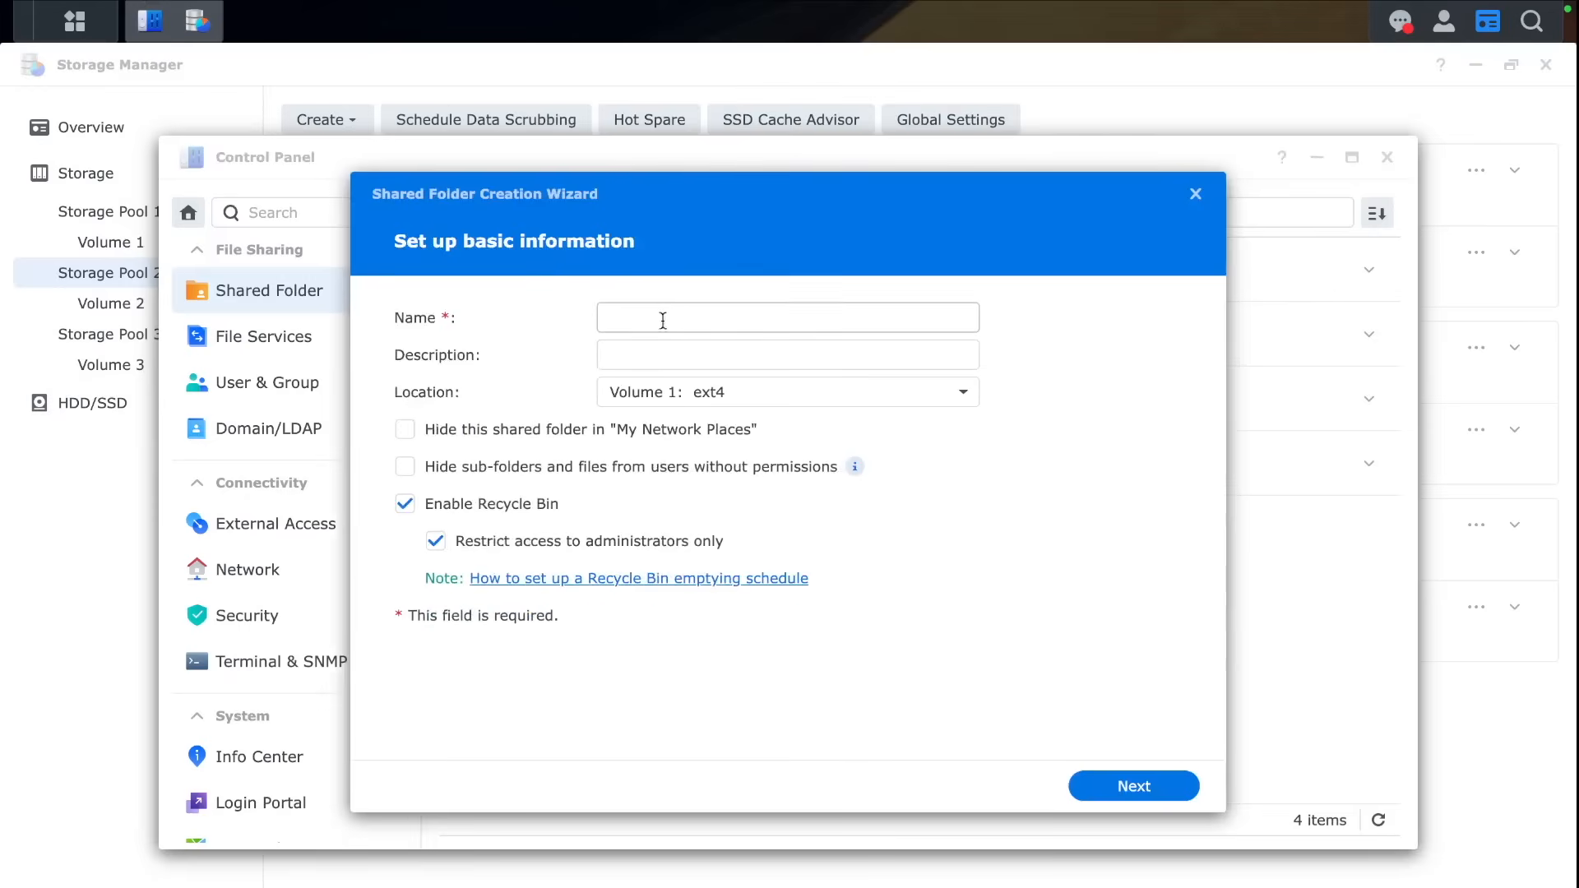
type("nvm1")
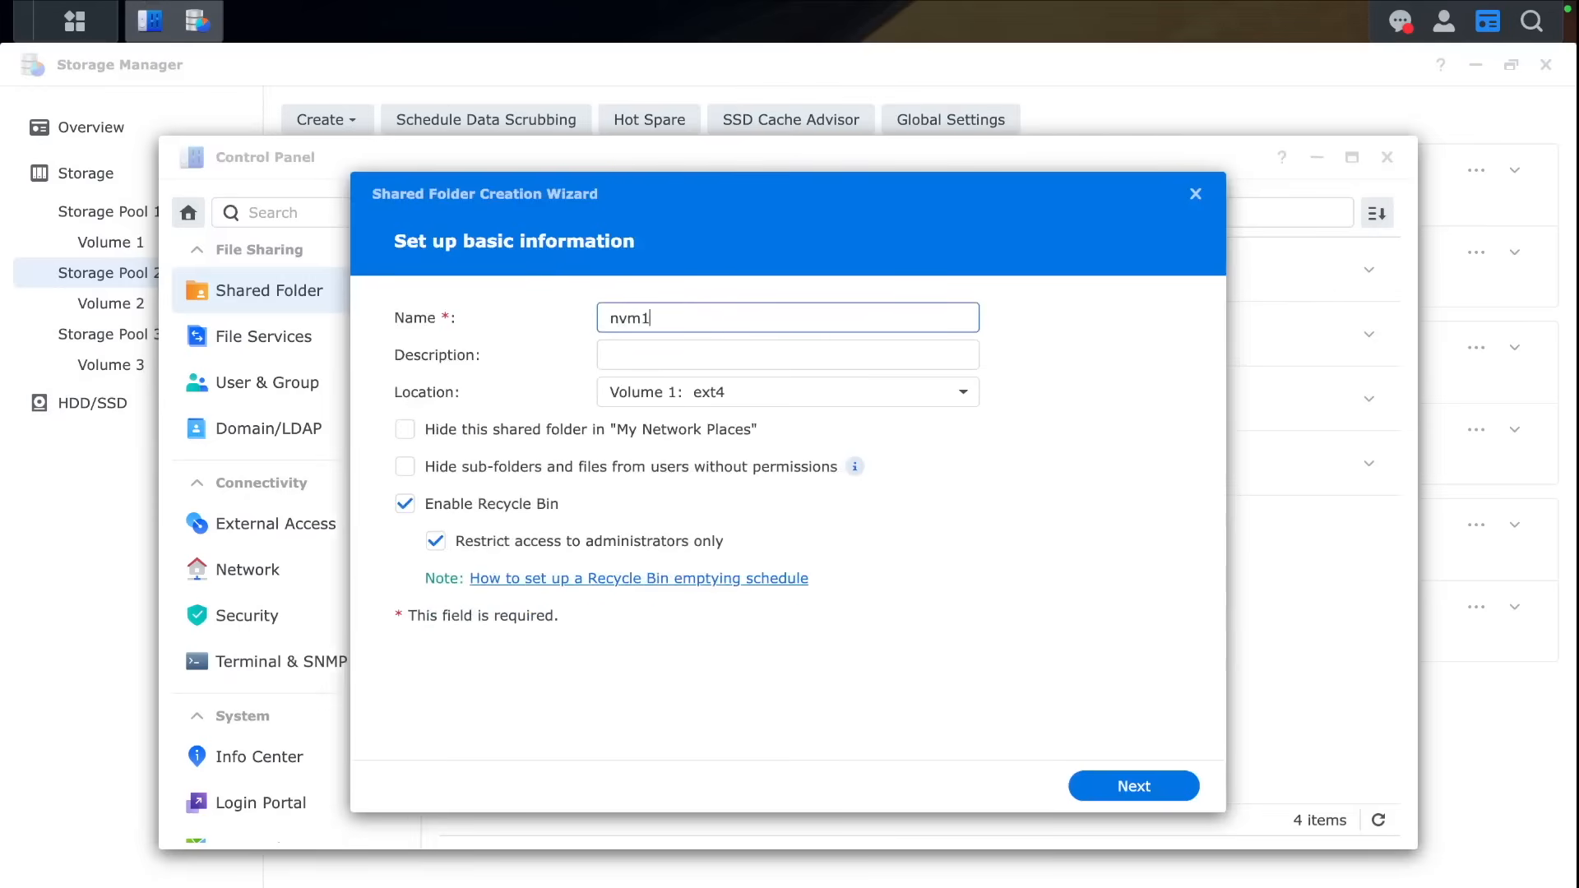
left_click(788, 392)
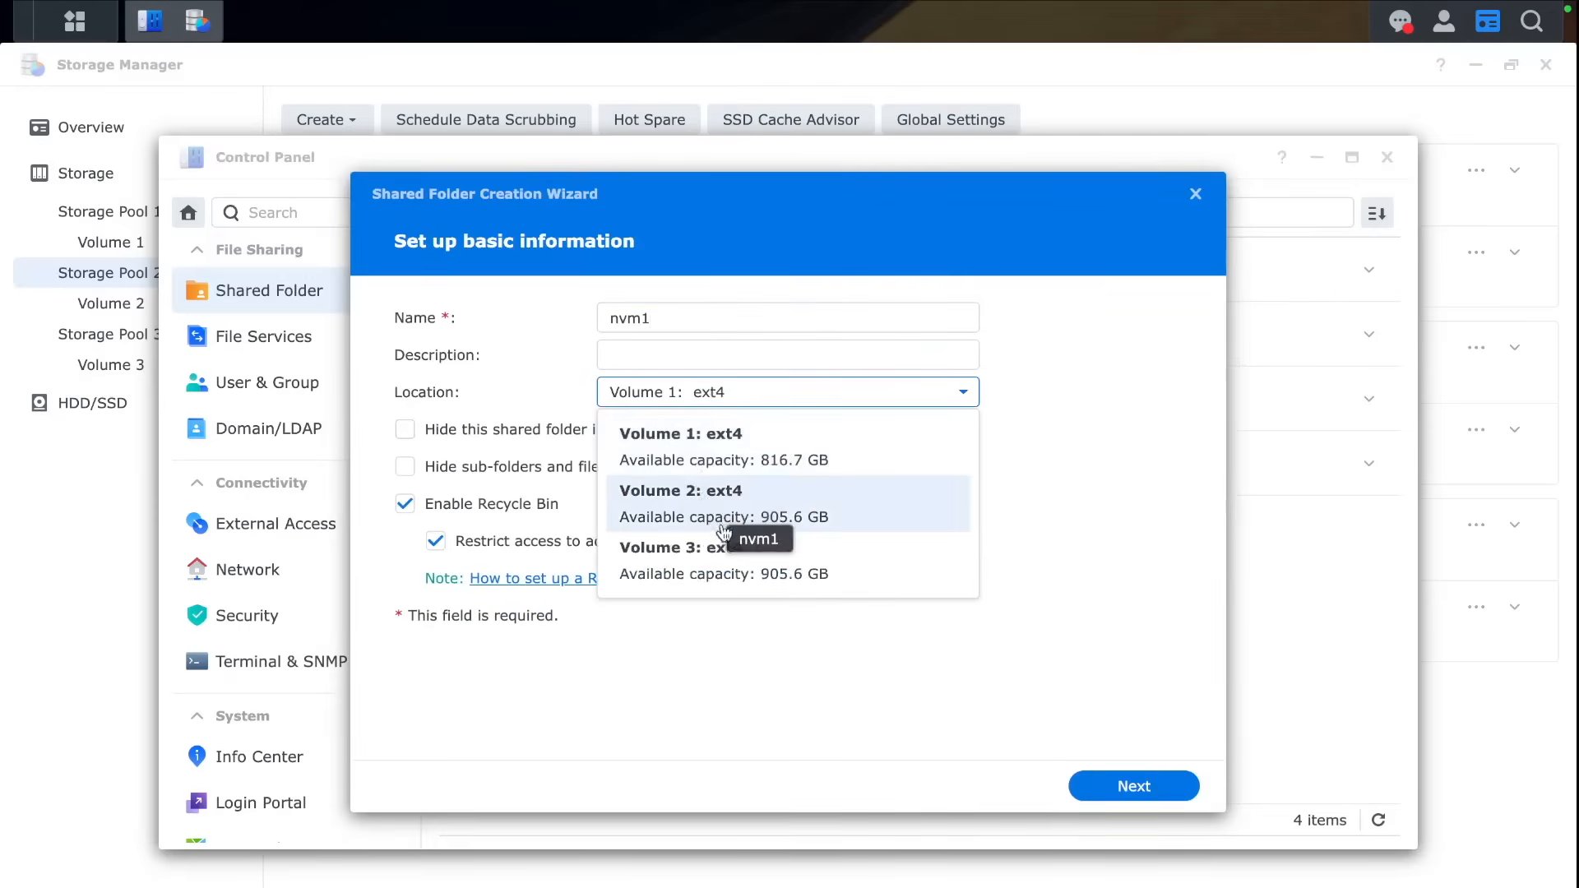
mouse_move(816, 502)
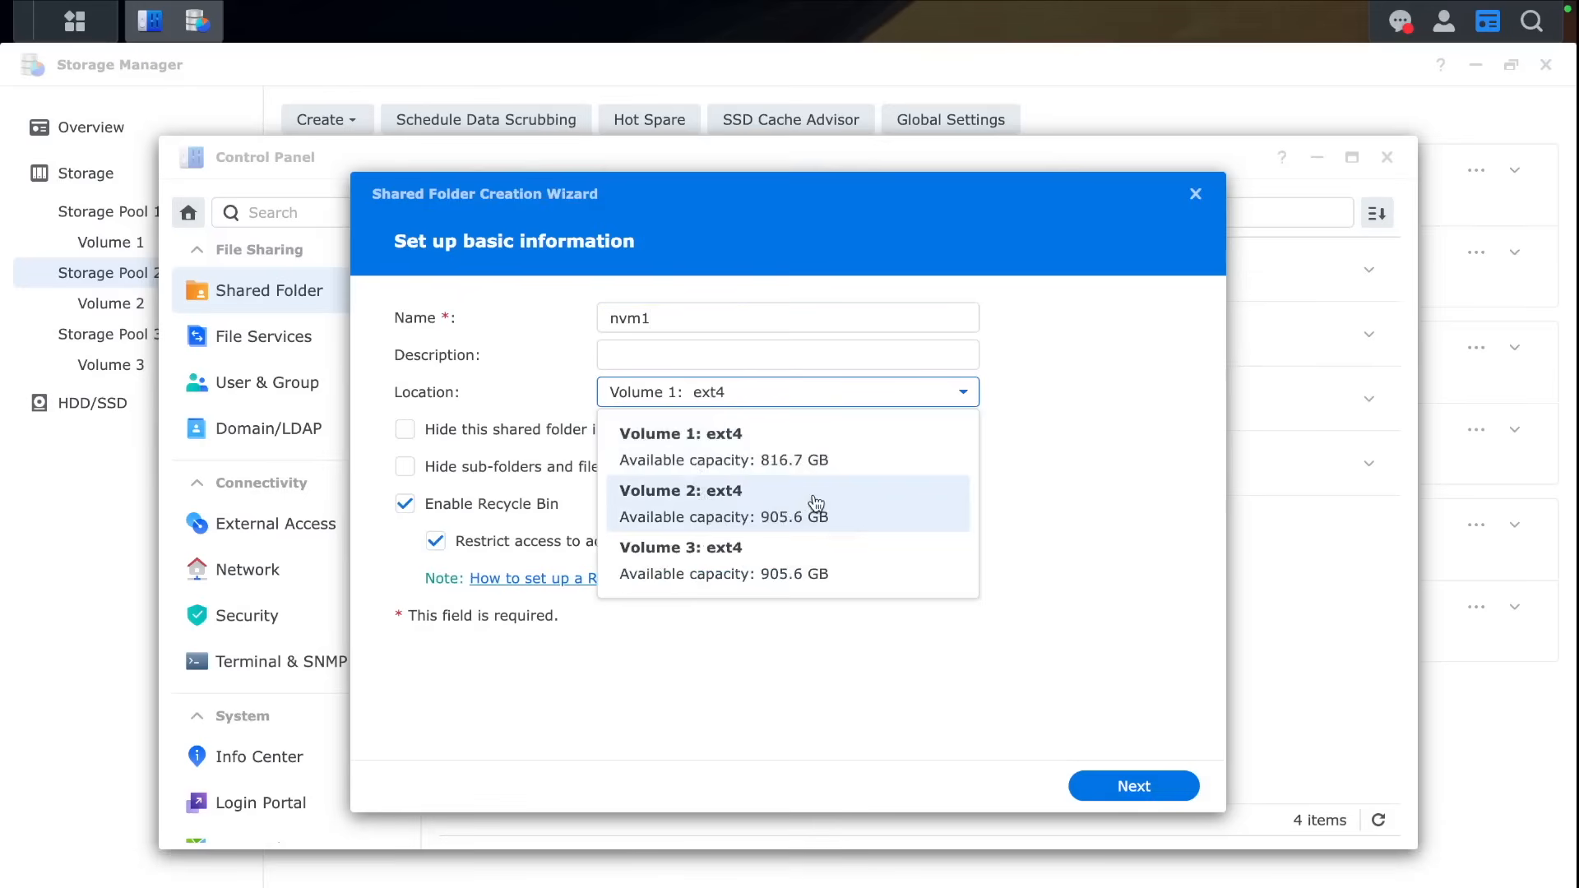
mouse_move(745, 560)
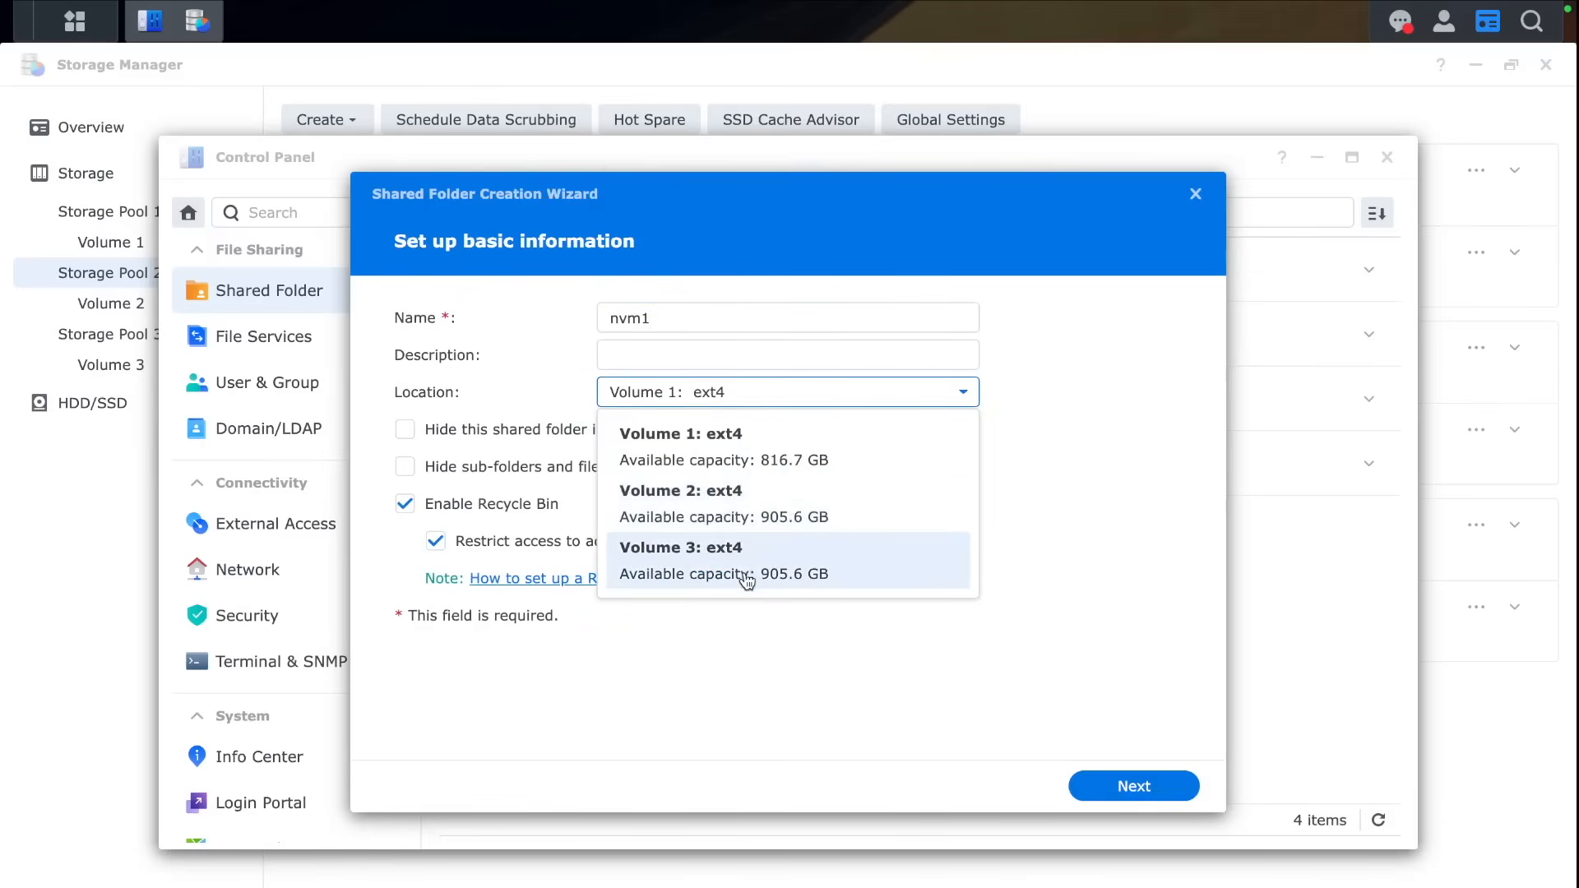
left_click(681, 498)
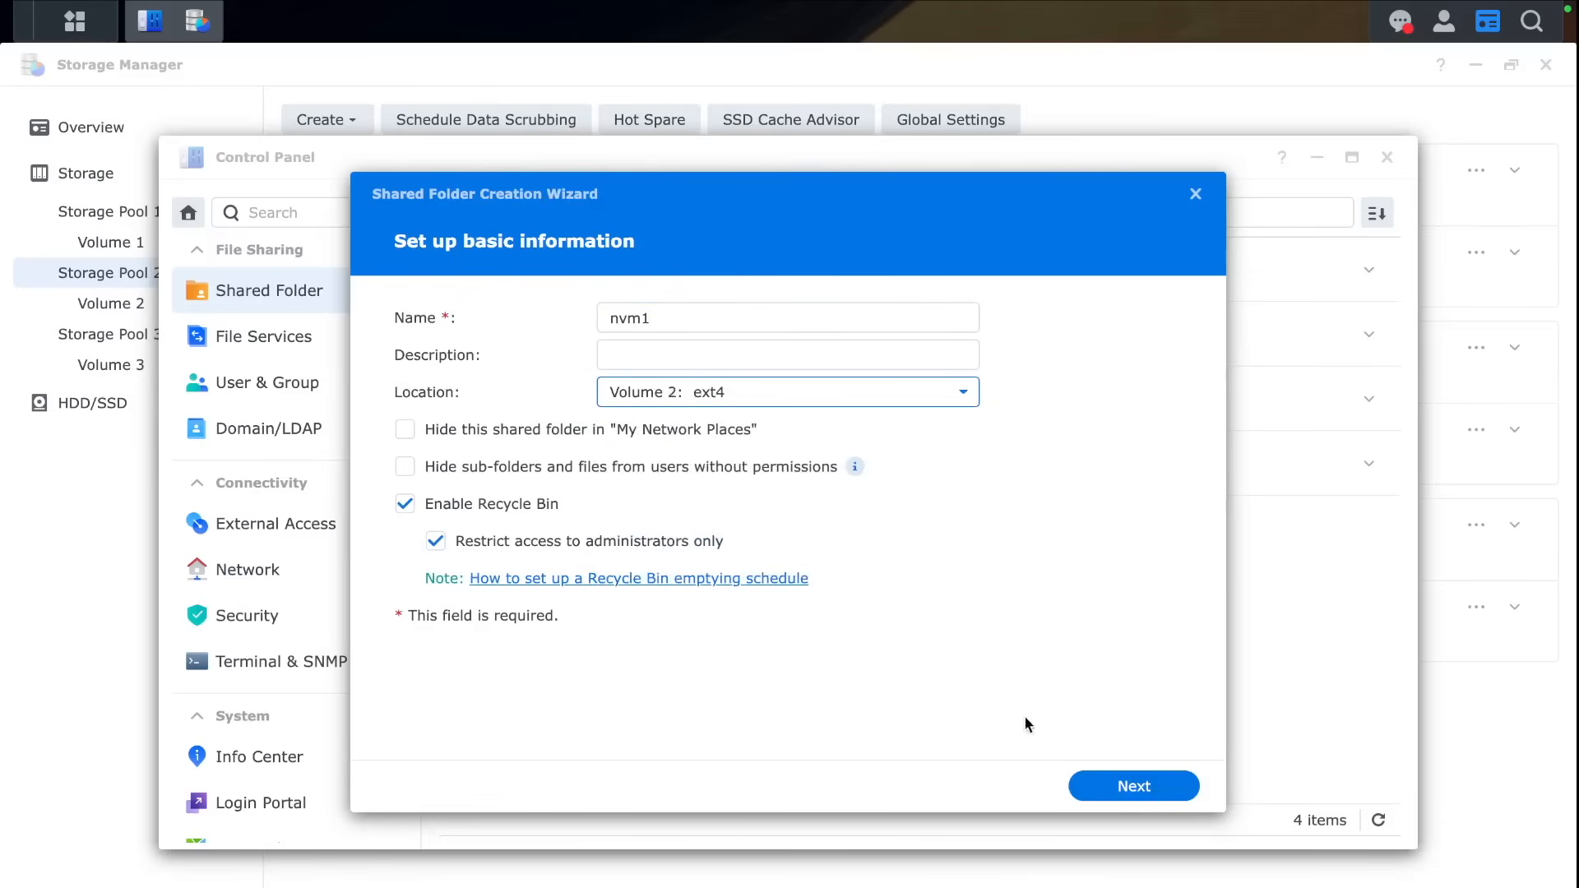
left_click(1131, 785)
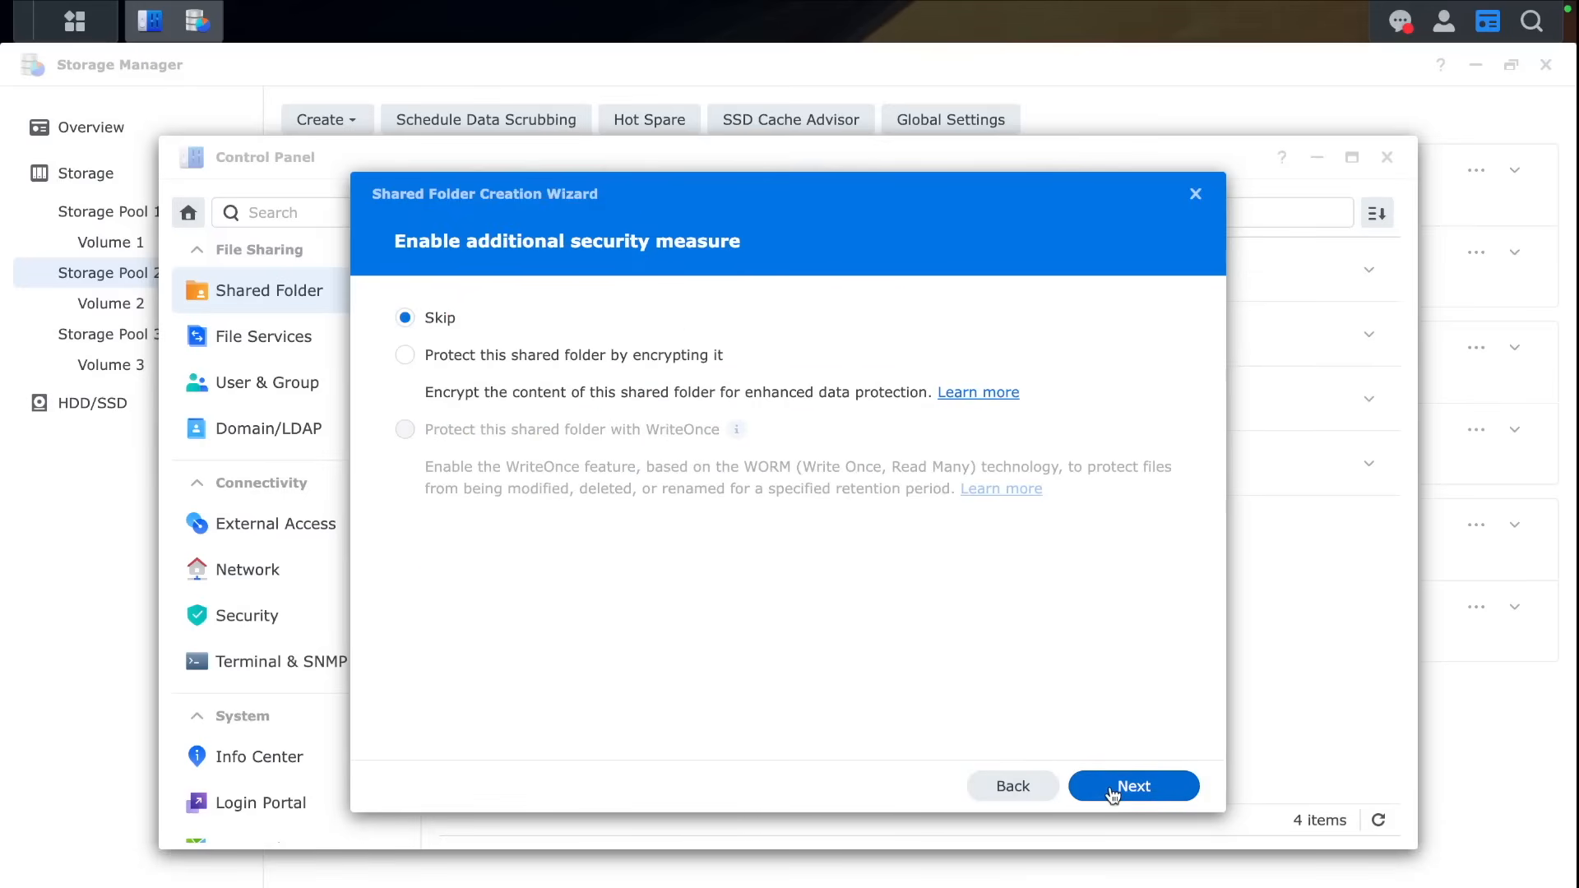
left_click(1131, 786)
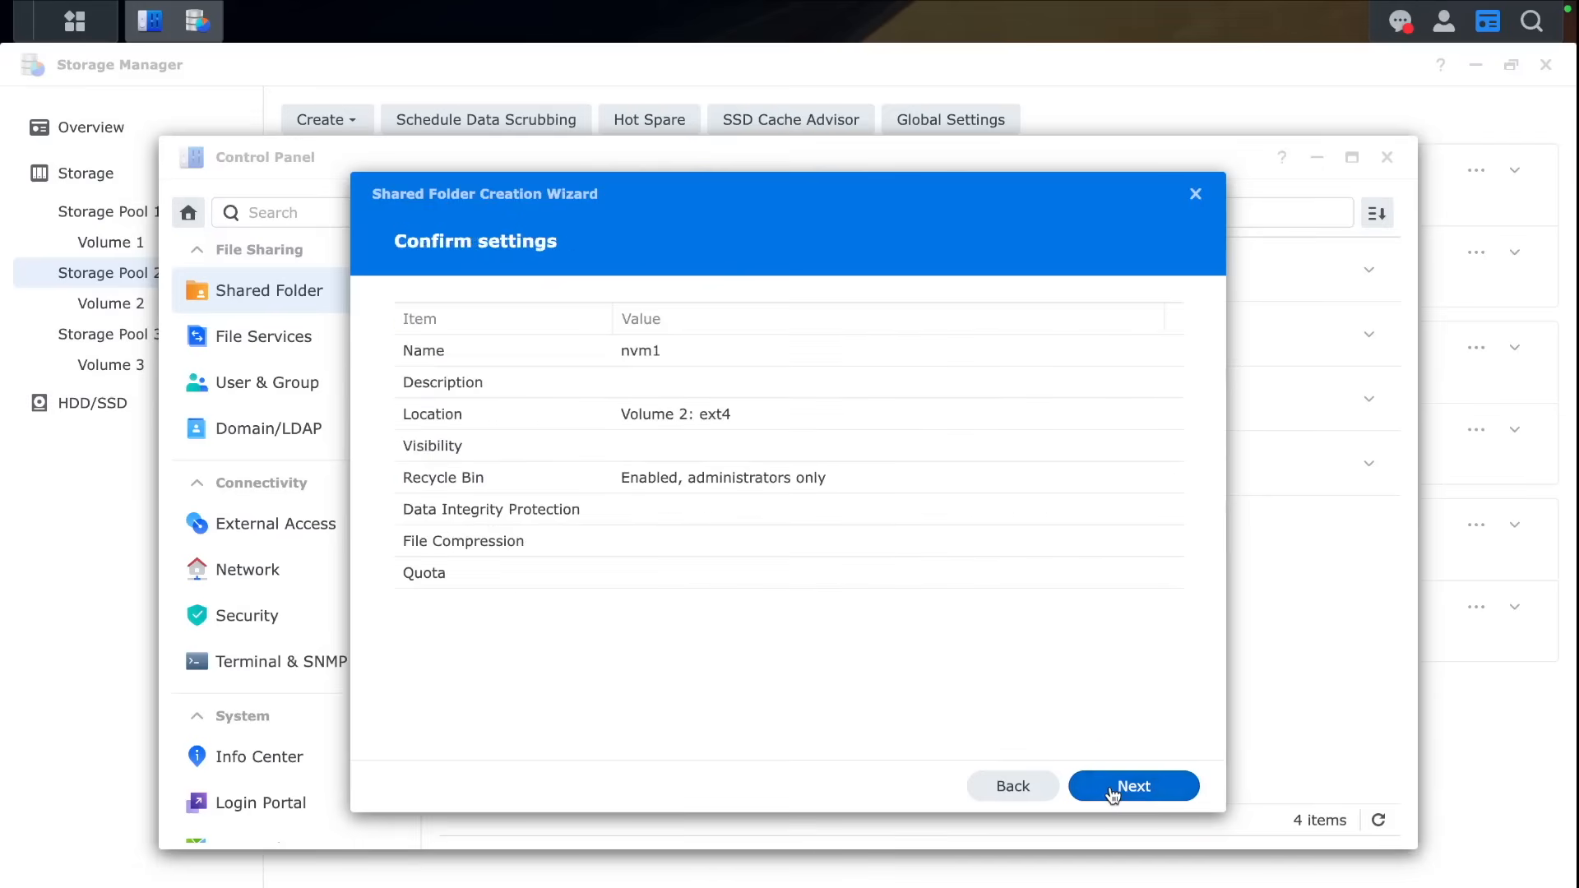
left_click(1131, 786)
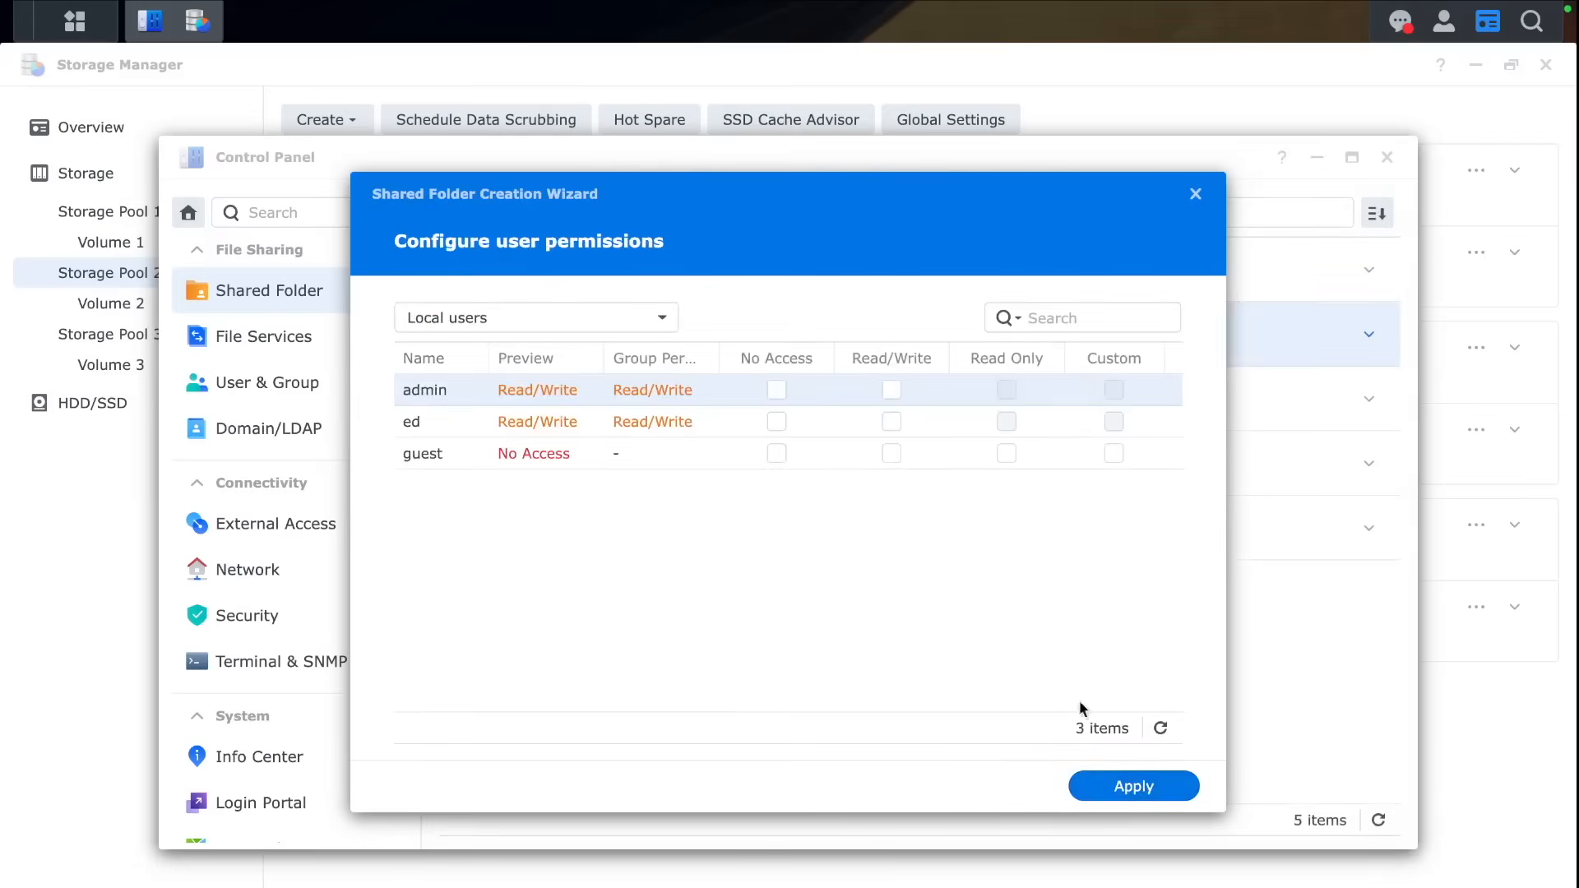
left_click(890, 390)
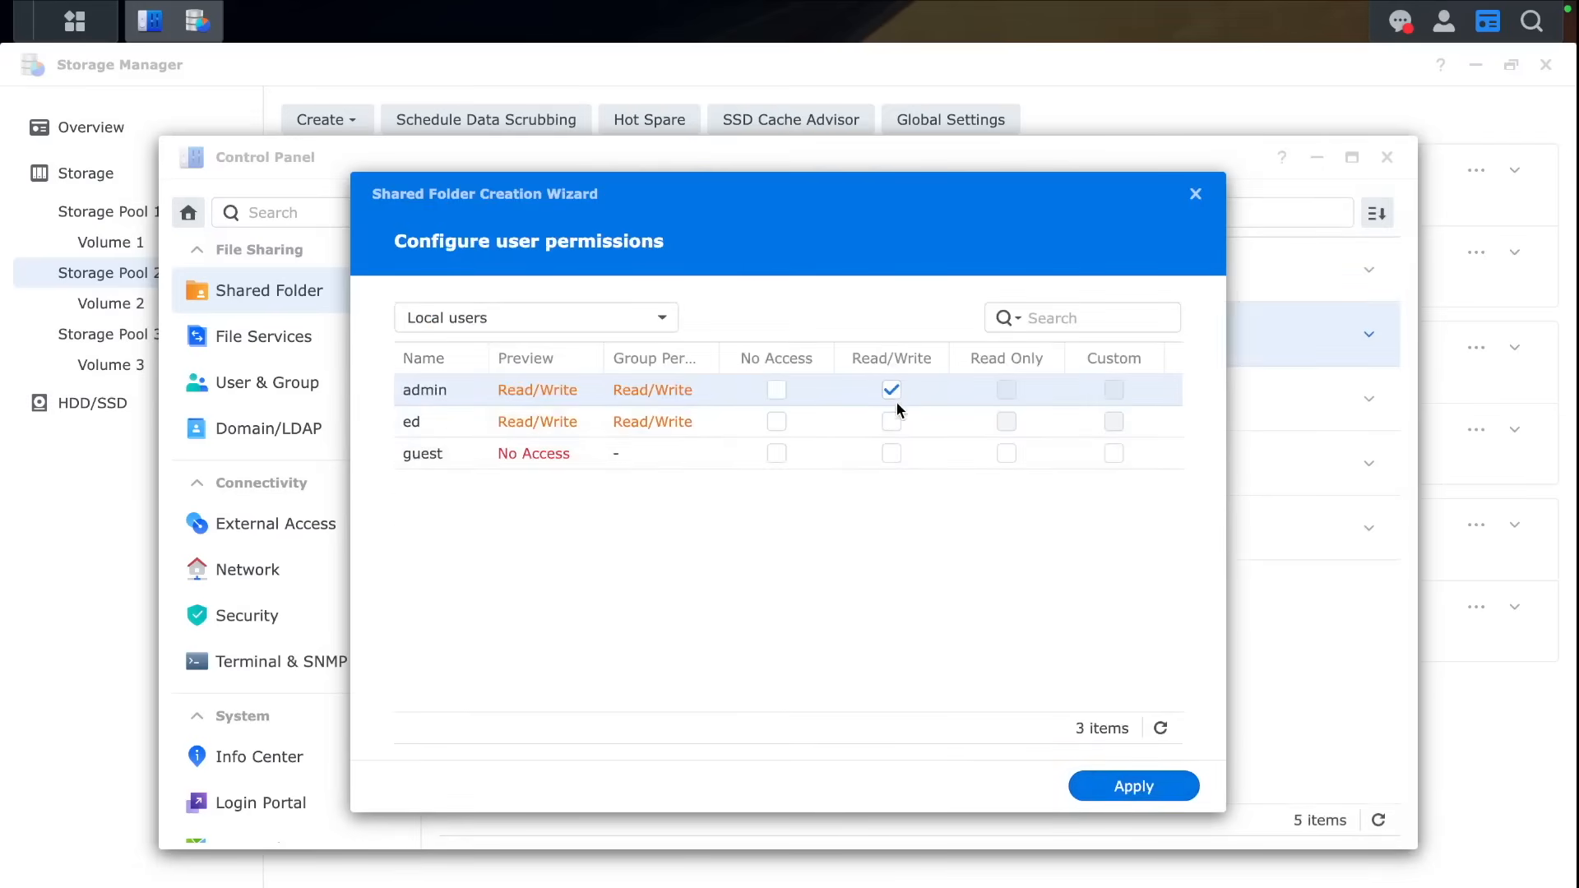
left_click(1132, 785)
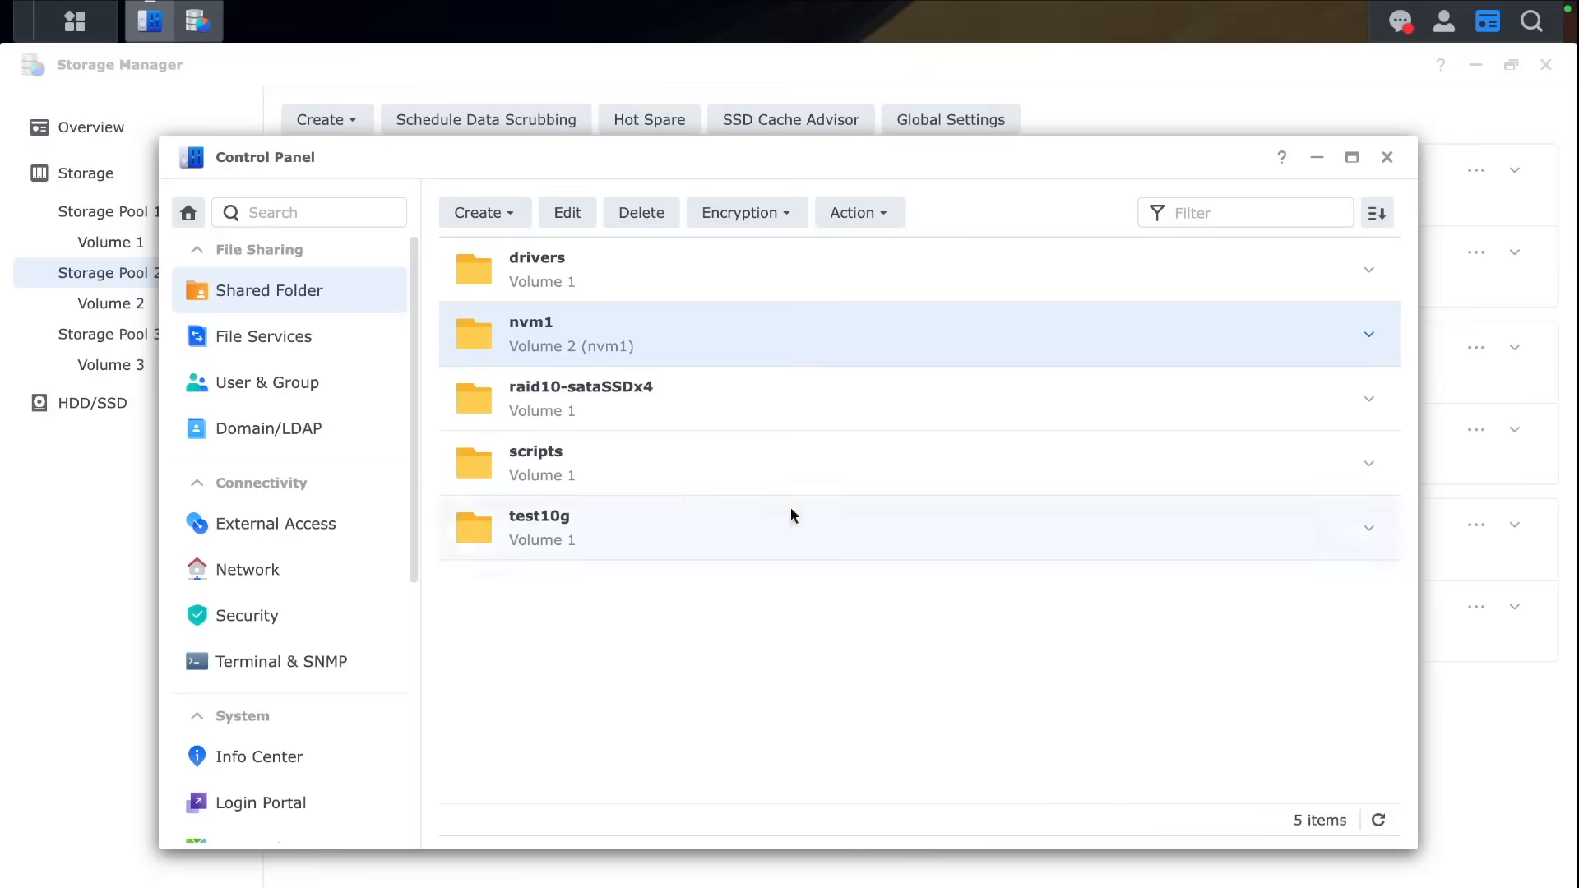
Step: Create the nvme2 shared folder on Volume 3 with read/write for admin and ed
left_click(483, 212)
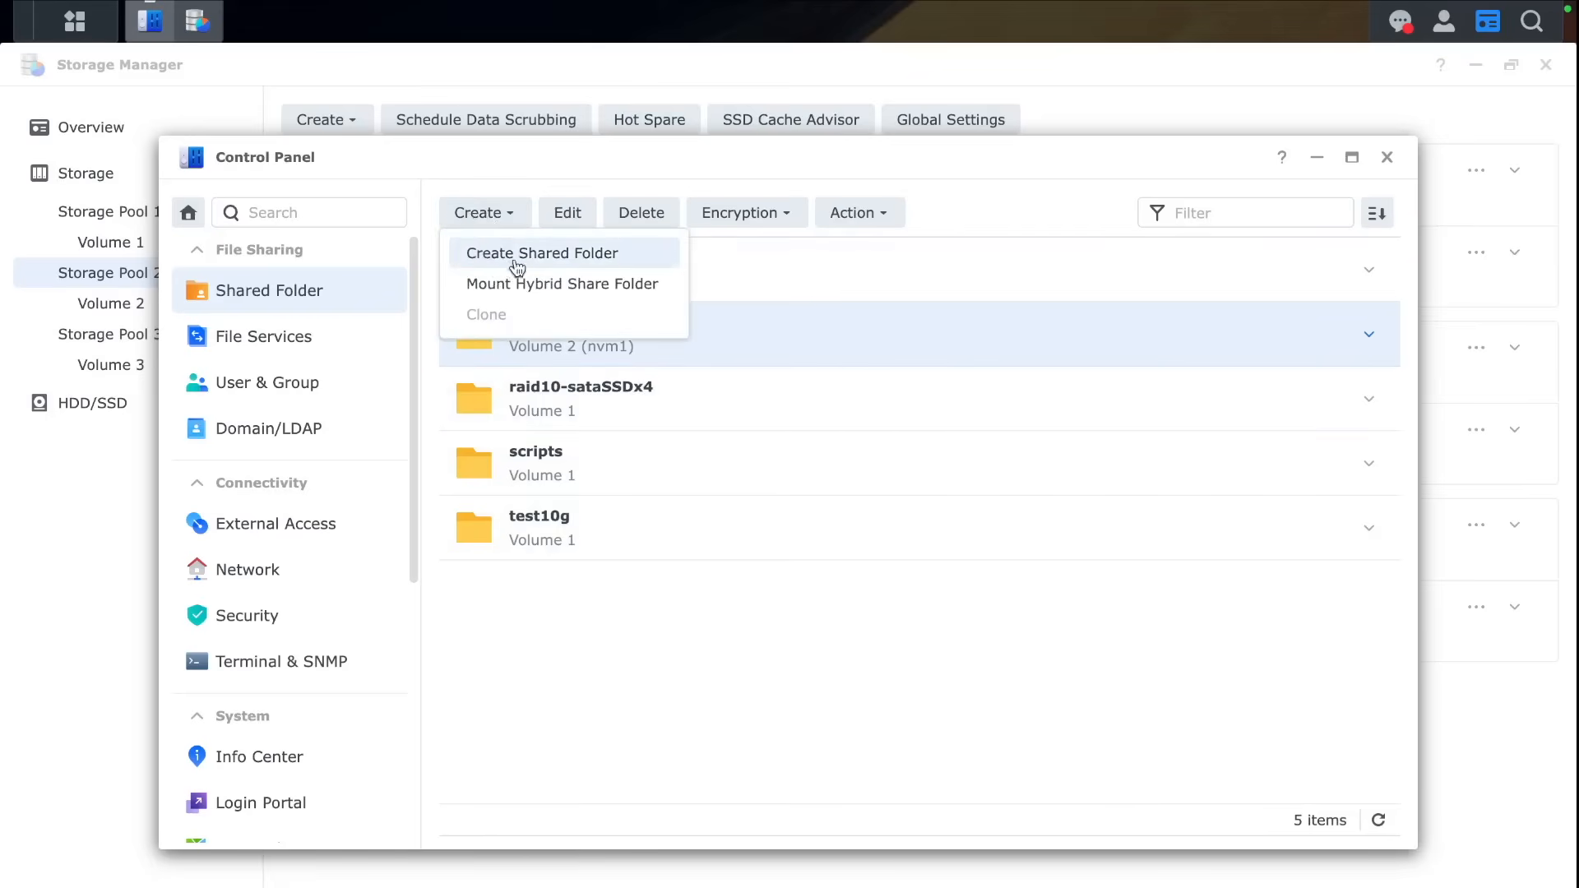
left_click(542, 252)
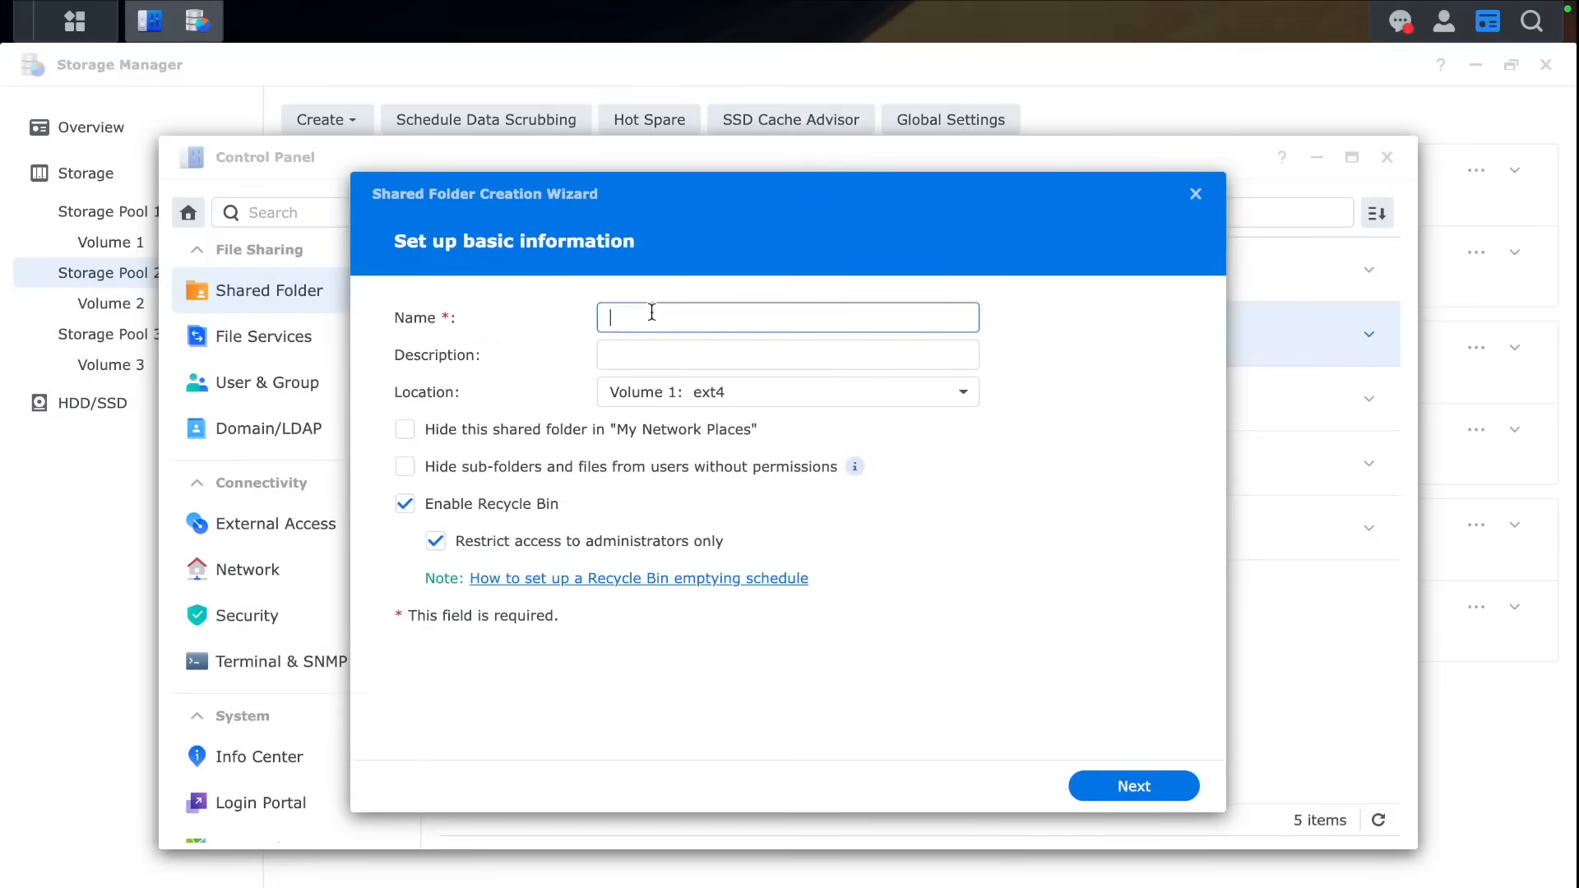
type("nvme2")
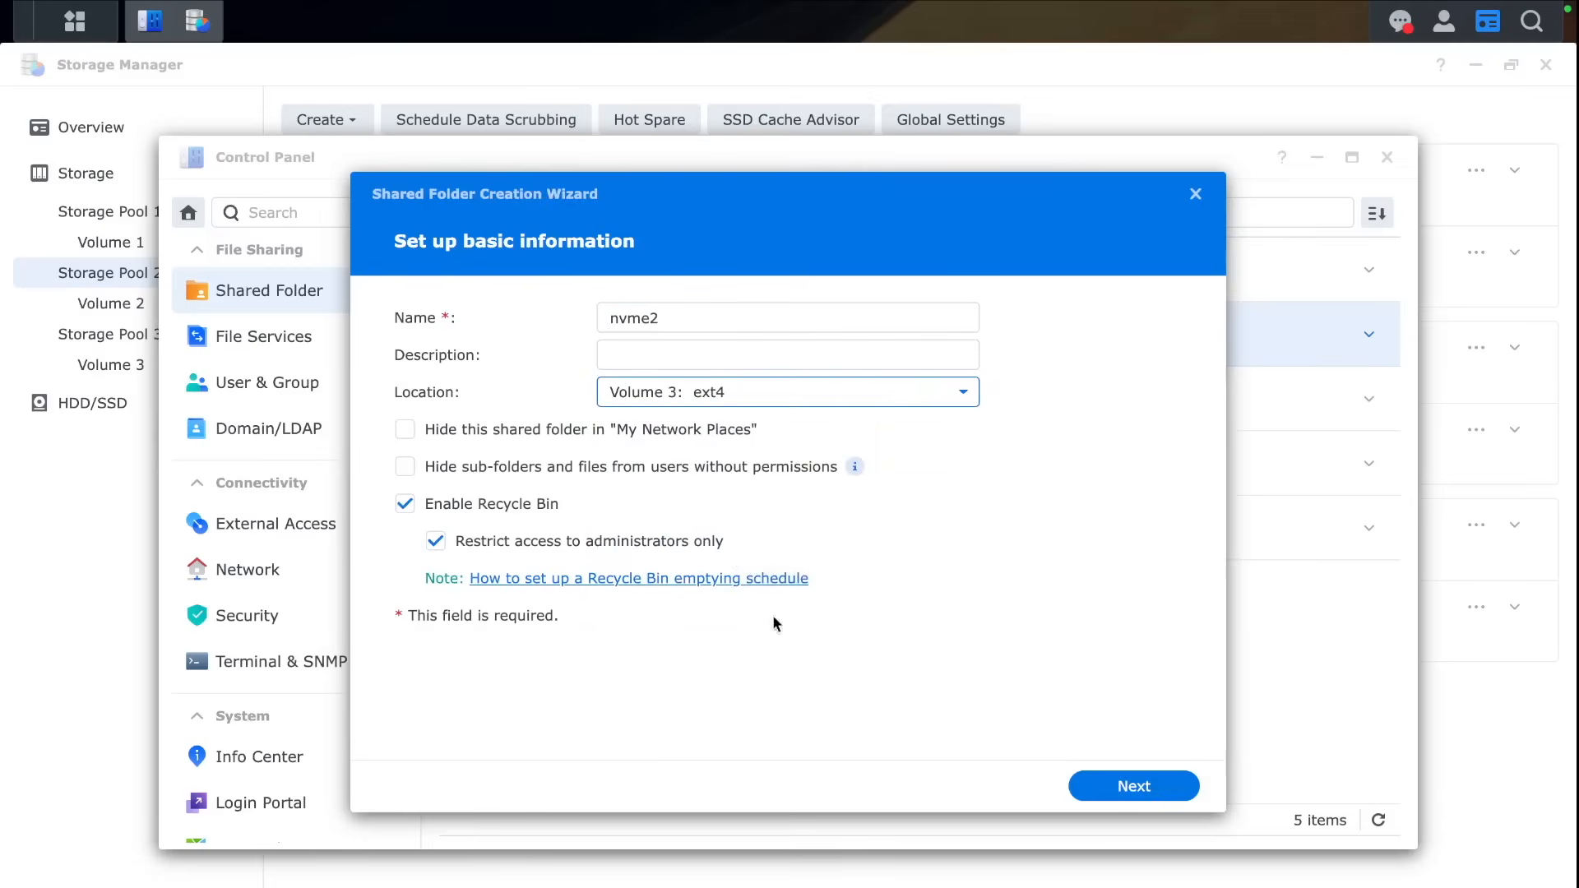
left_click(1131, 785)
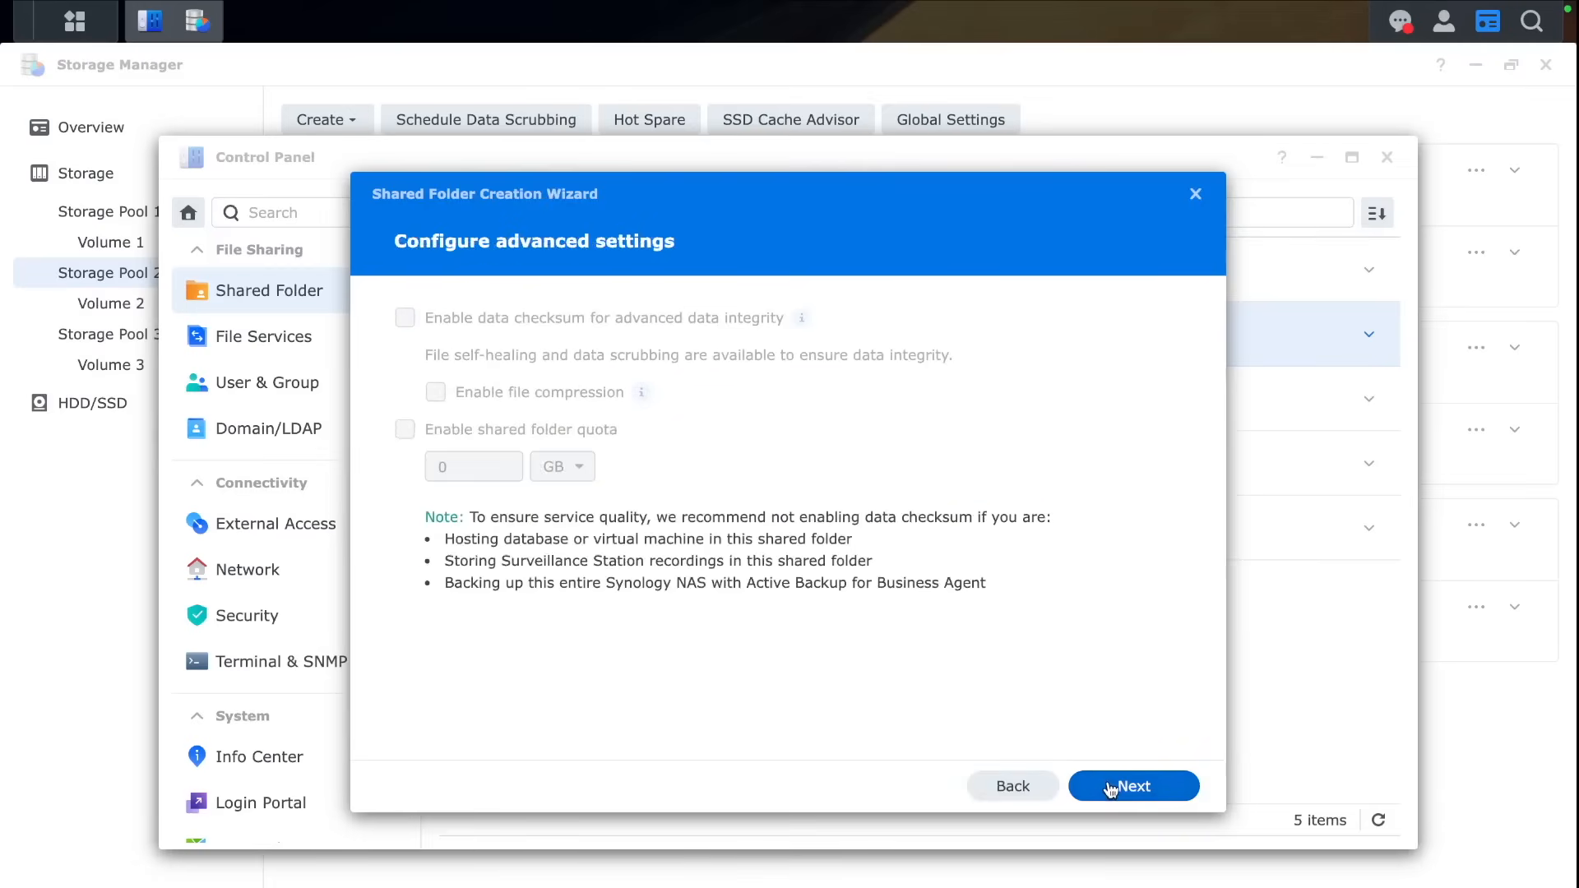
left_click(1132, 786)
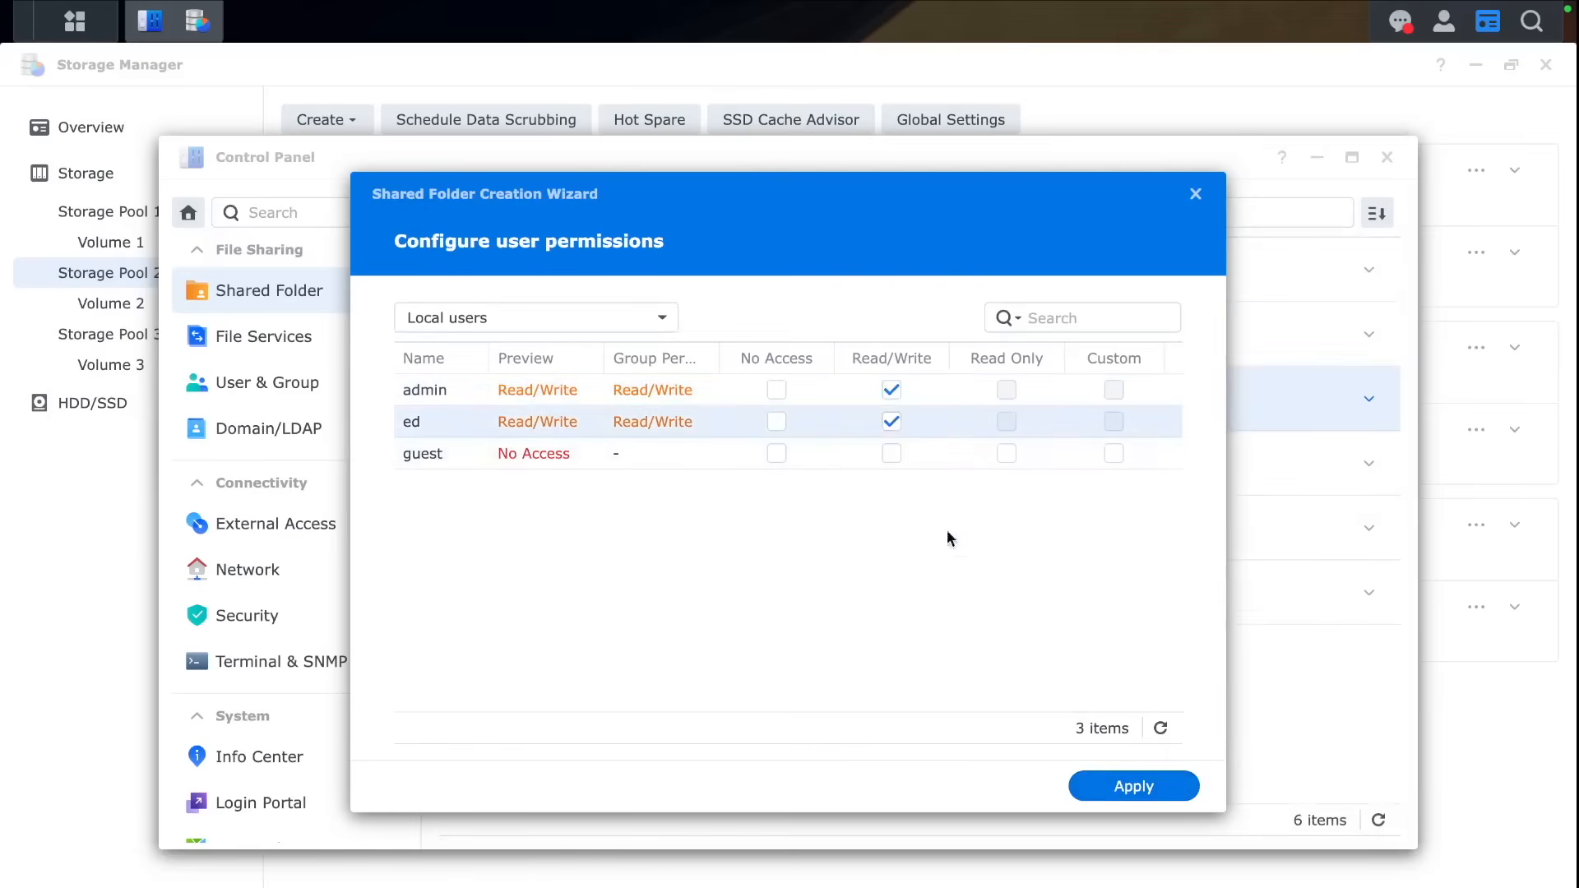
left_click(1131, 785)
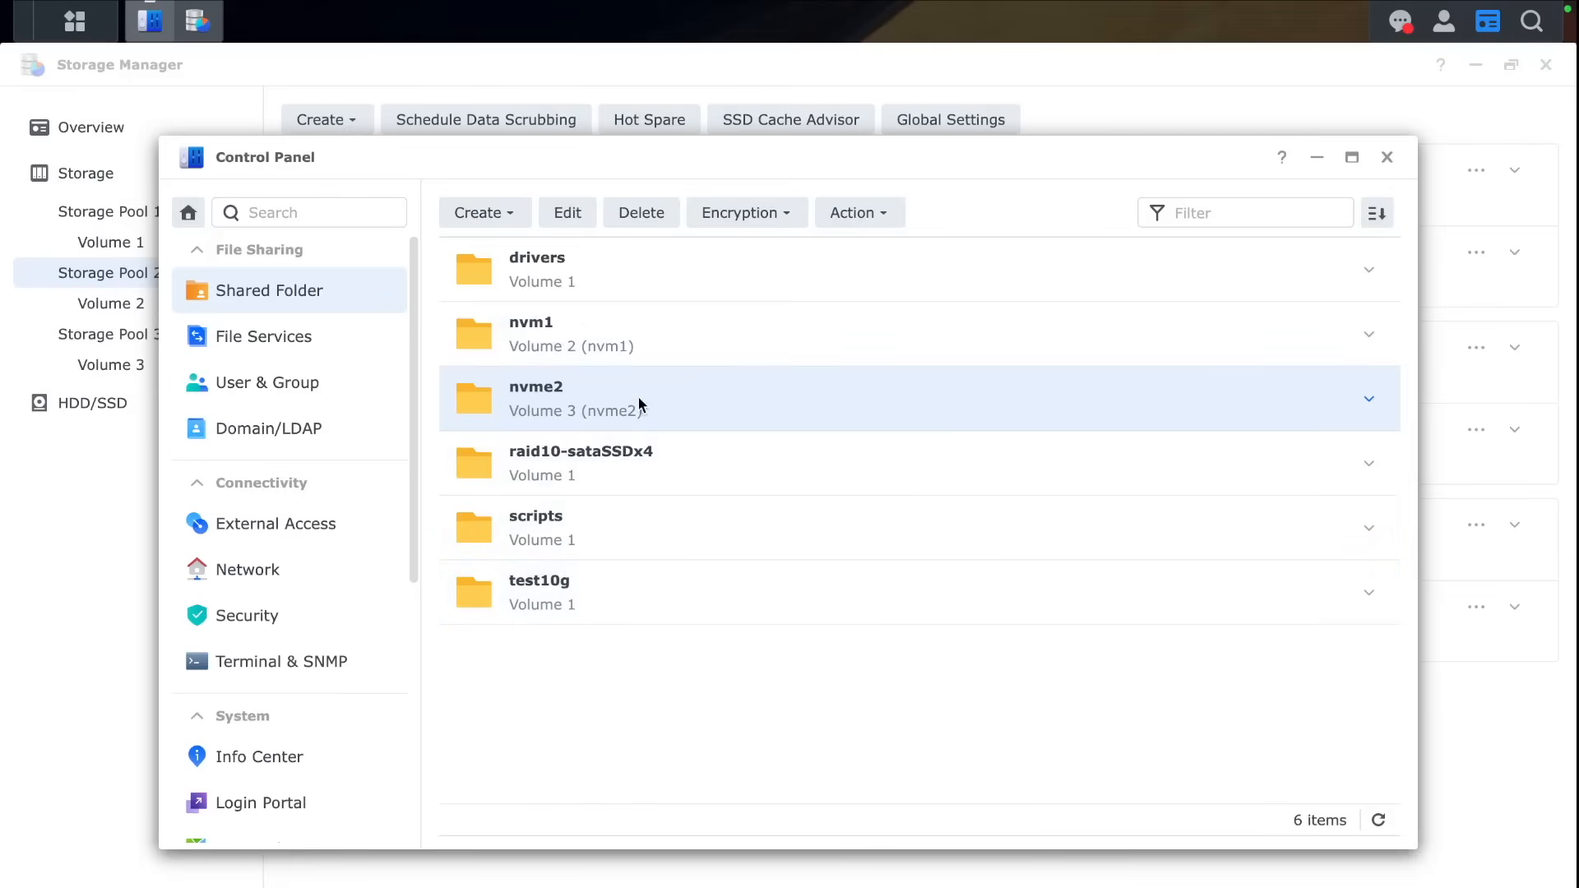
mouse_move(292, 290)
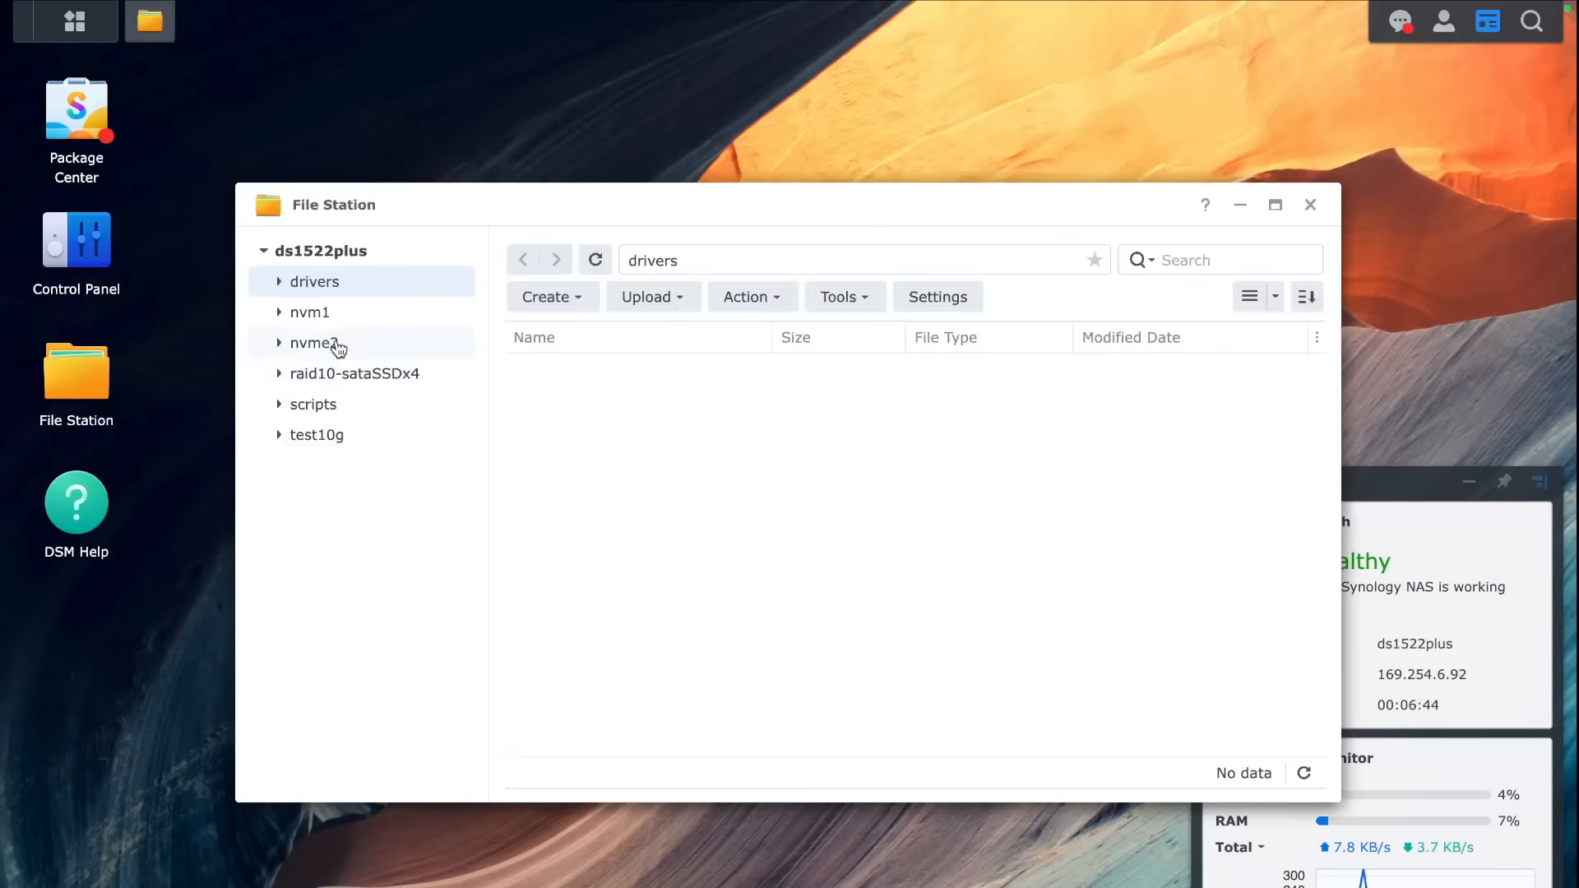
Step: Copy the 'test files 19GB' folder from raid10-sataSSDx4 into nvm1 and hide the copy progress
left_click(354, 373)
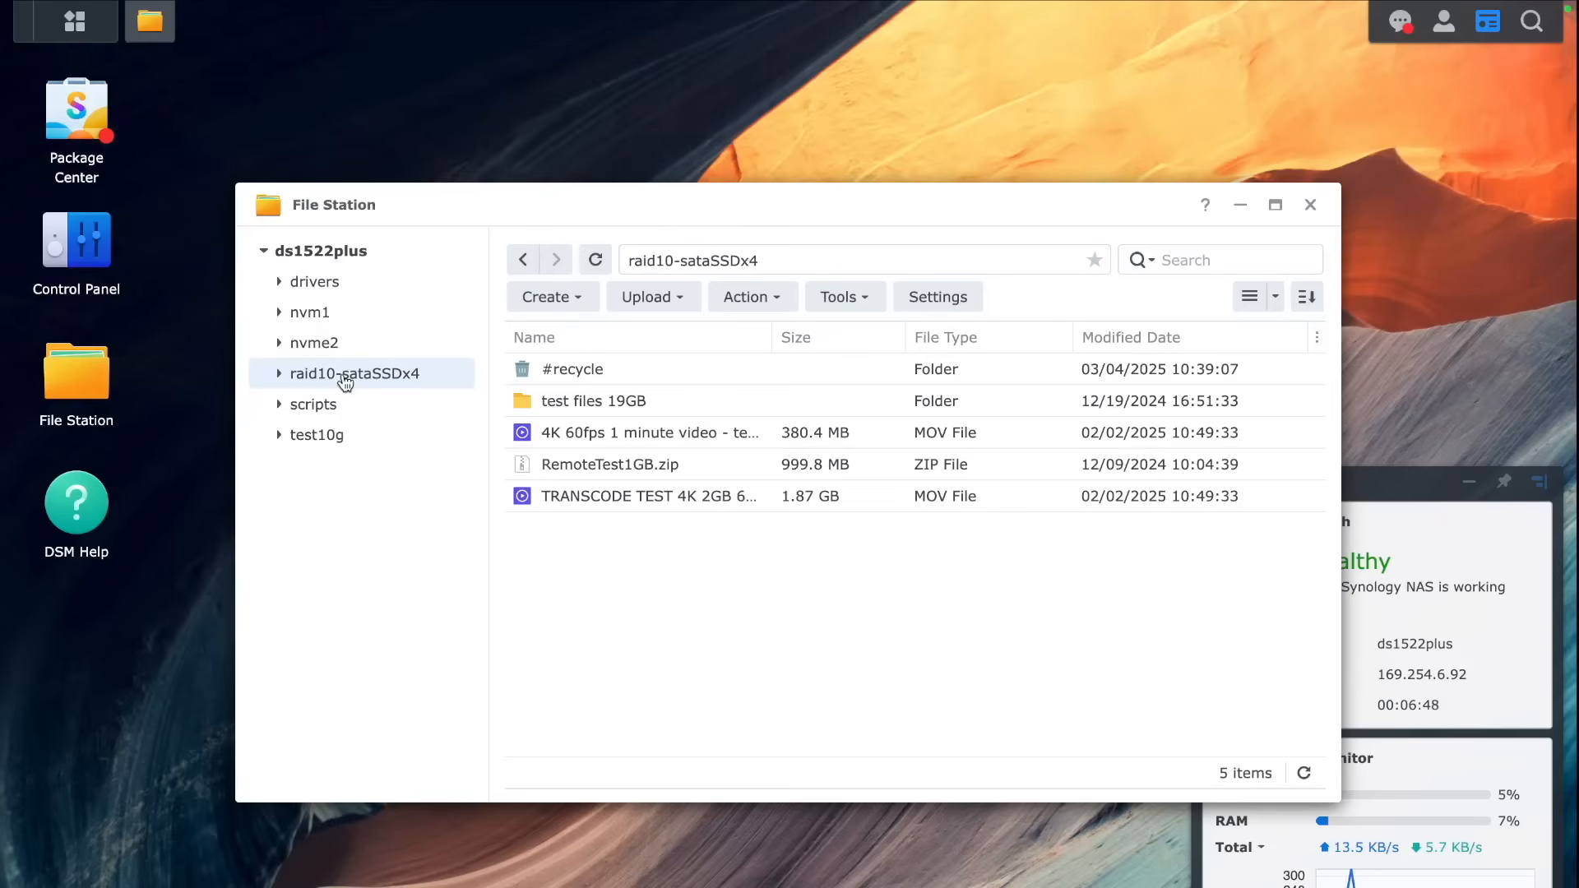
right_click(593, 401)
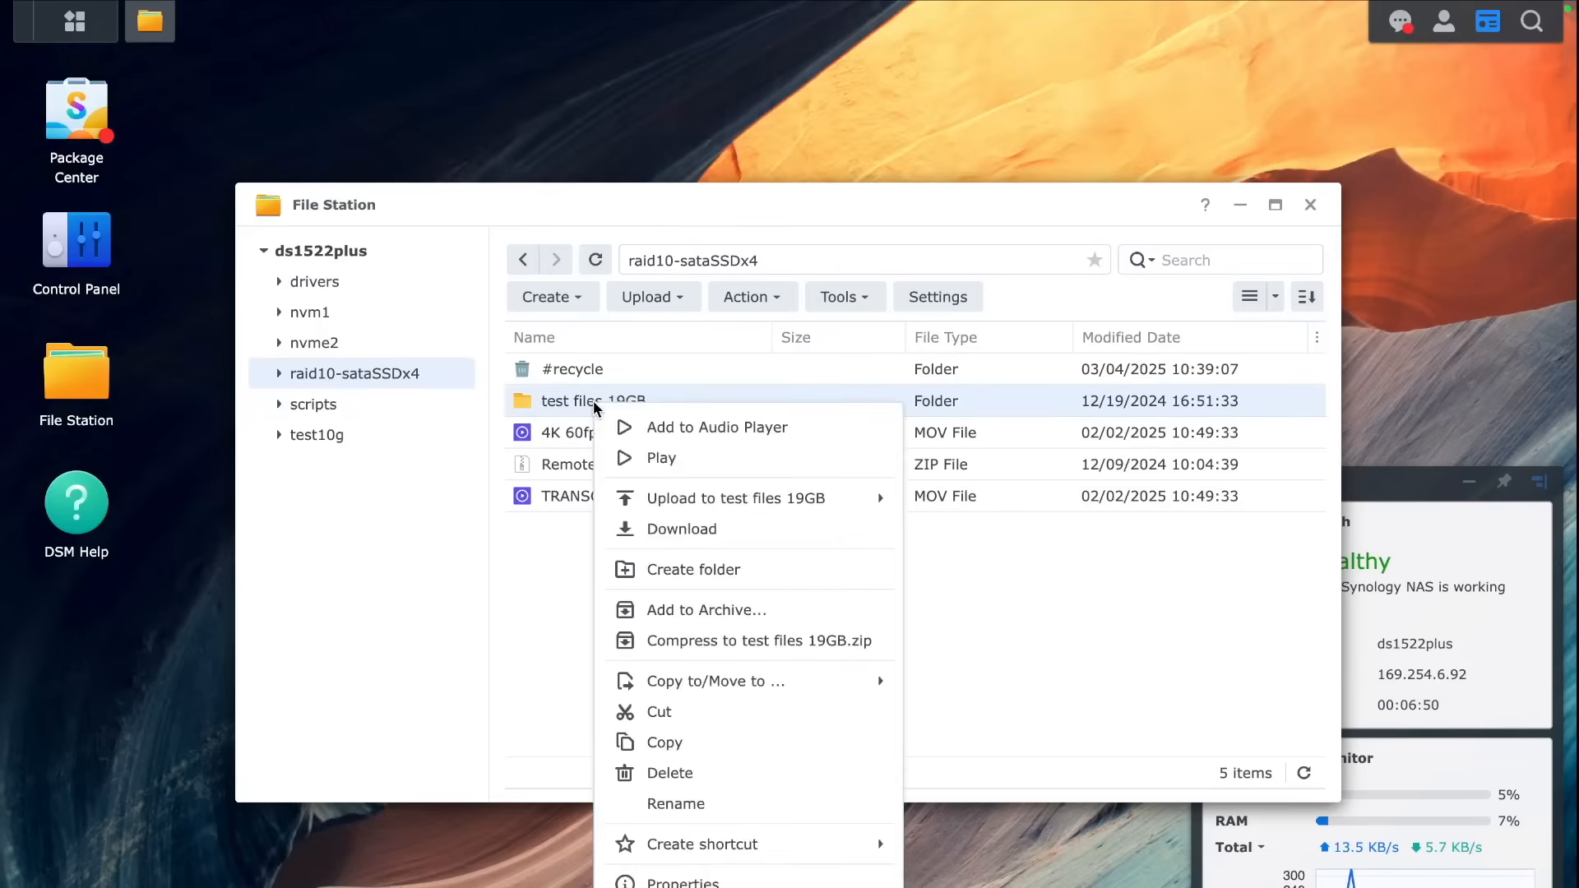
left_click(569, 577)
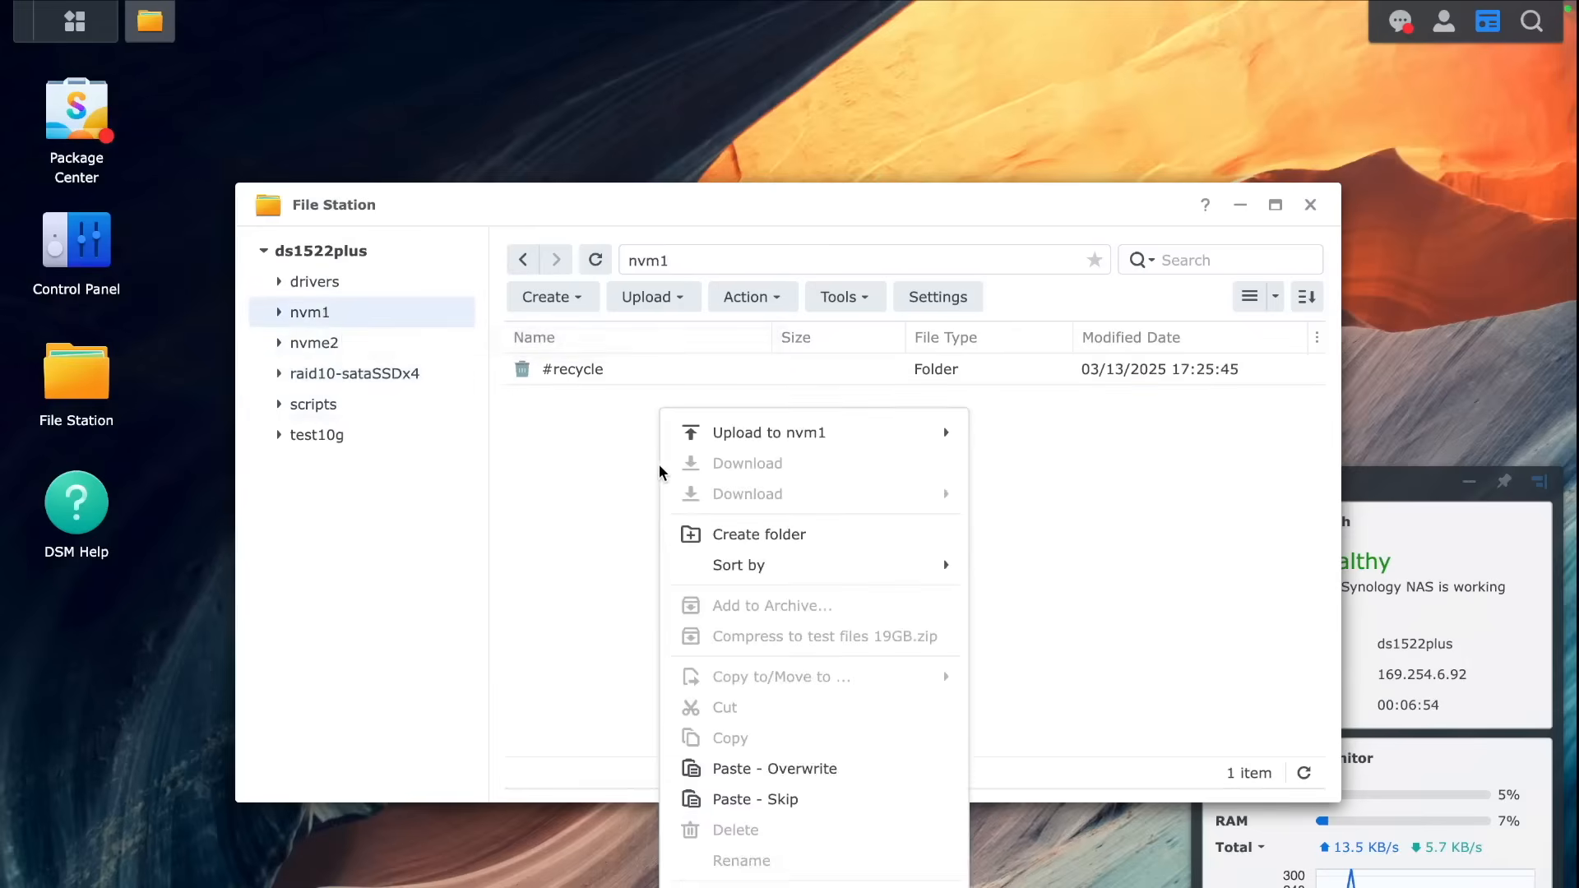
left_click(763, 534)
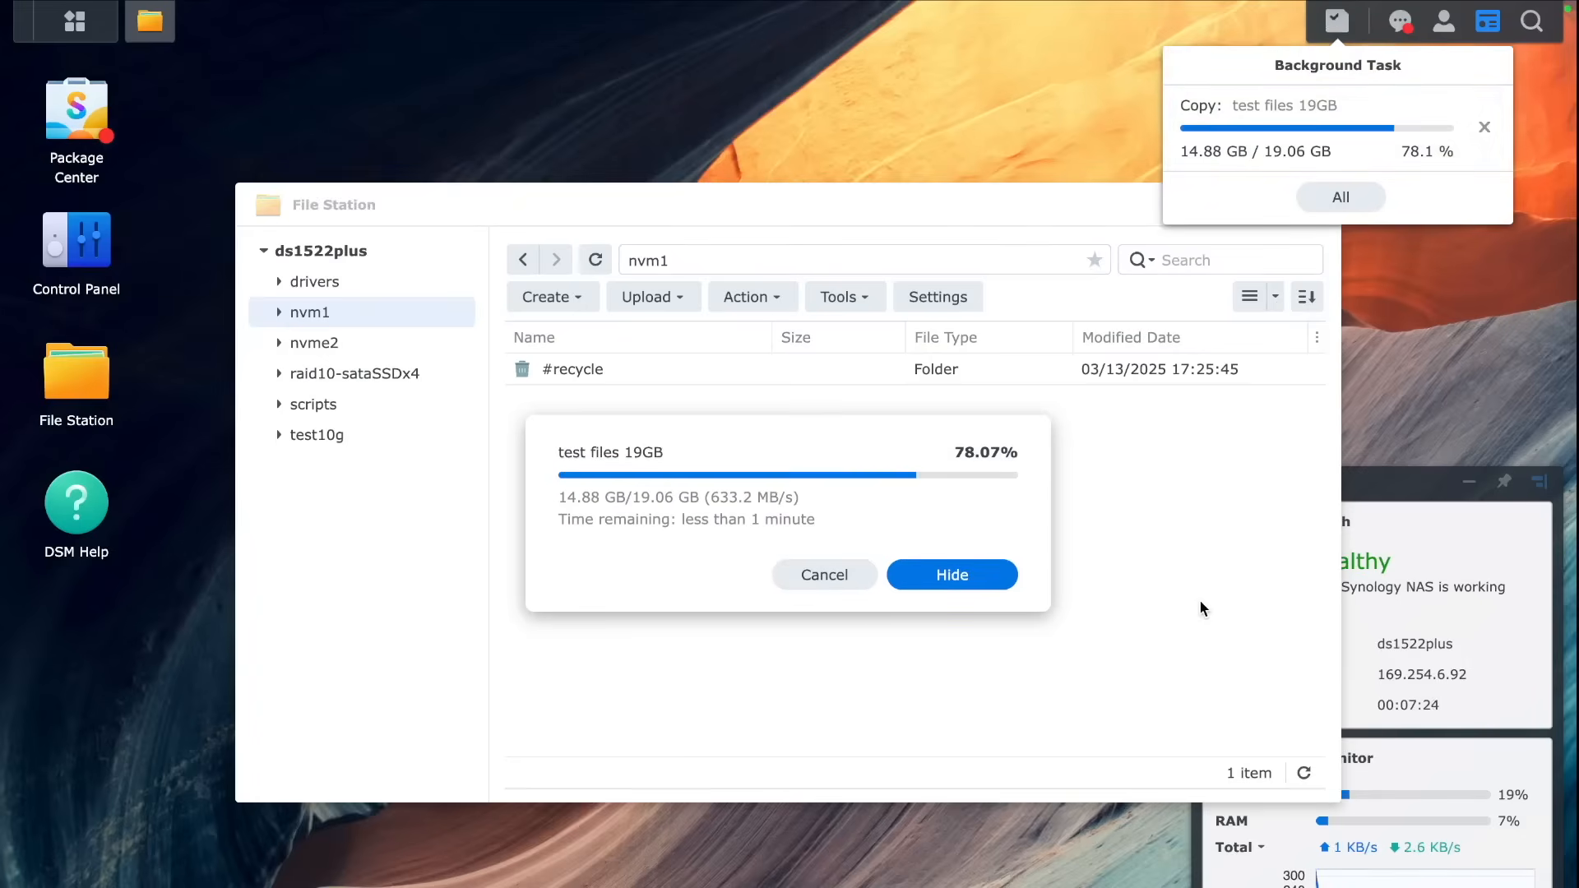
left_click(951, 574)
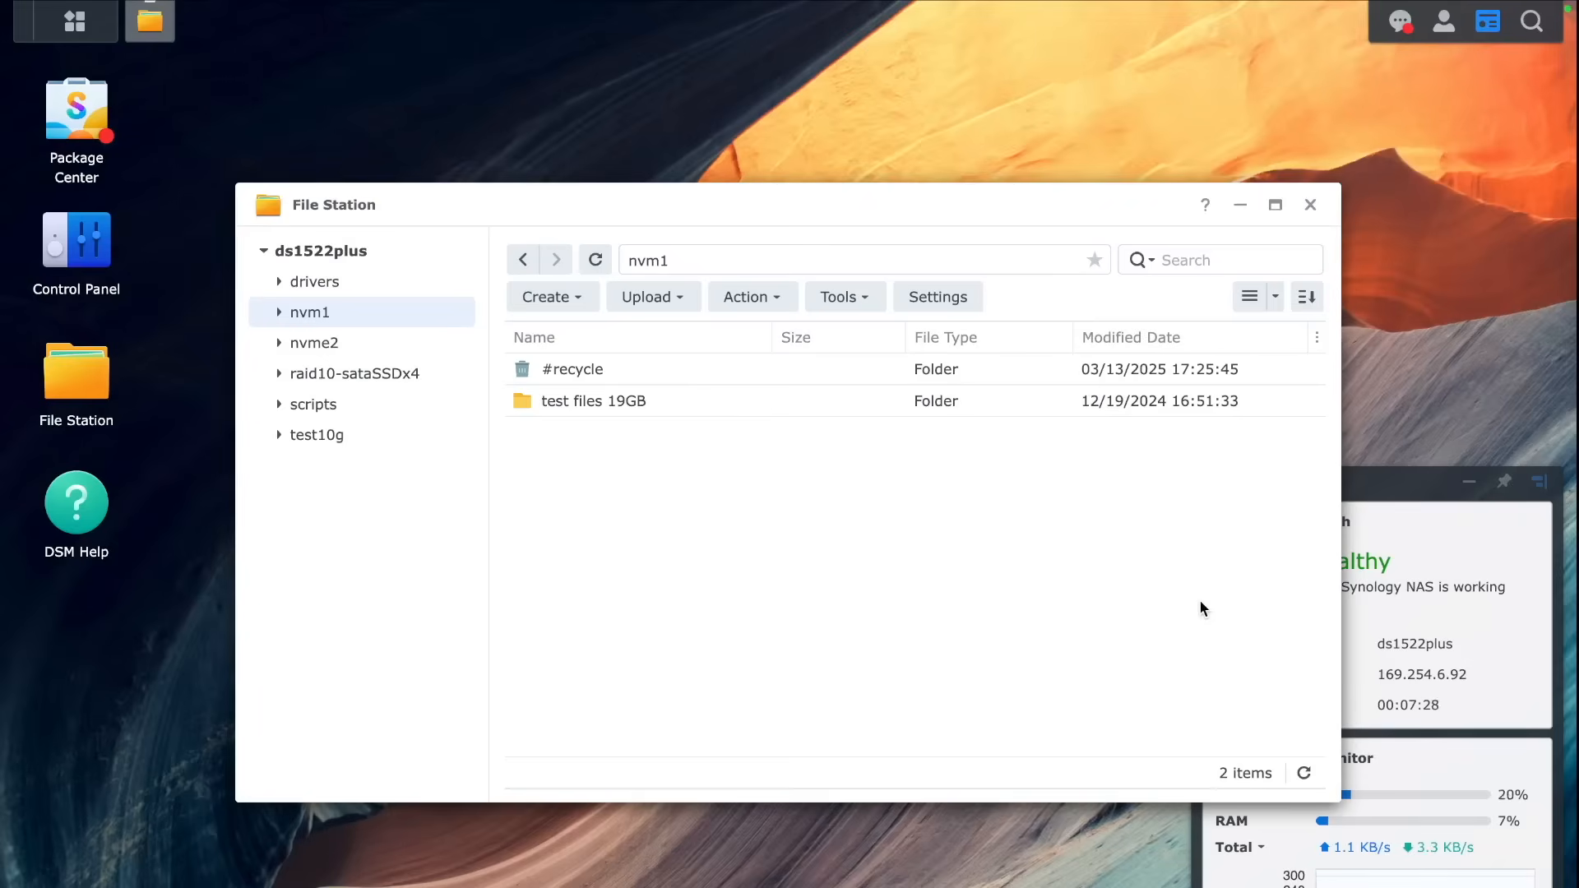
mouse_move(593, 401)
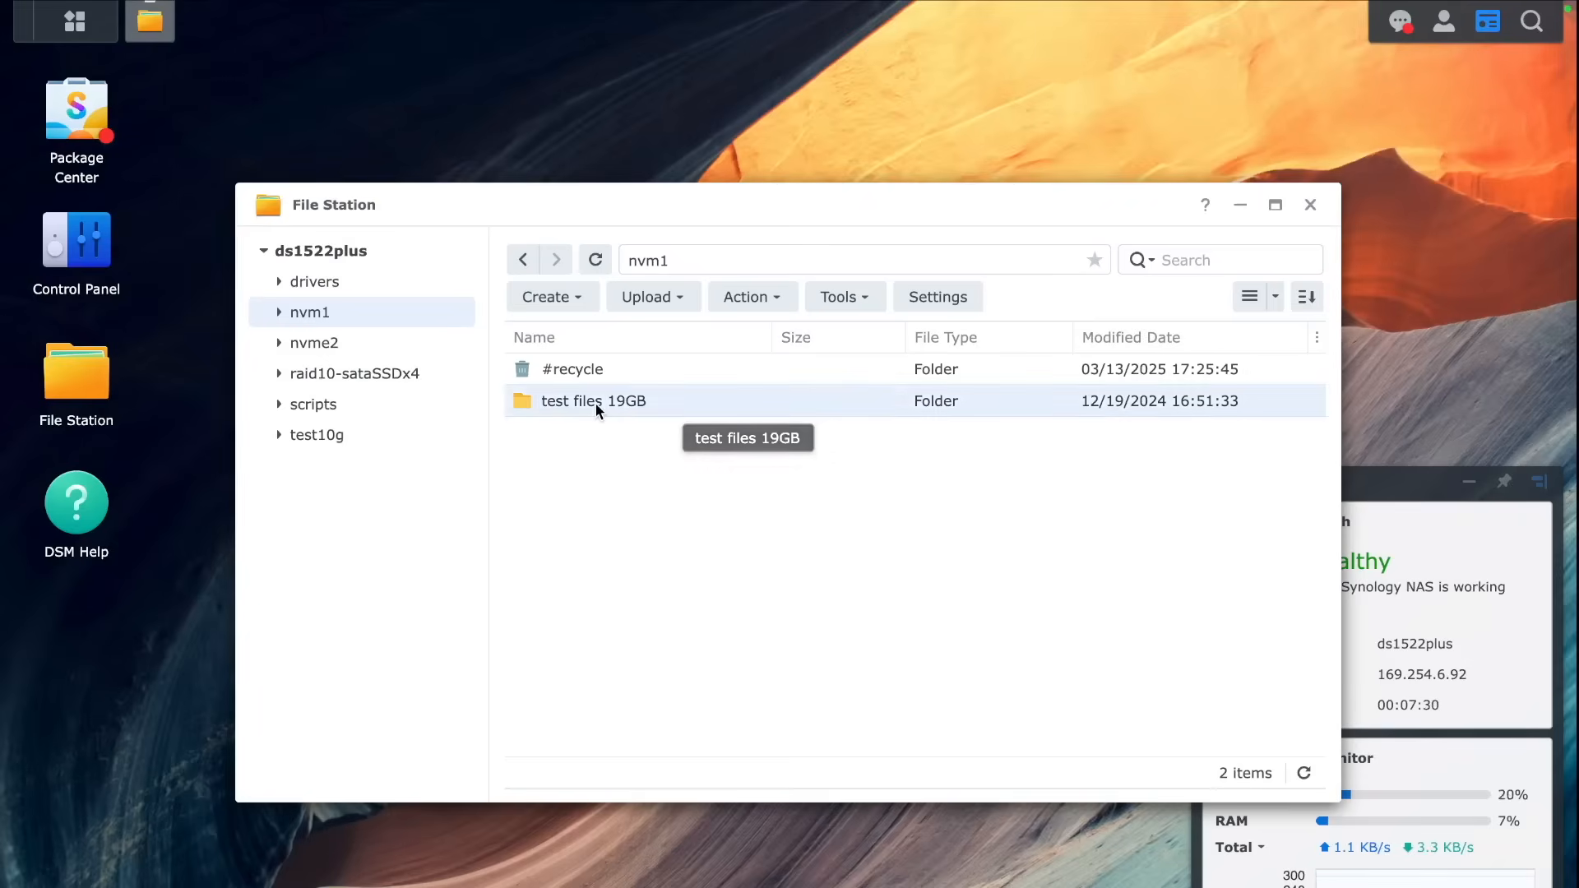
mouse_move(360, 398)
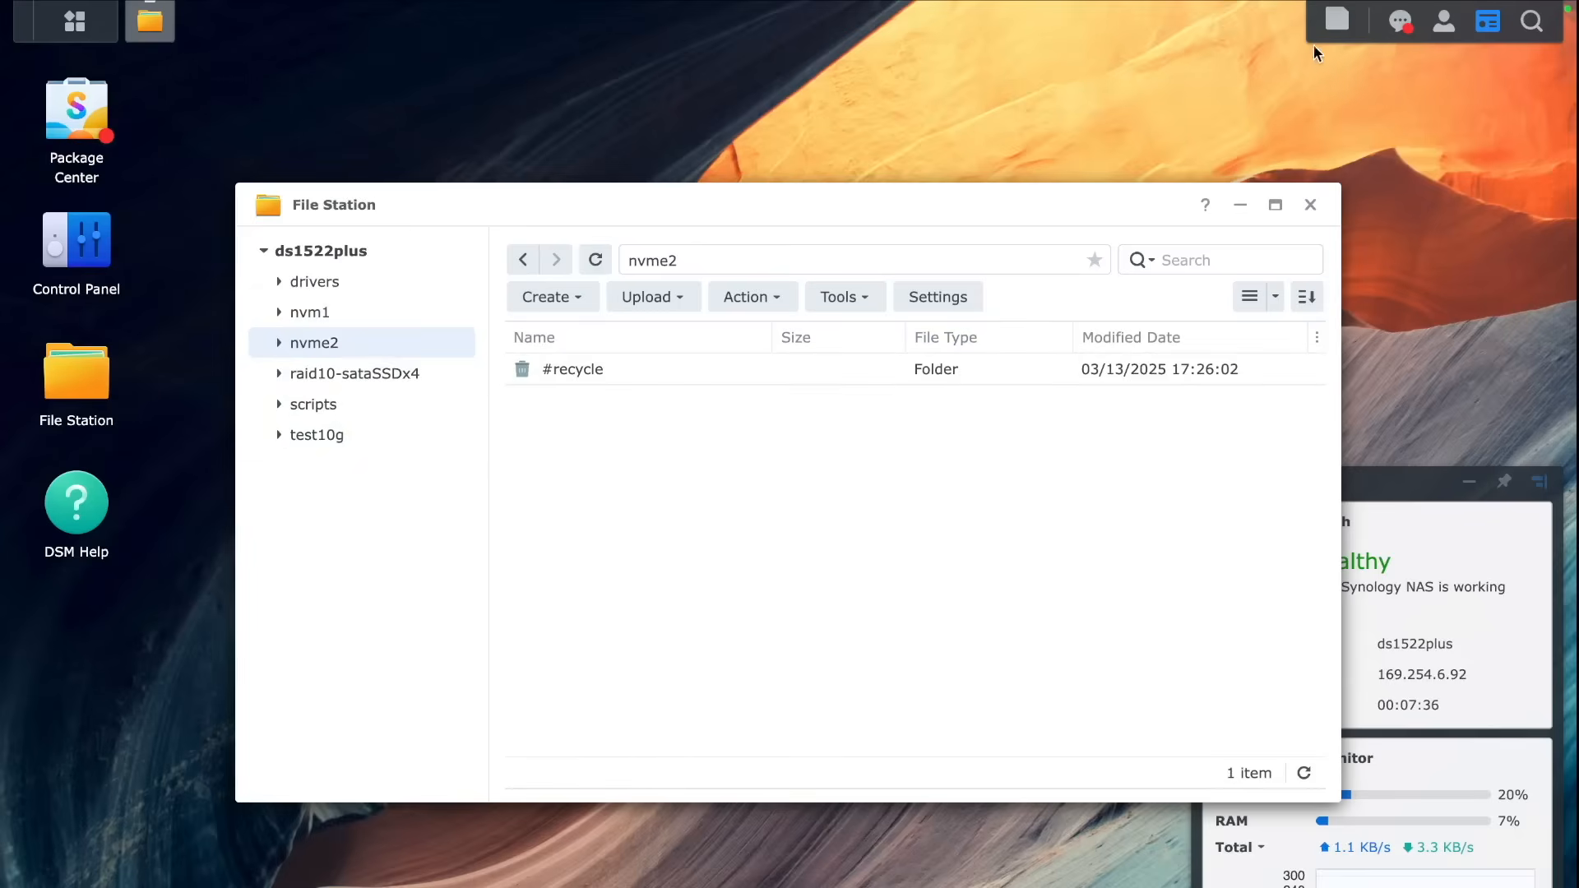
Step: Paste the 19GB test folder into nvme2, hide its progress, and choose Shut Down
left_click(1338, 19)
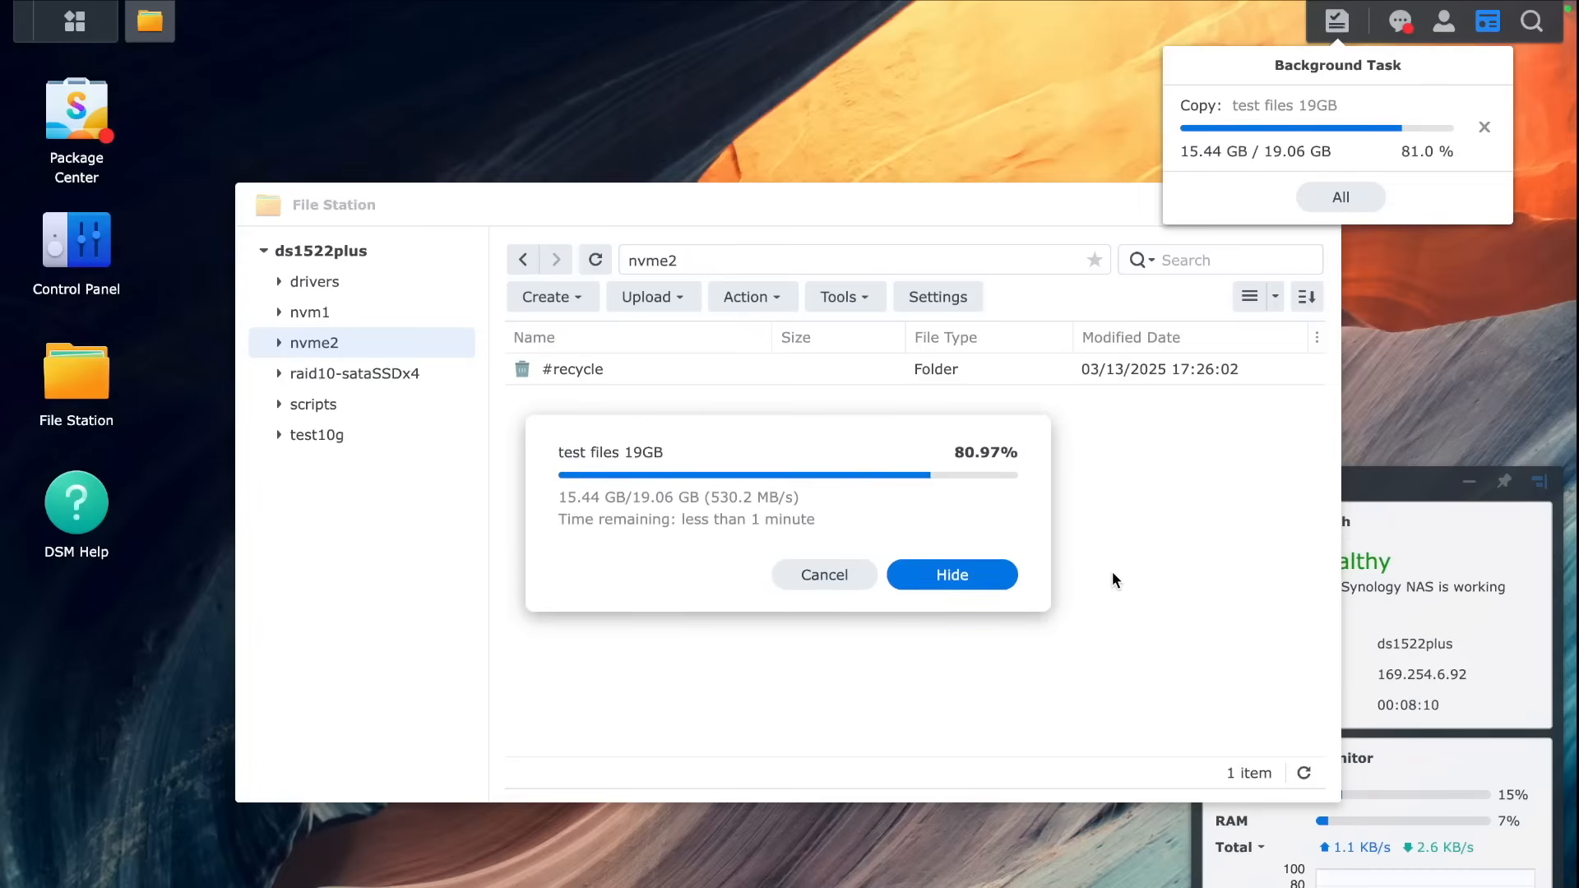
left_click(949, 574)
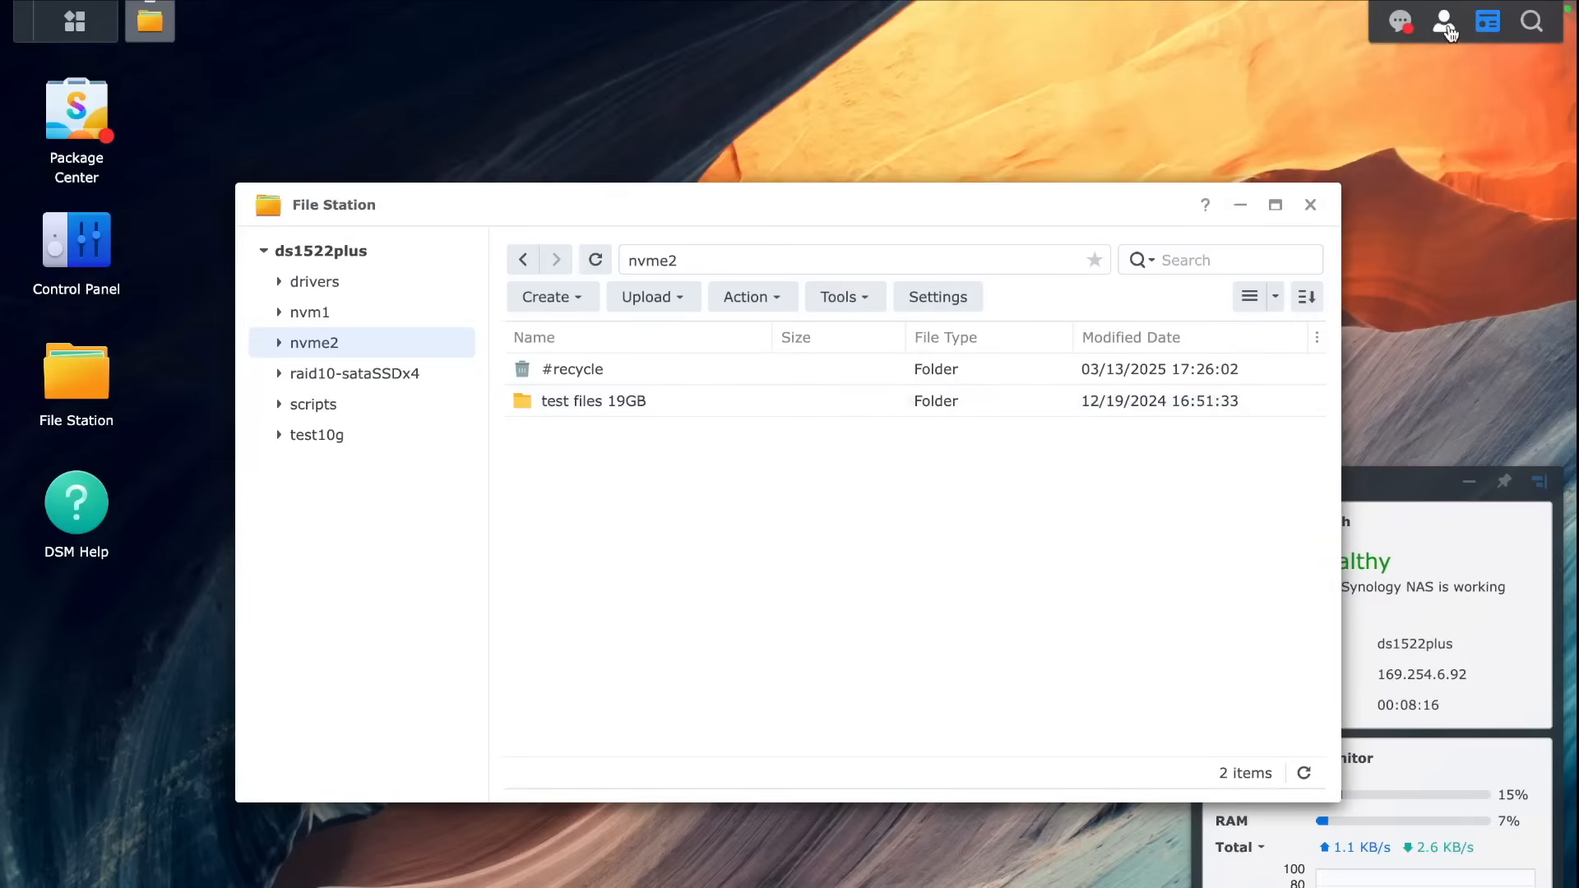
left_click(1444, 19)
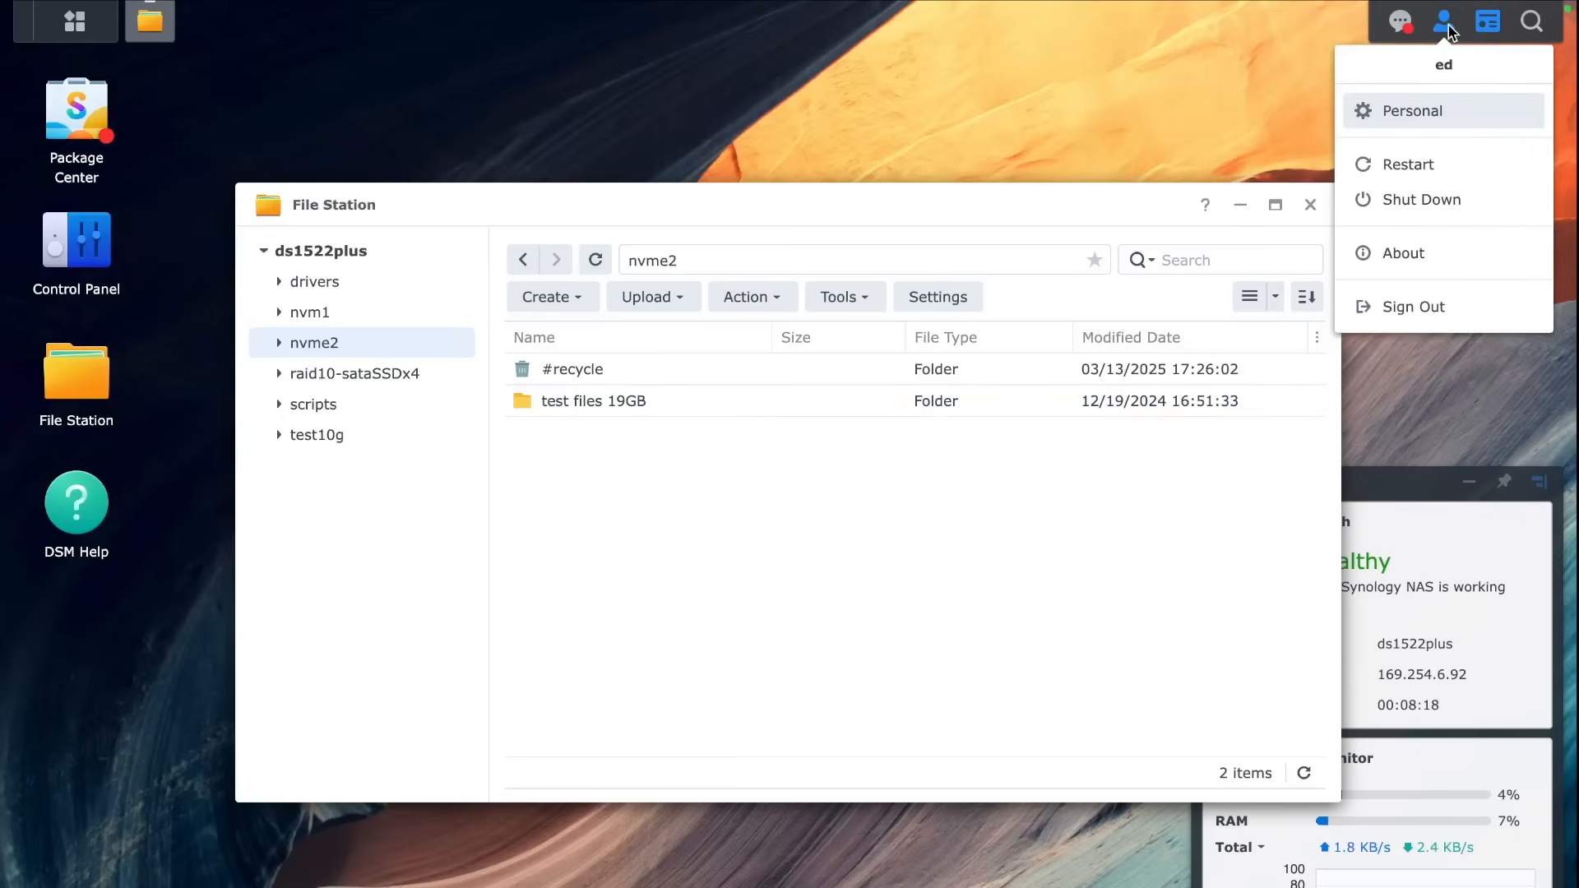
left_click(1423, 198)
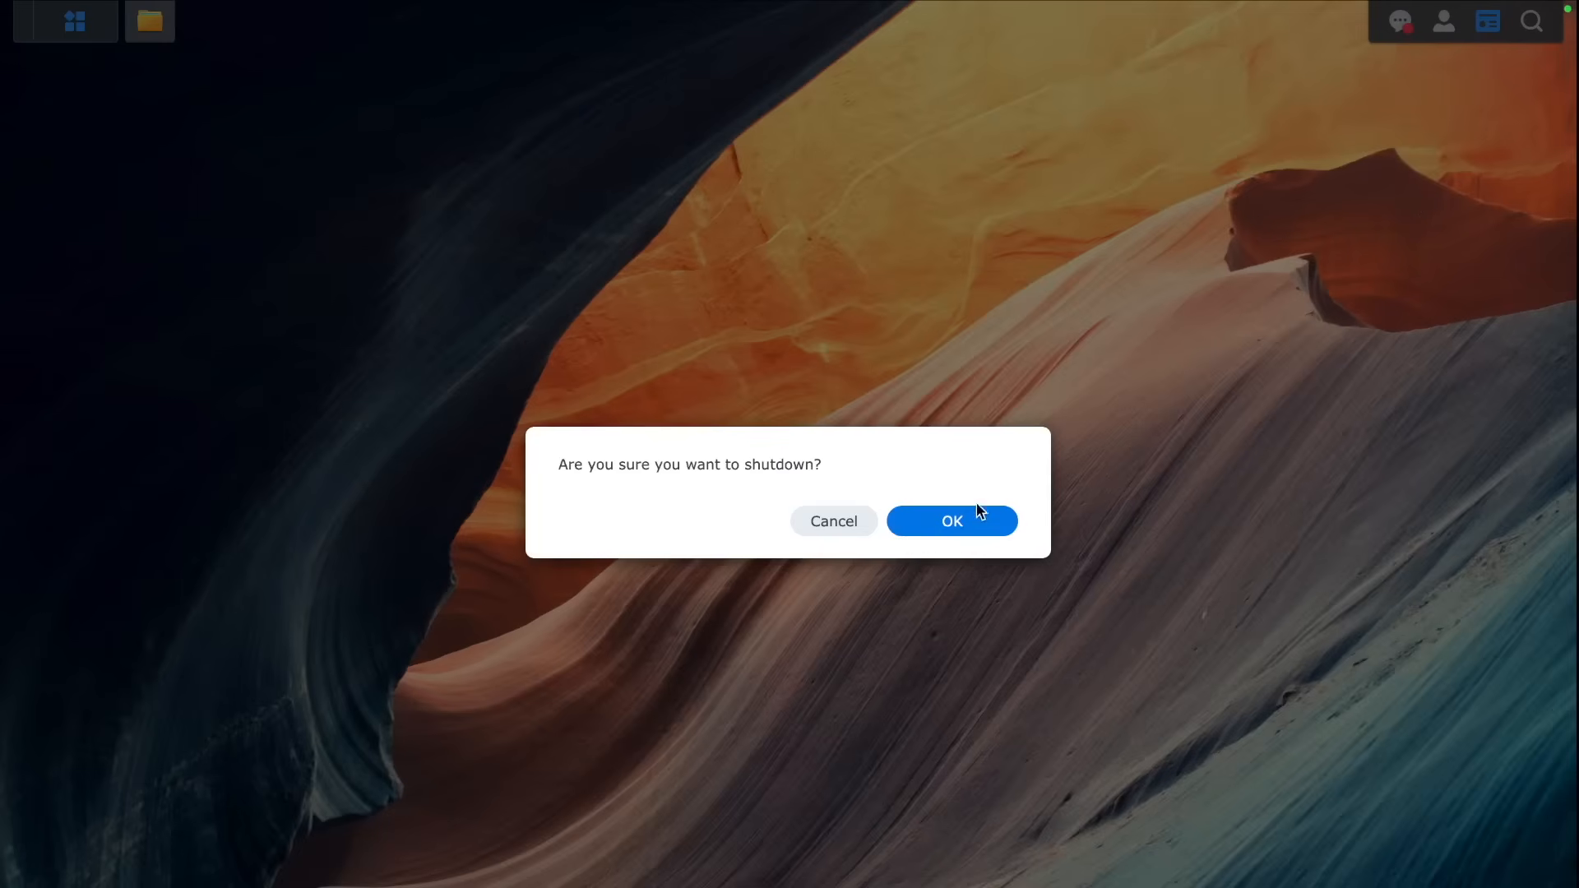